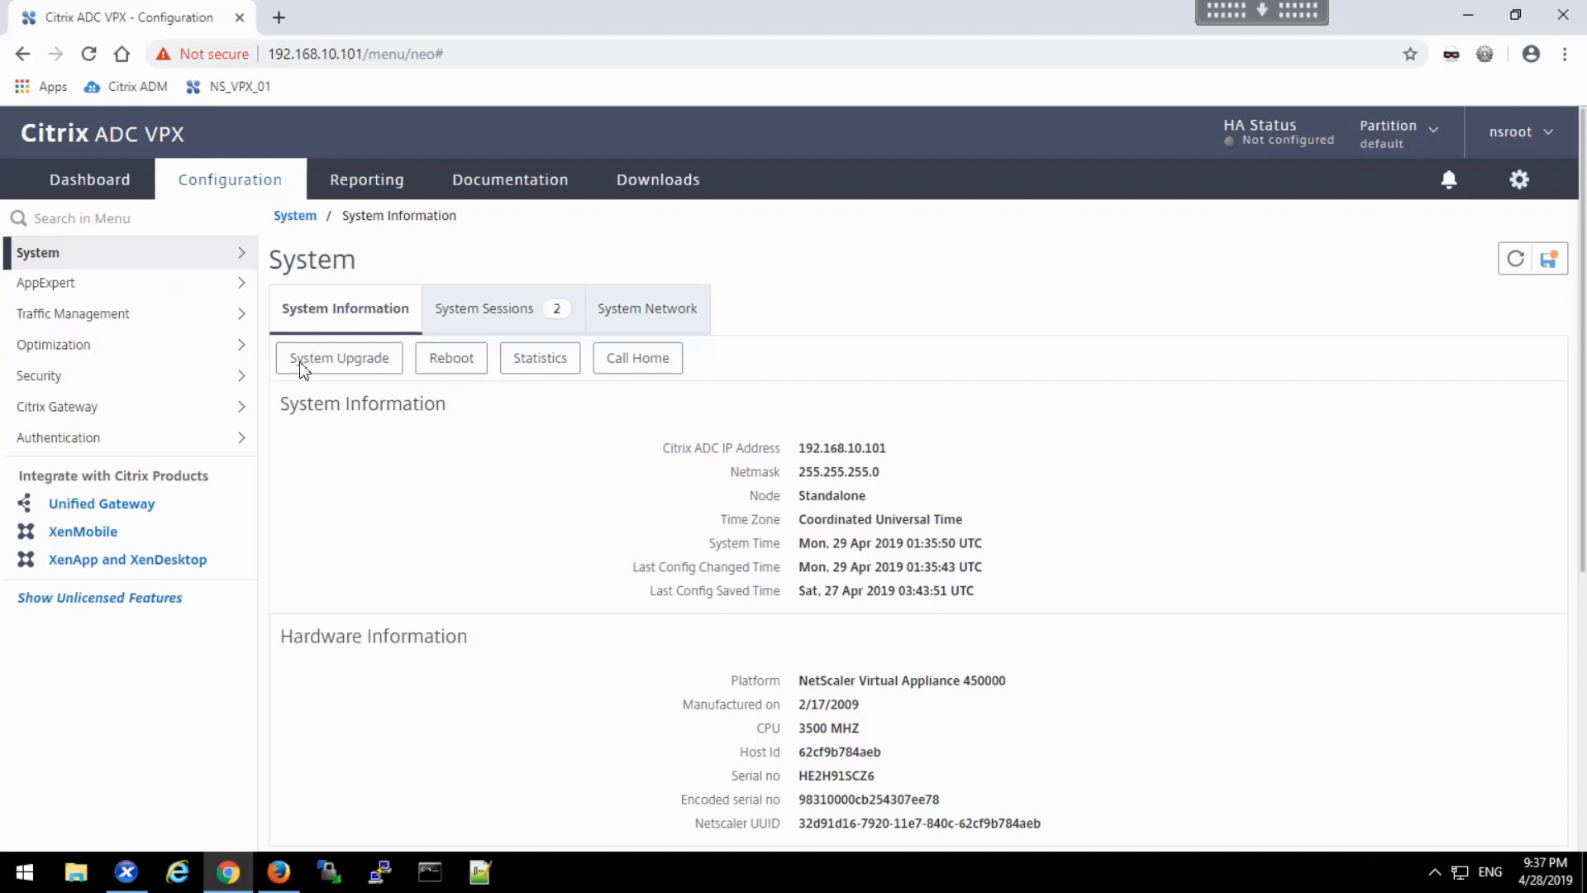
- Show the Rate Limiting Selectors list under AppExpert
left_click(47, 283)
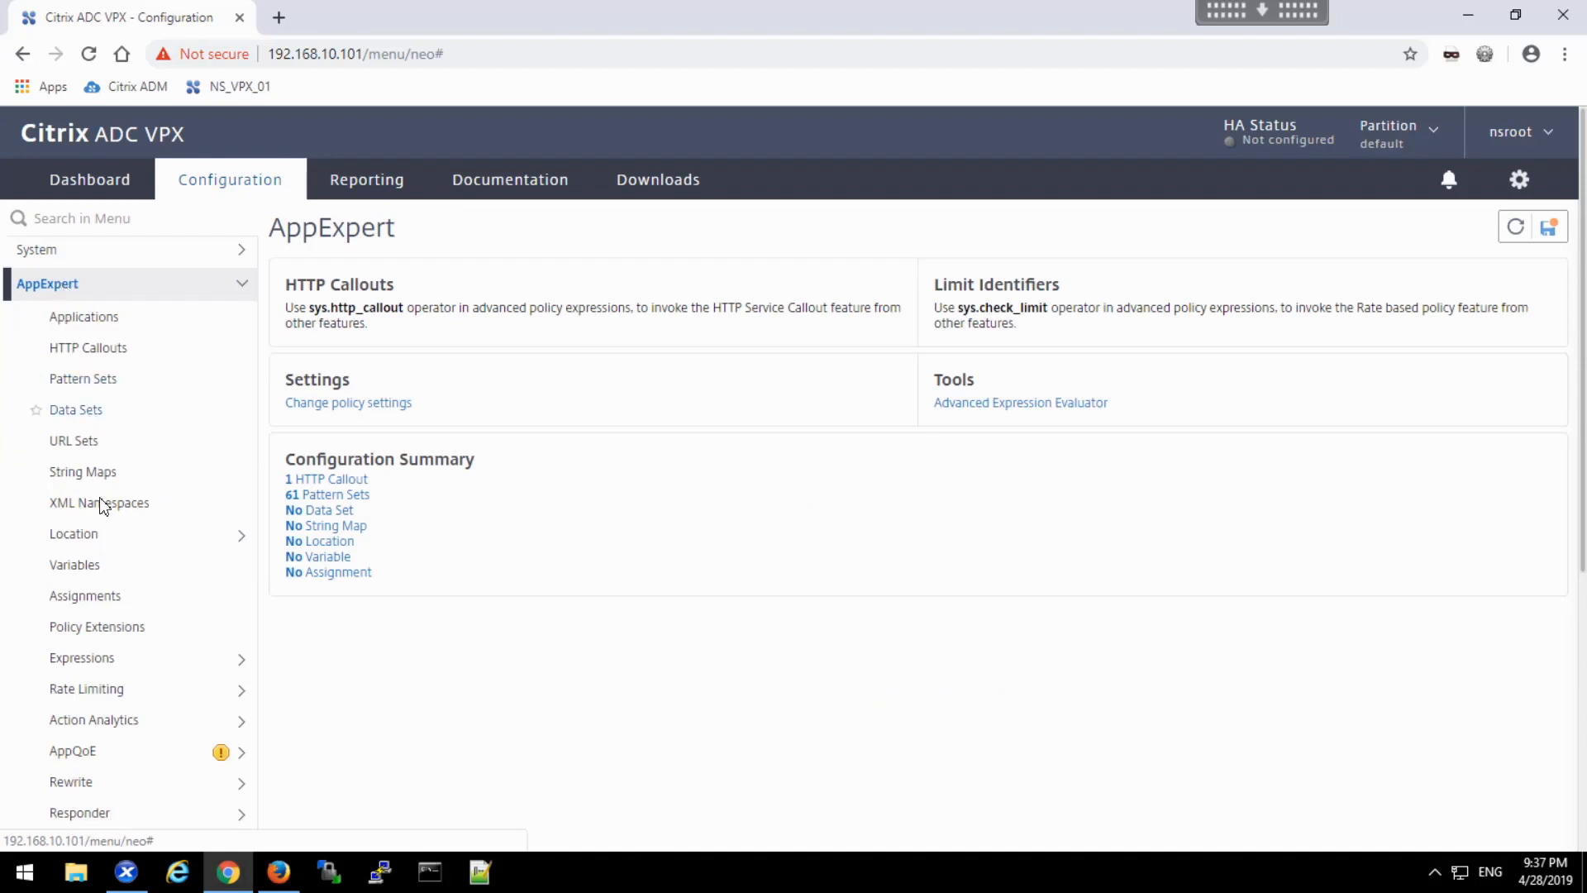
left_click(86, 688)
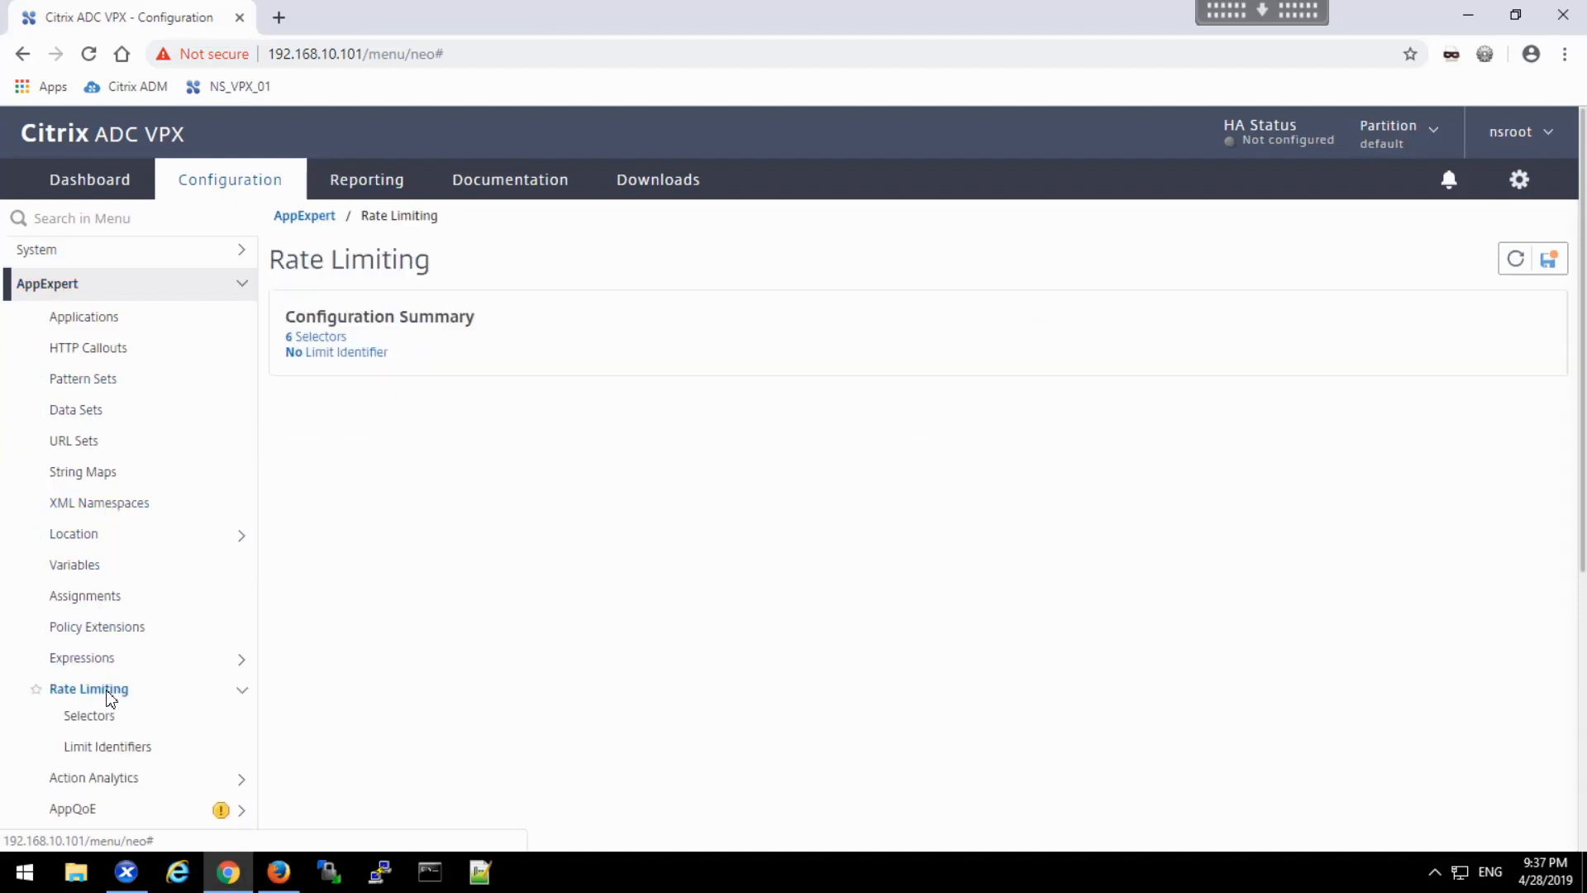
mouse_move(89, 716)
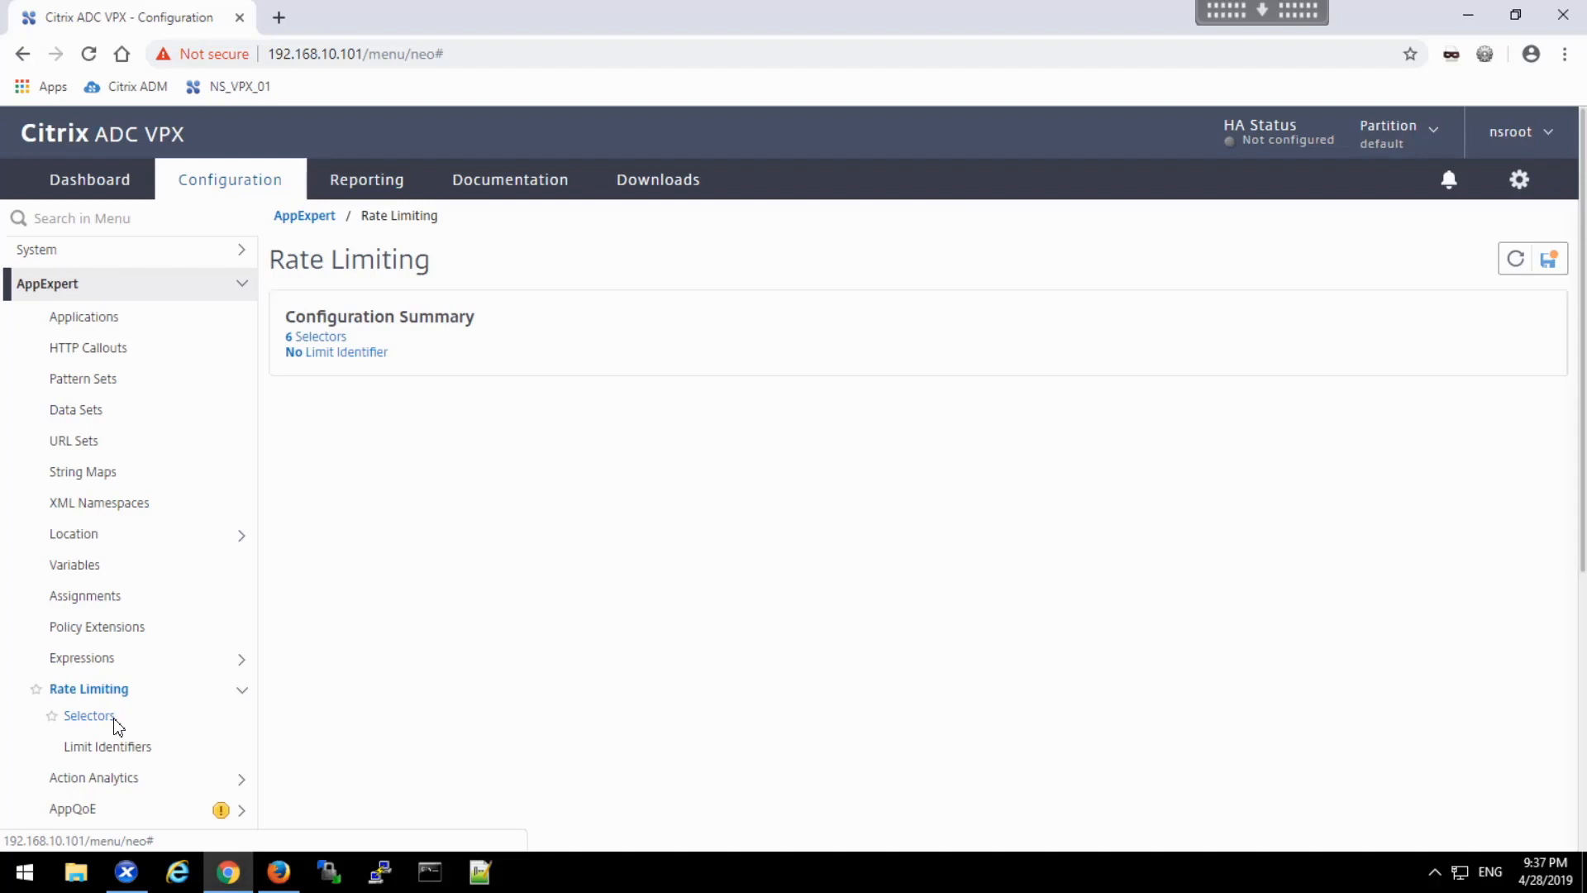
left_click(90, 714)
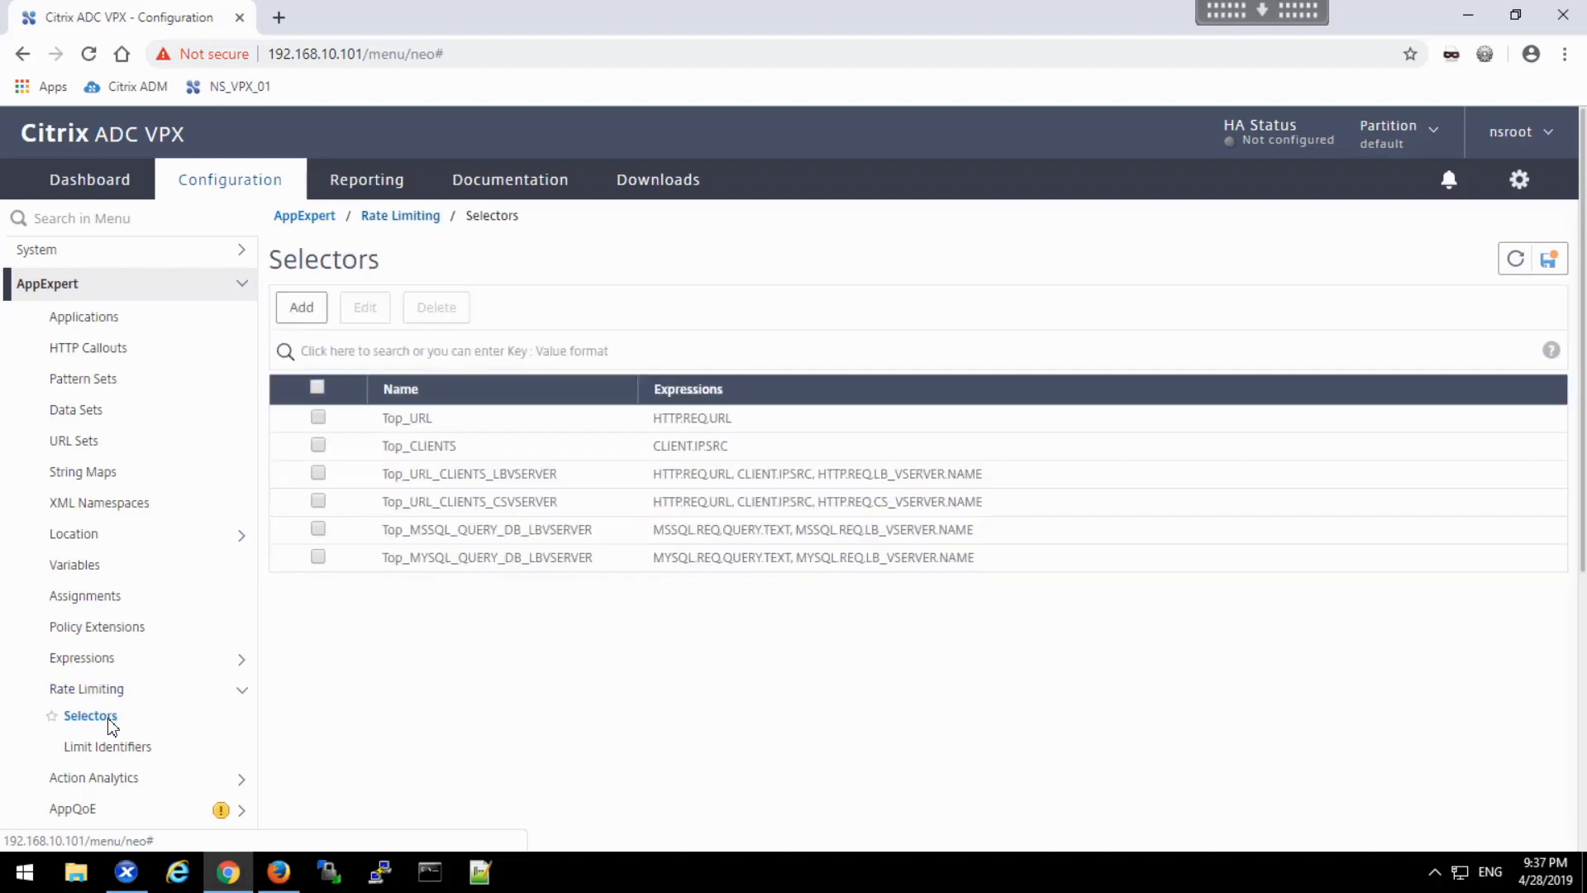
mouse_move(294, 327)
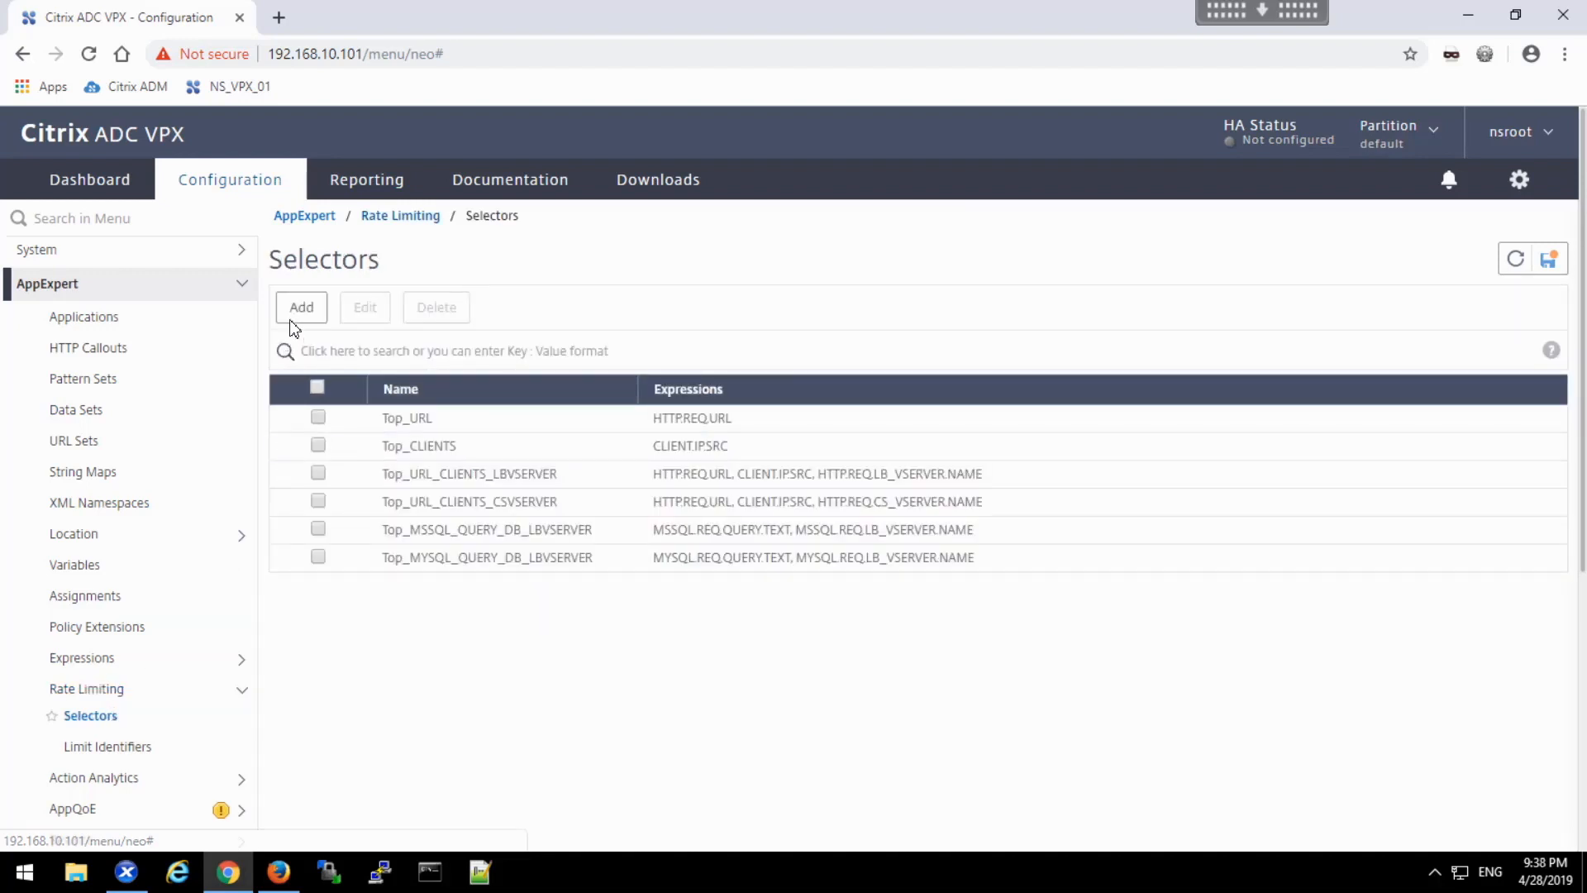
mouse_move(301, 307)
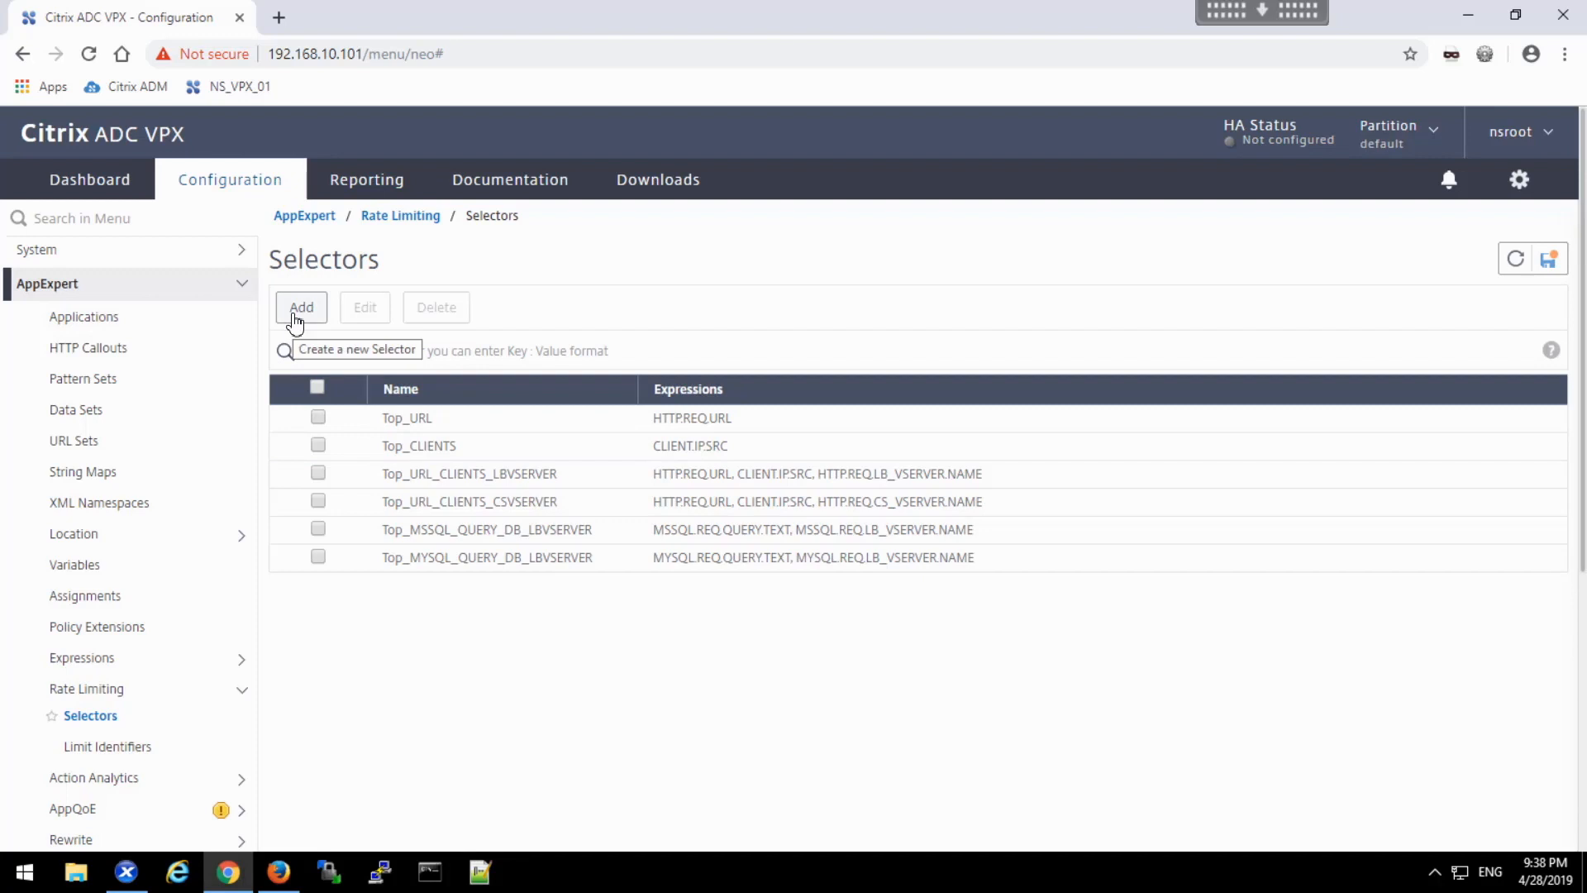
- Create selector sel_url with expression HTTP.REQ.URL.PATH
left_click(301, 308)
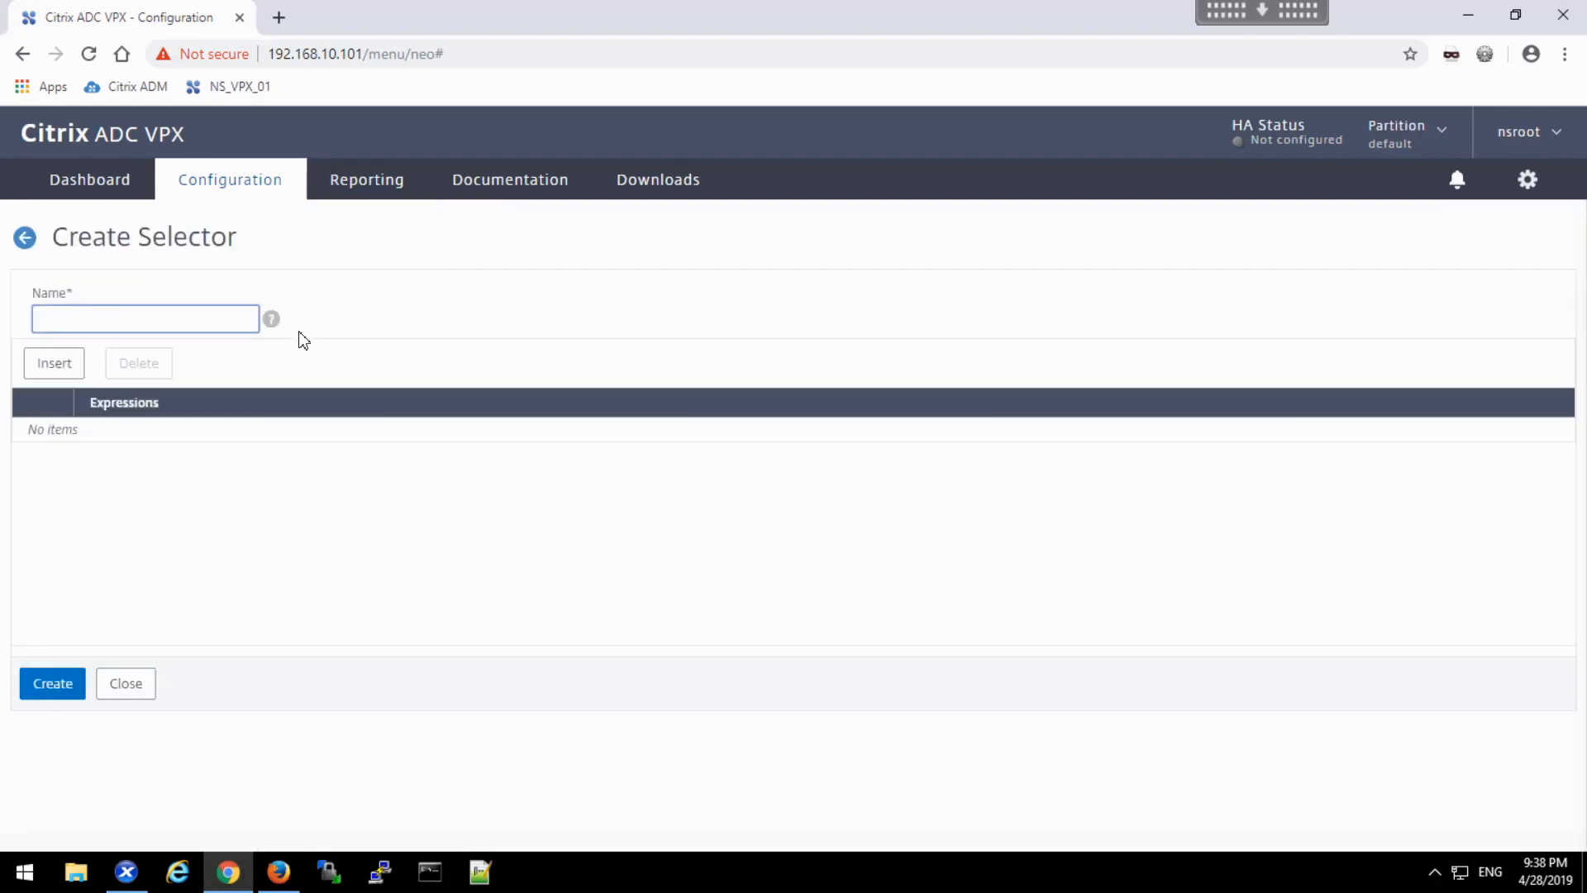
type("sel_ur")
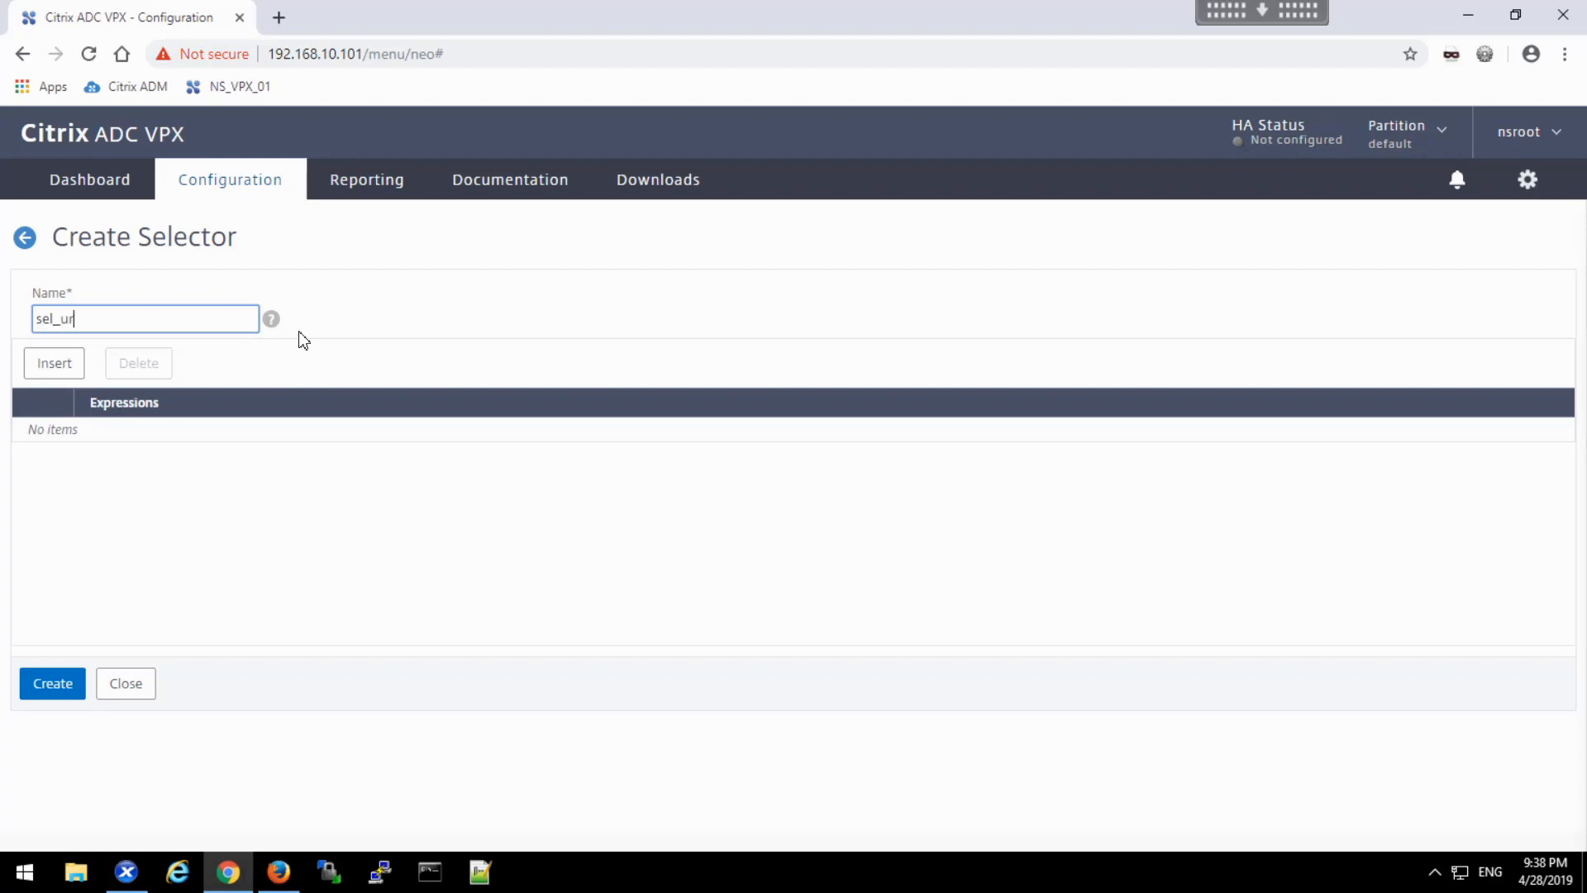
type("l")
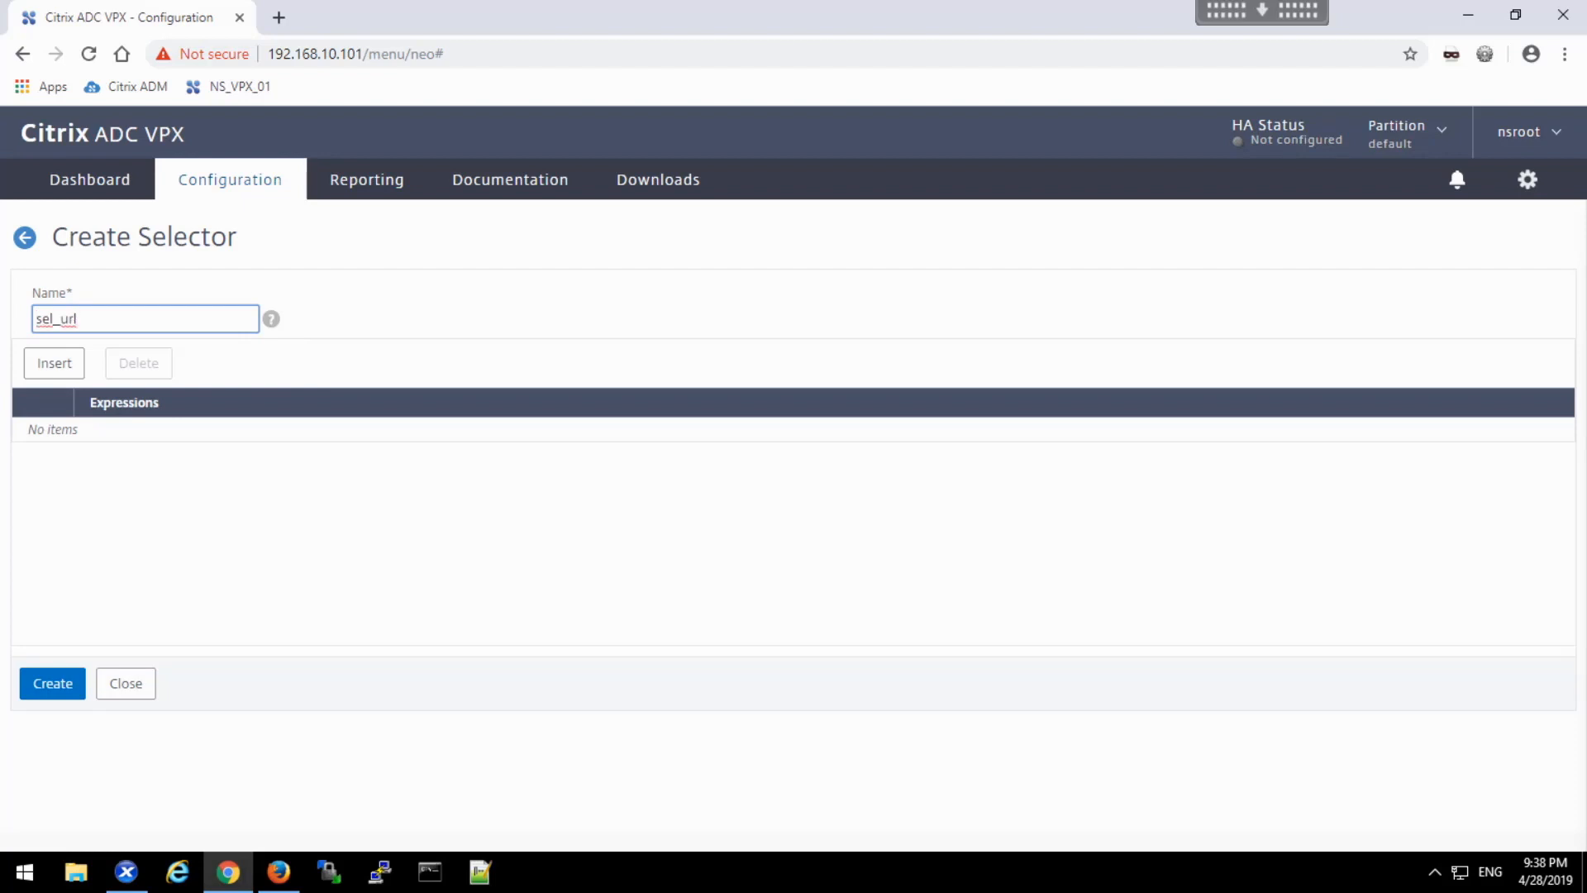
left_click(53, 363)
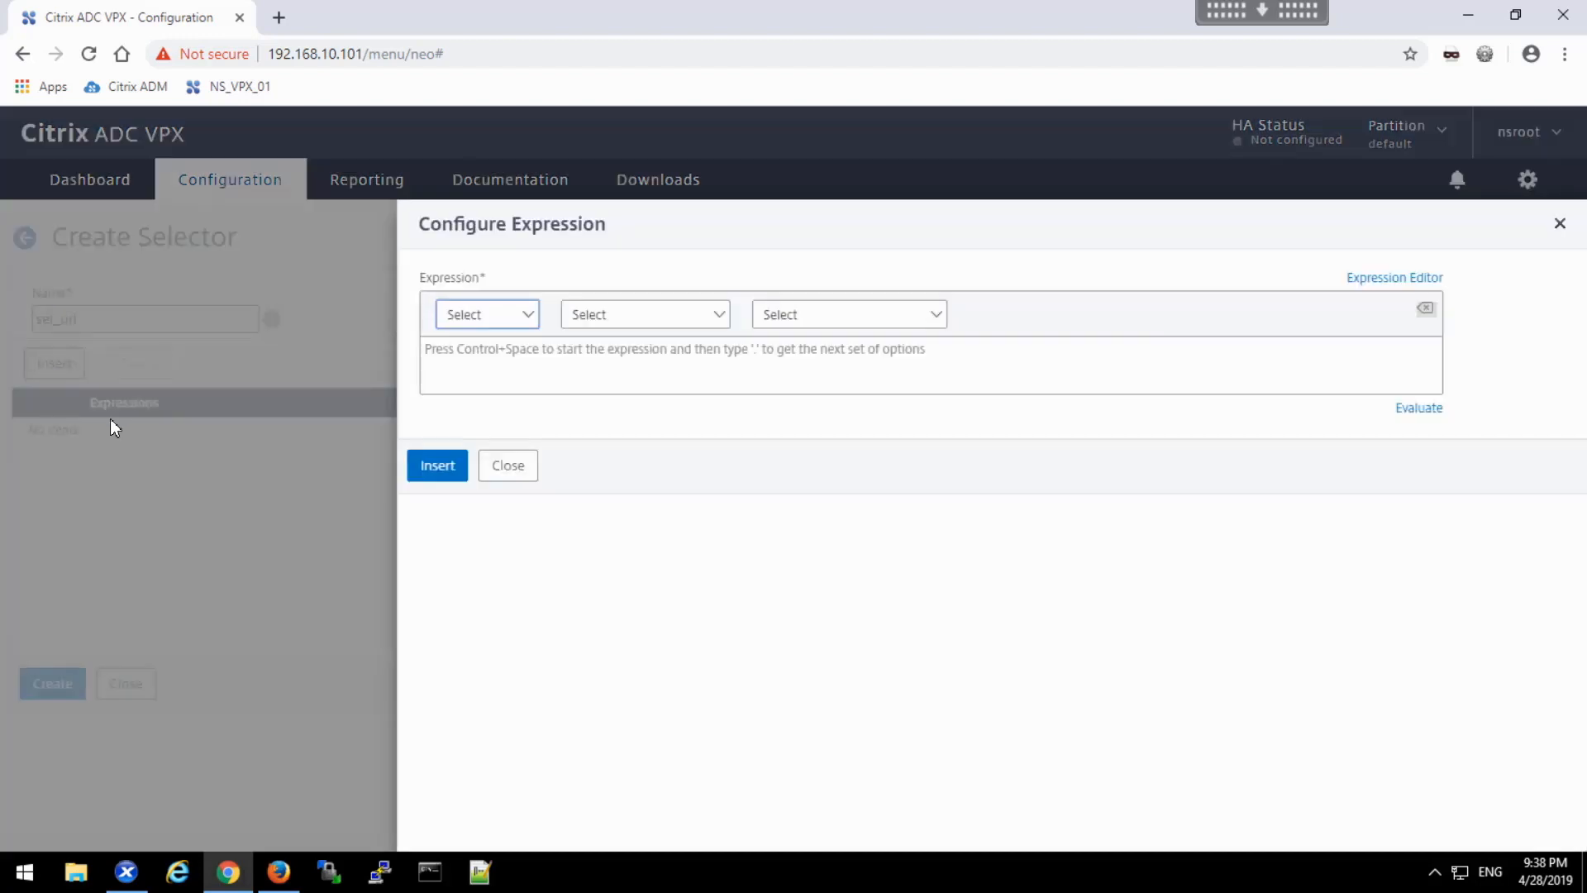
left_click(930, 364)
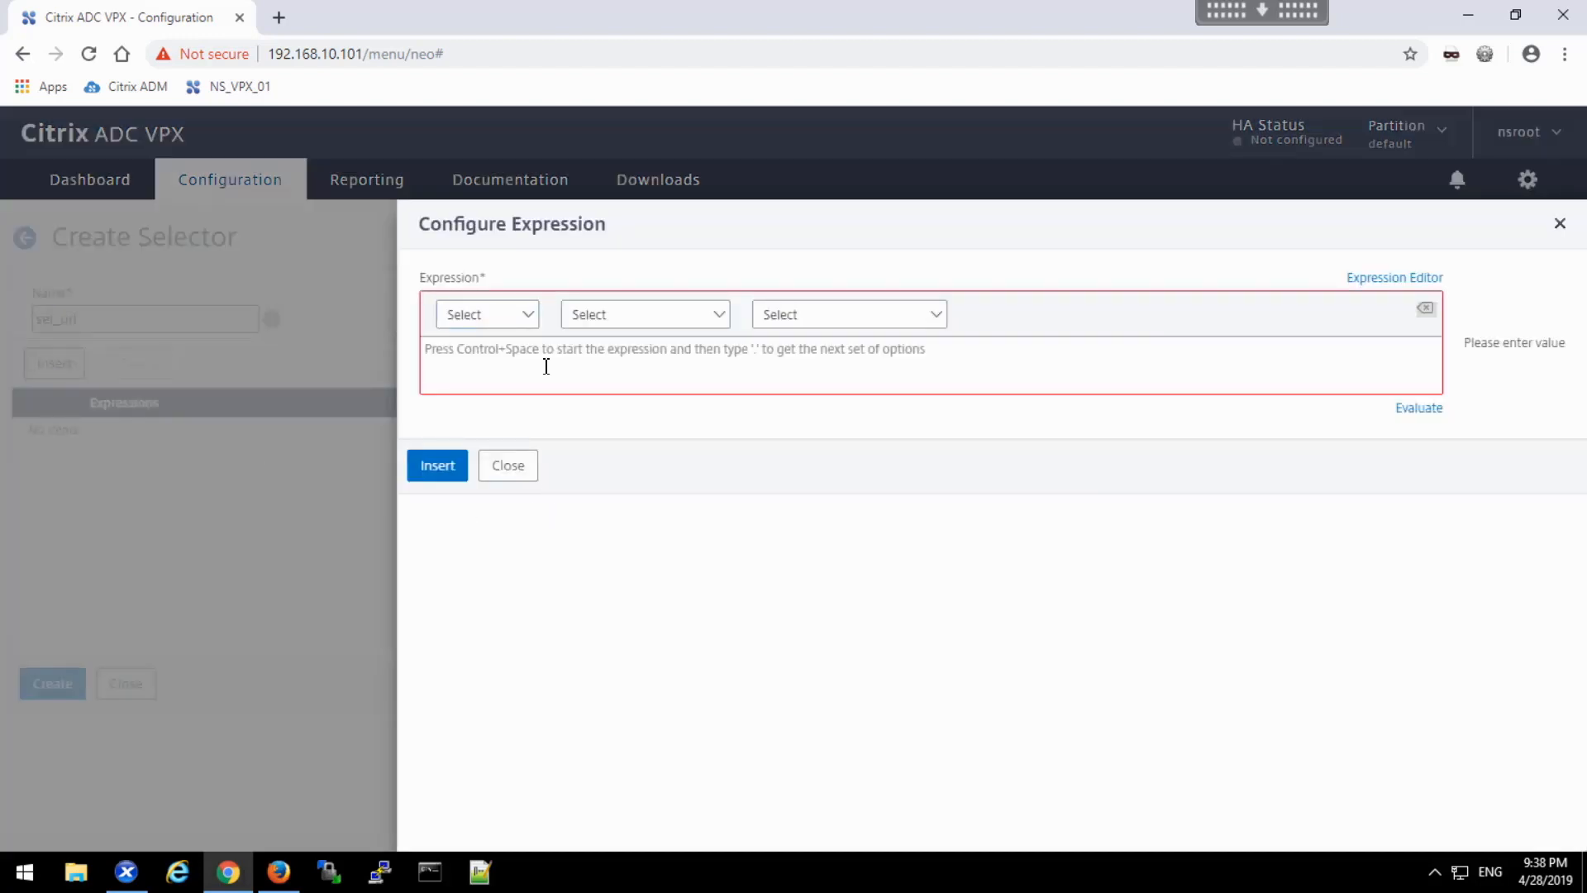
type("HTTP")
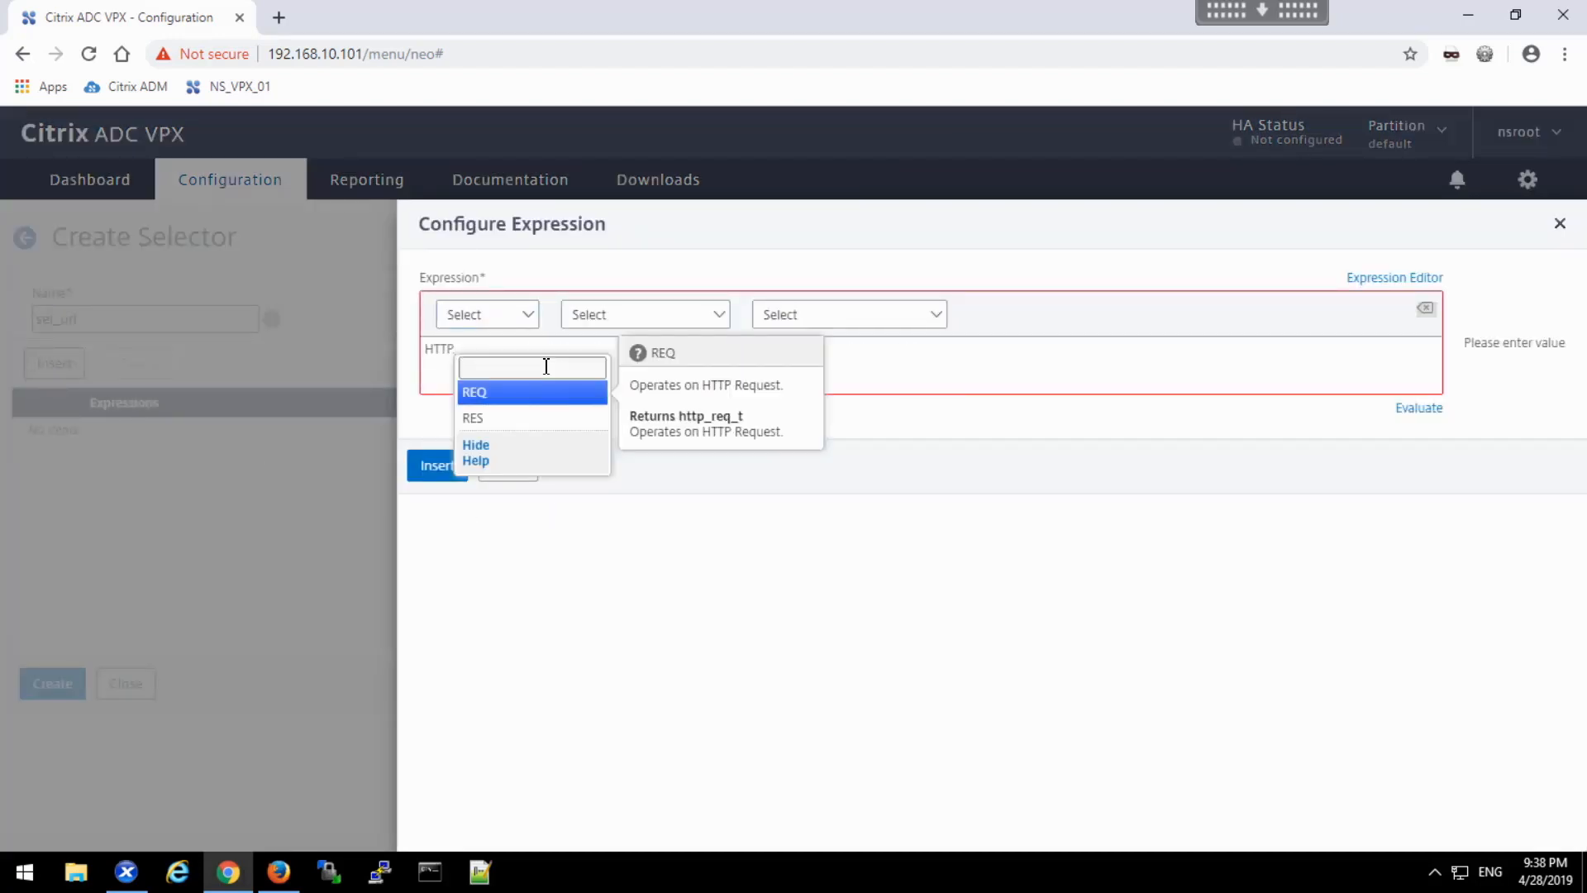
left_click(473, 392)
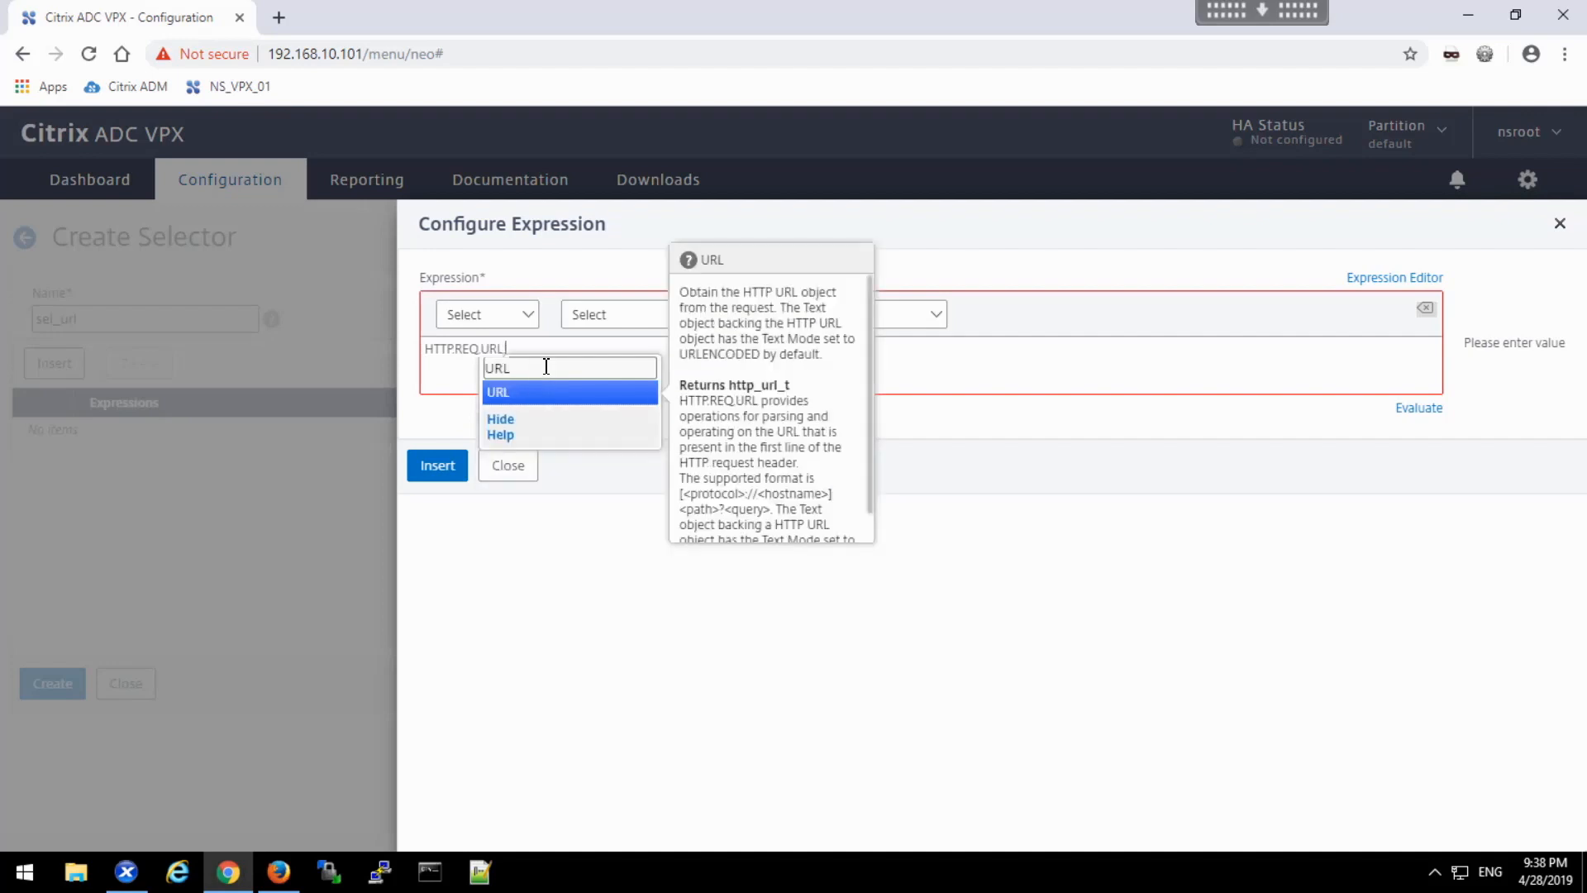
type(".PATH")
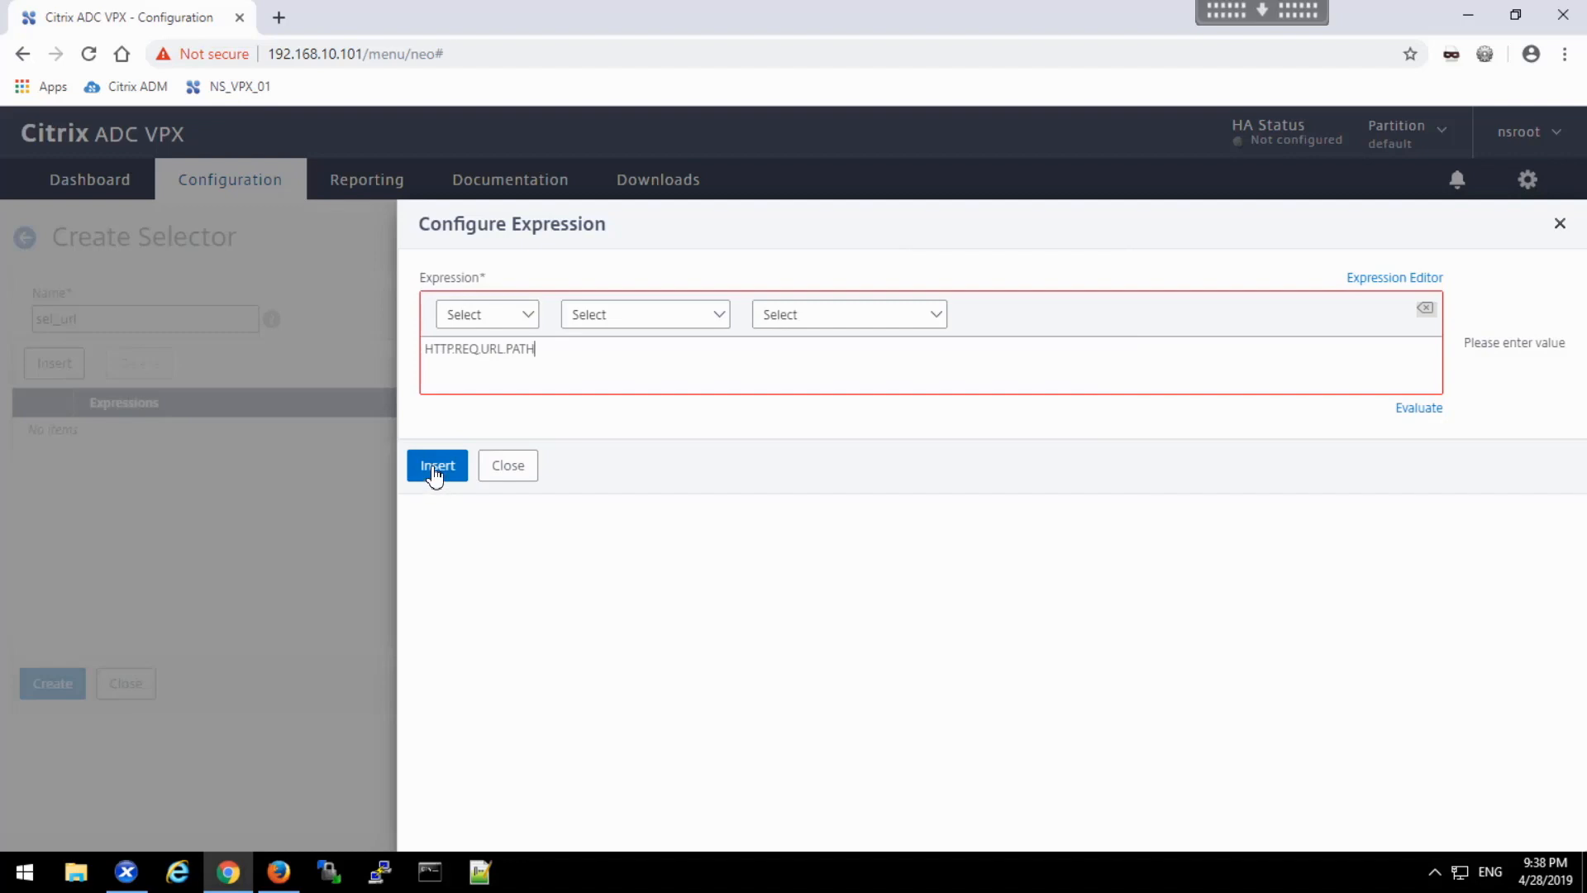
left_click(436, 467)
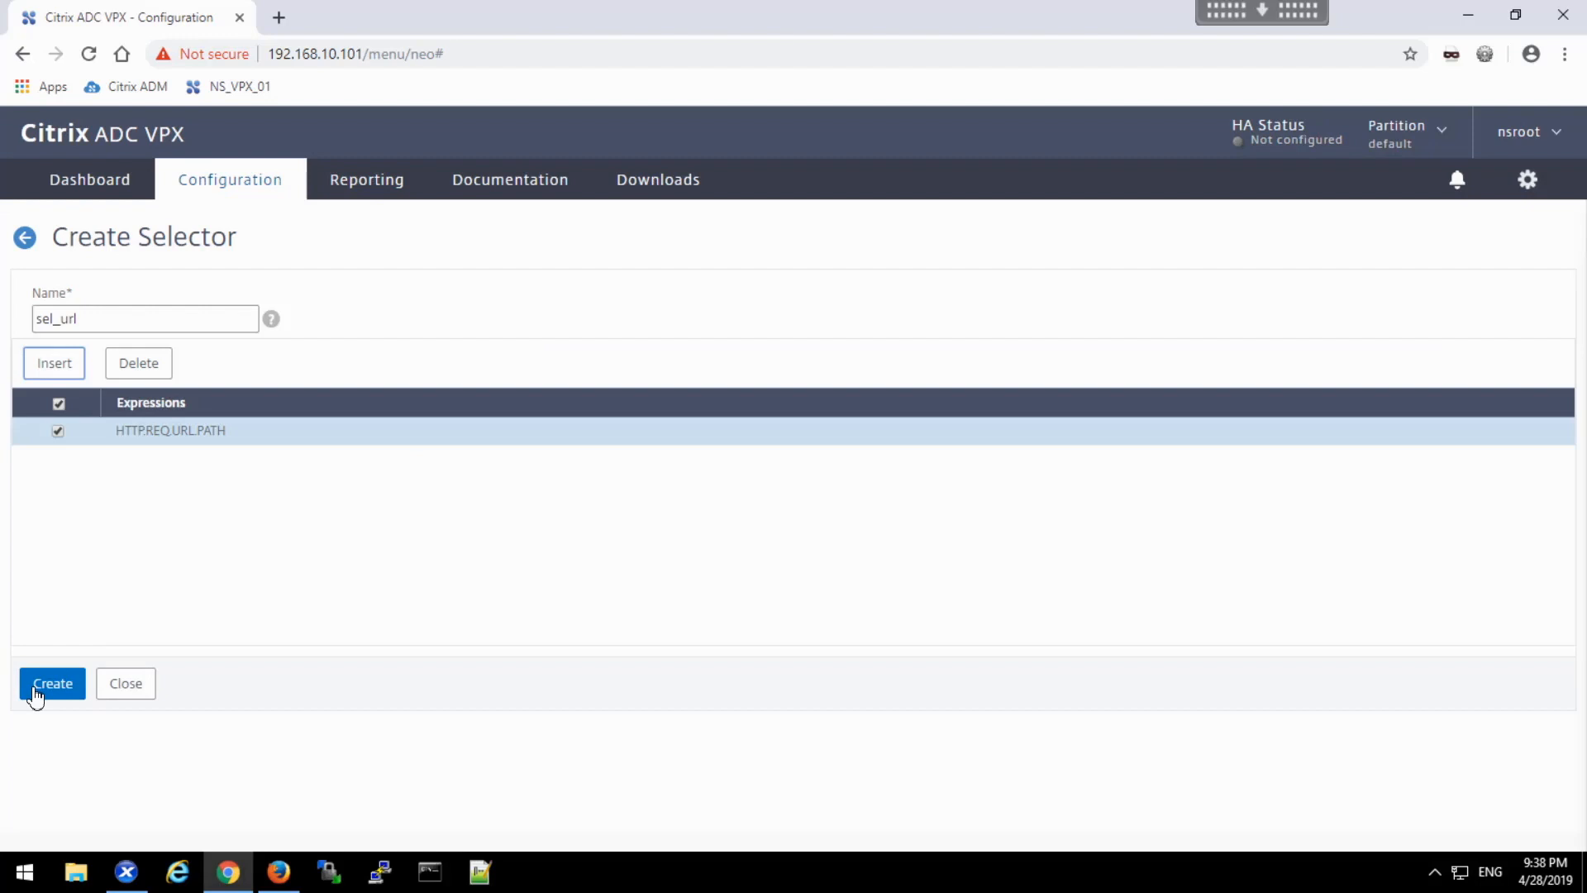
left_click(53, 683)
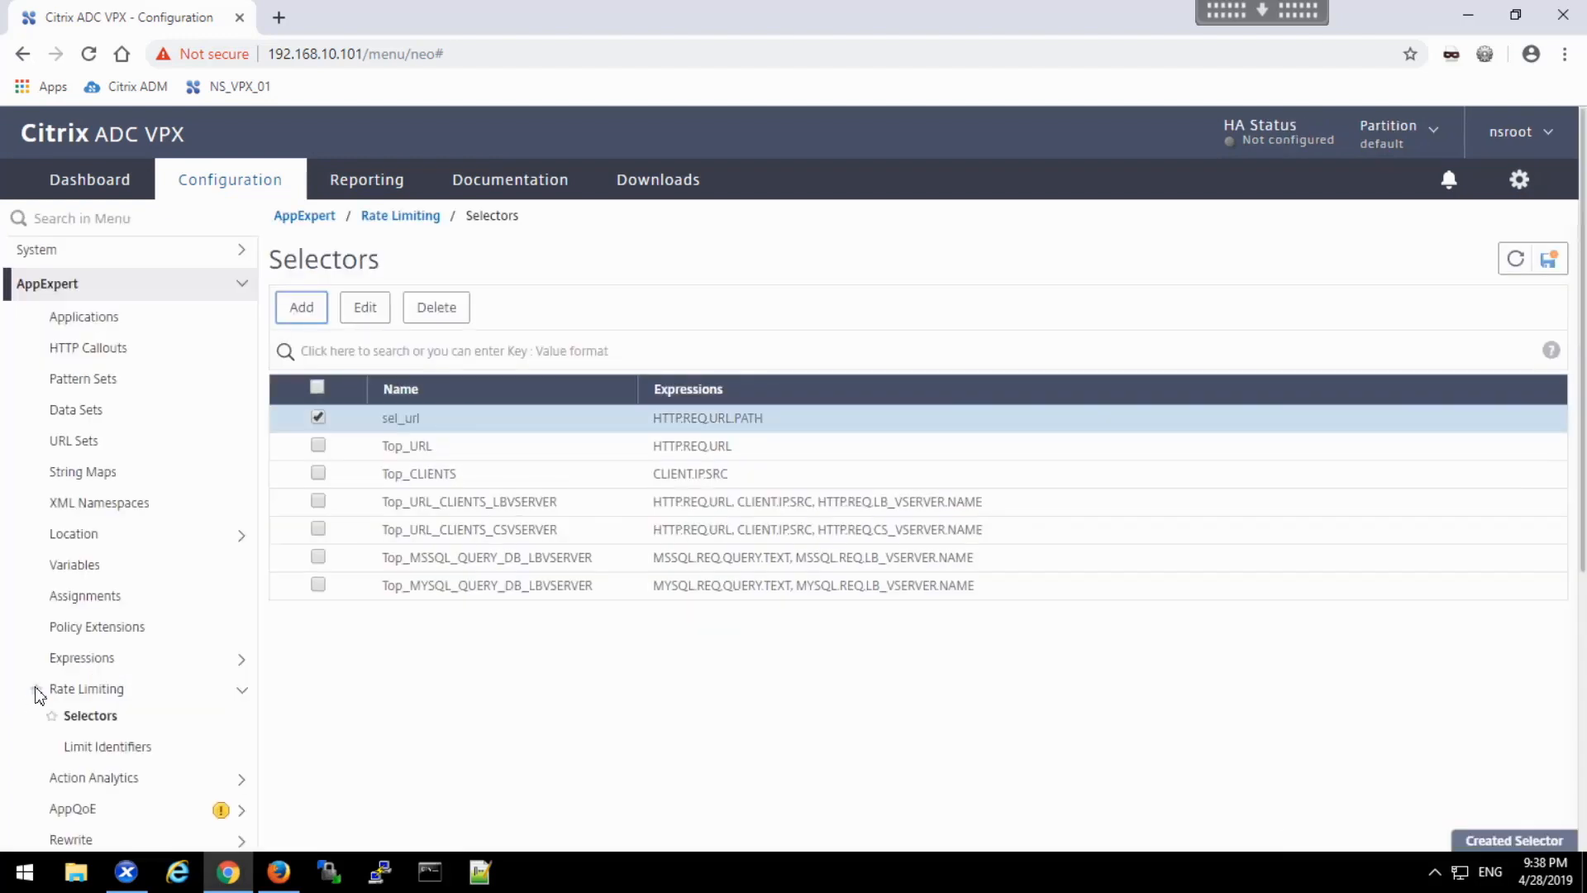
mouse_move(108, 746)
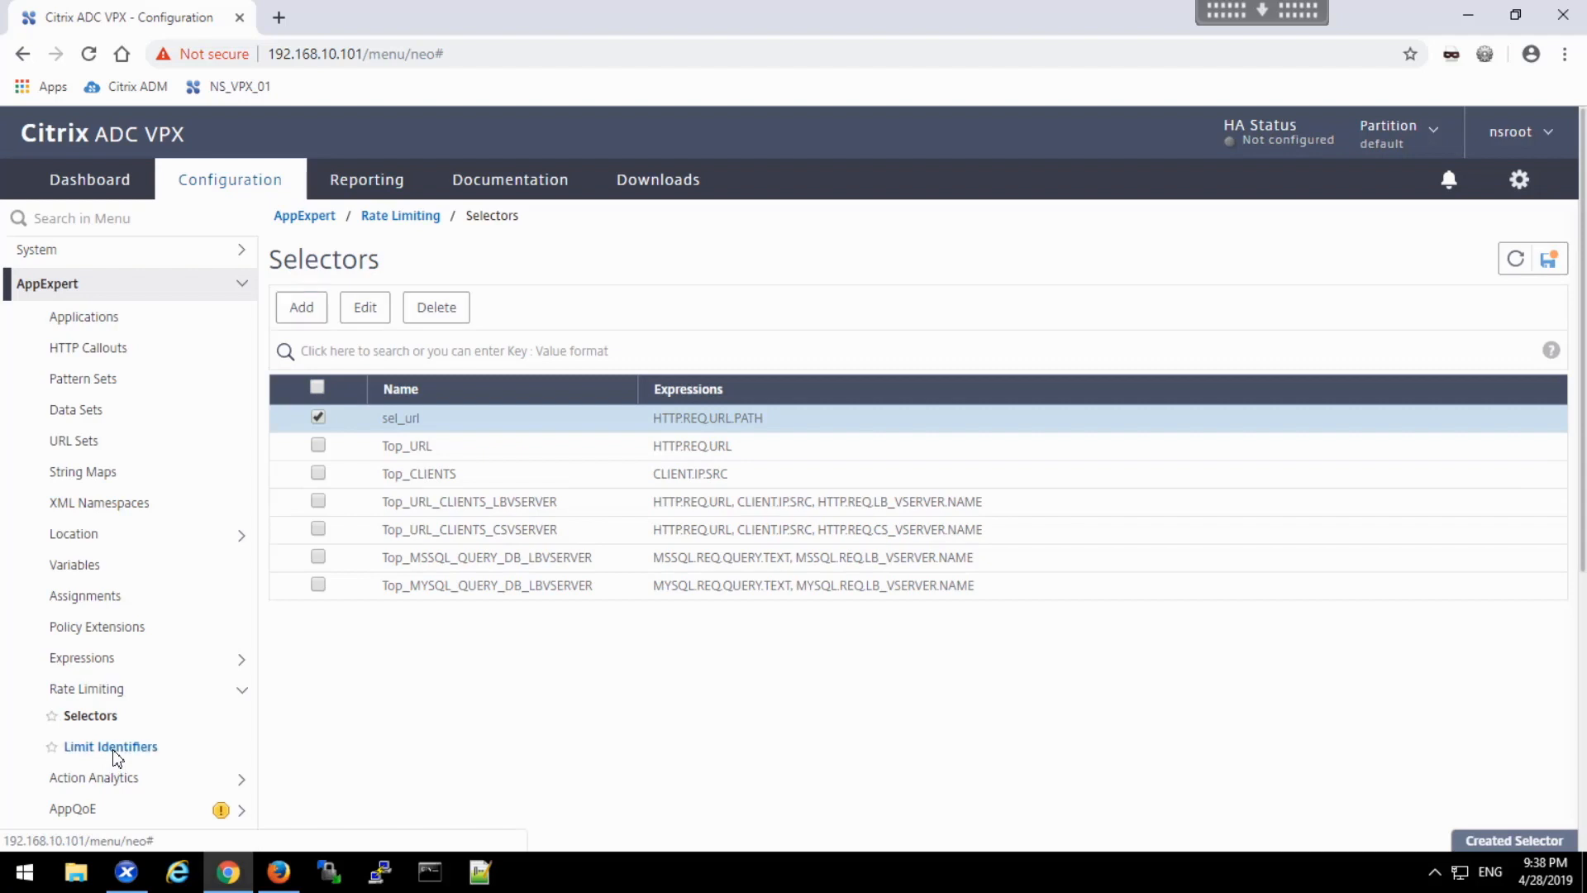
- Show the empty Limit Identifiers list under Rate Limiting
left_click(110, 746)
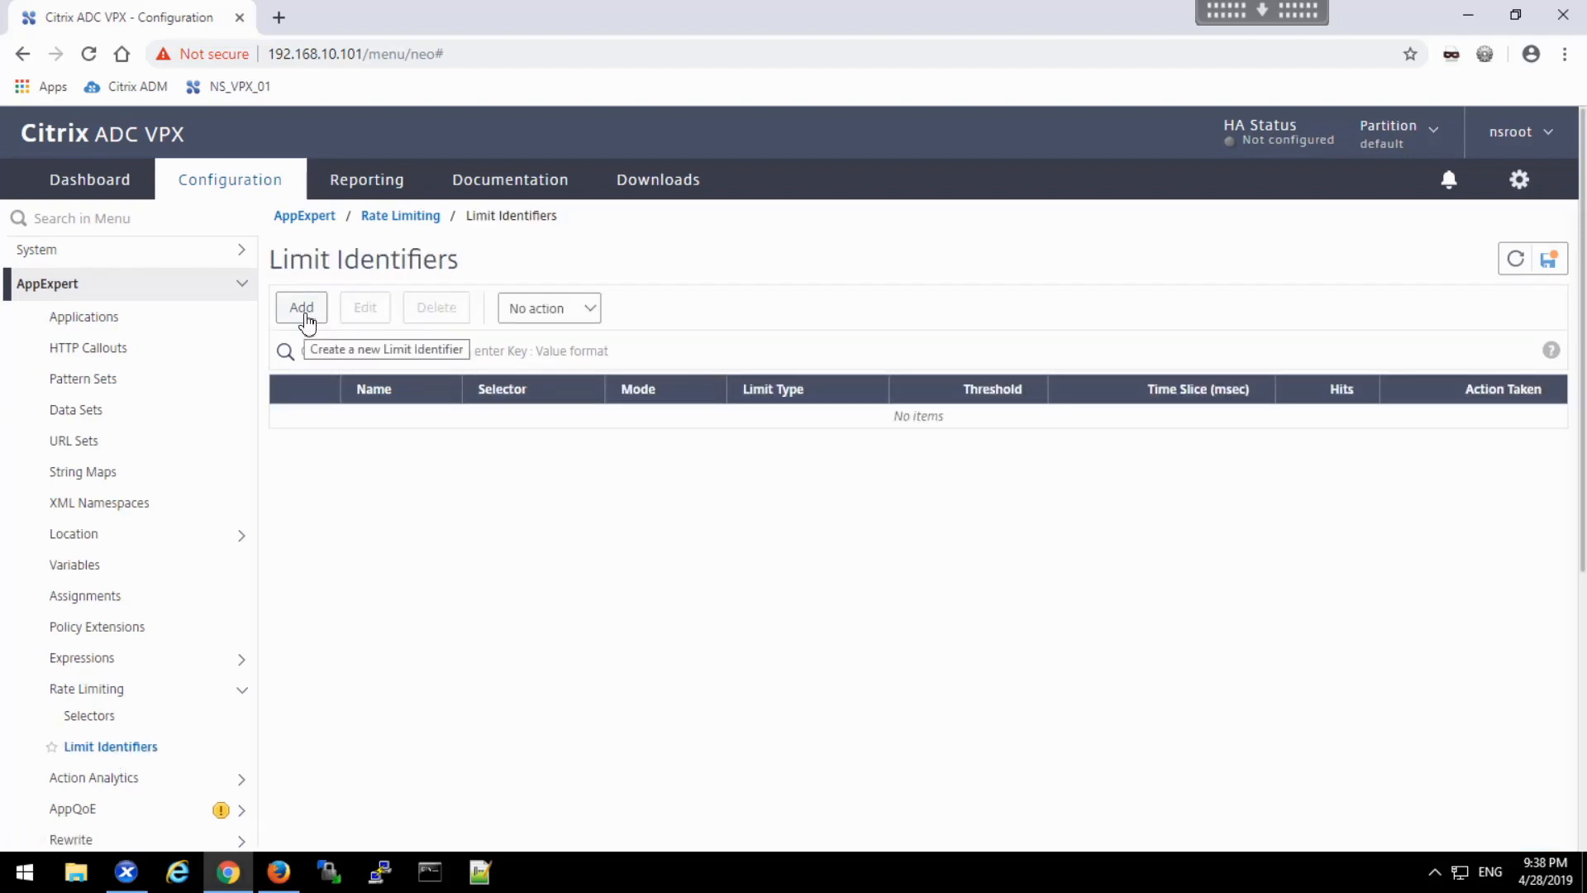
- Create limit identifier li_byurl on sel_url, REQUEST_RATE, BURSTY, threshold 3 per 10000 ms
left_click(301, 308)
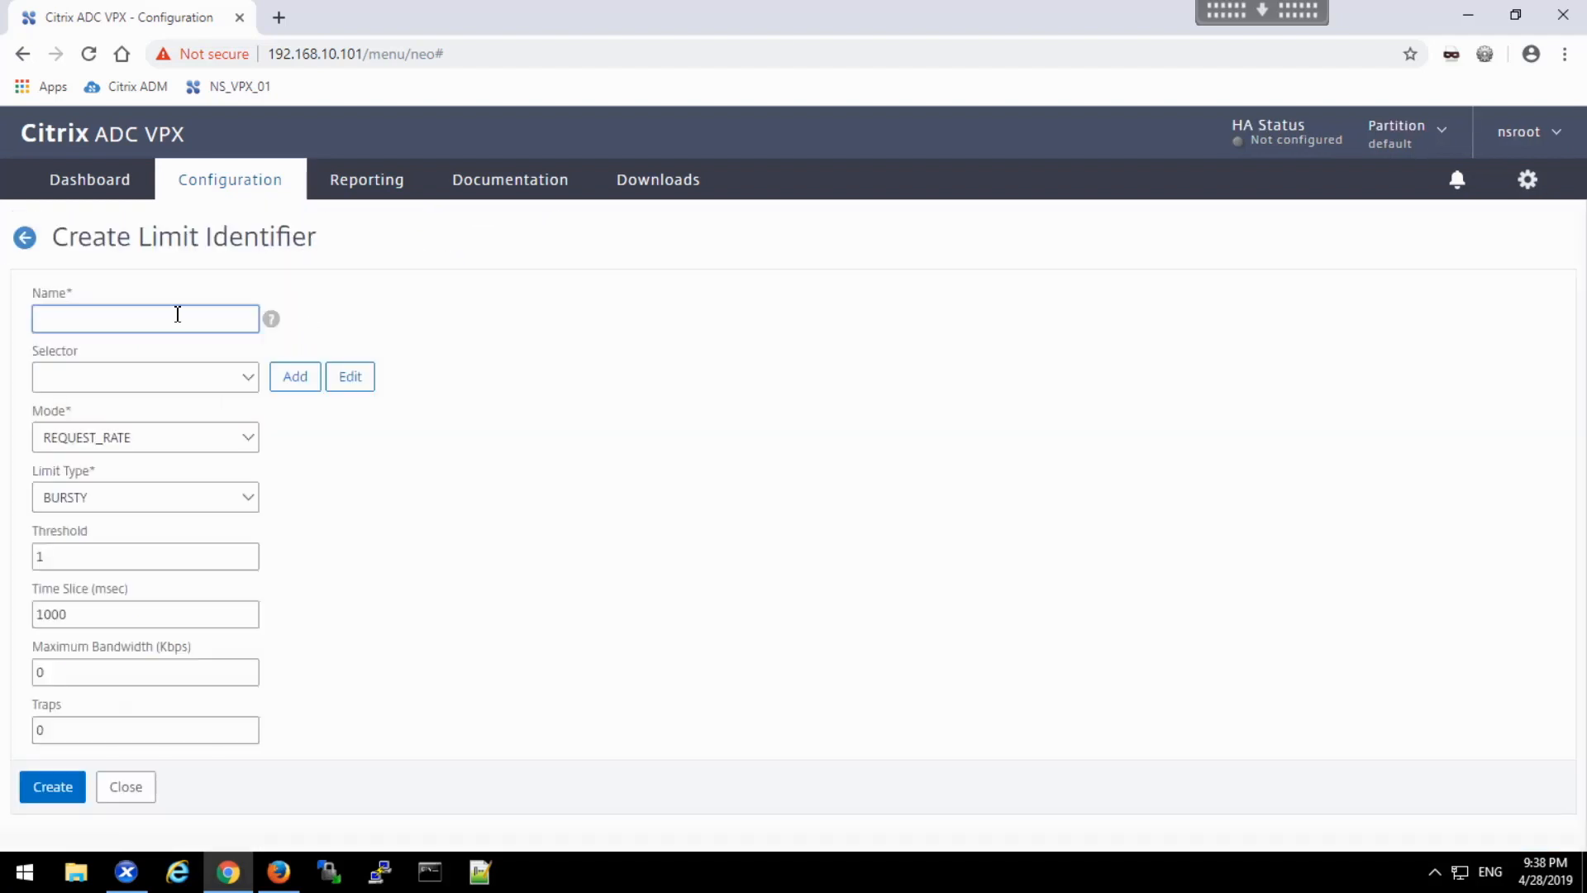
type("li_byurl")
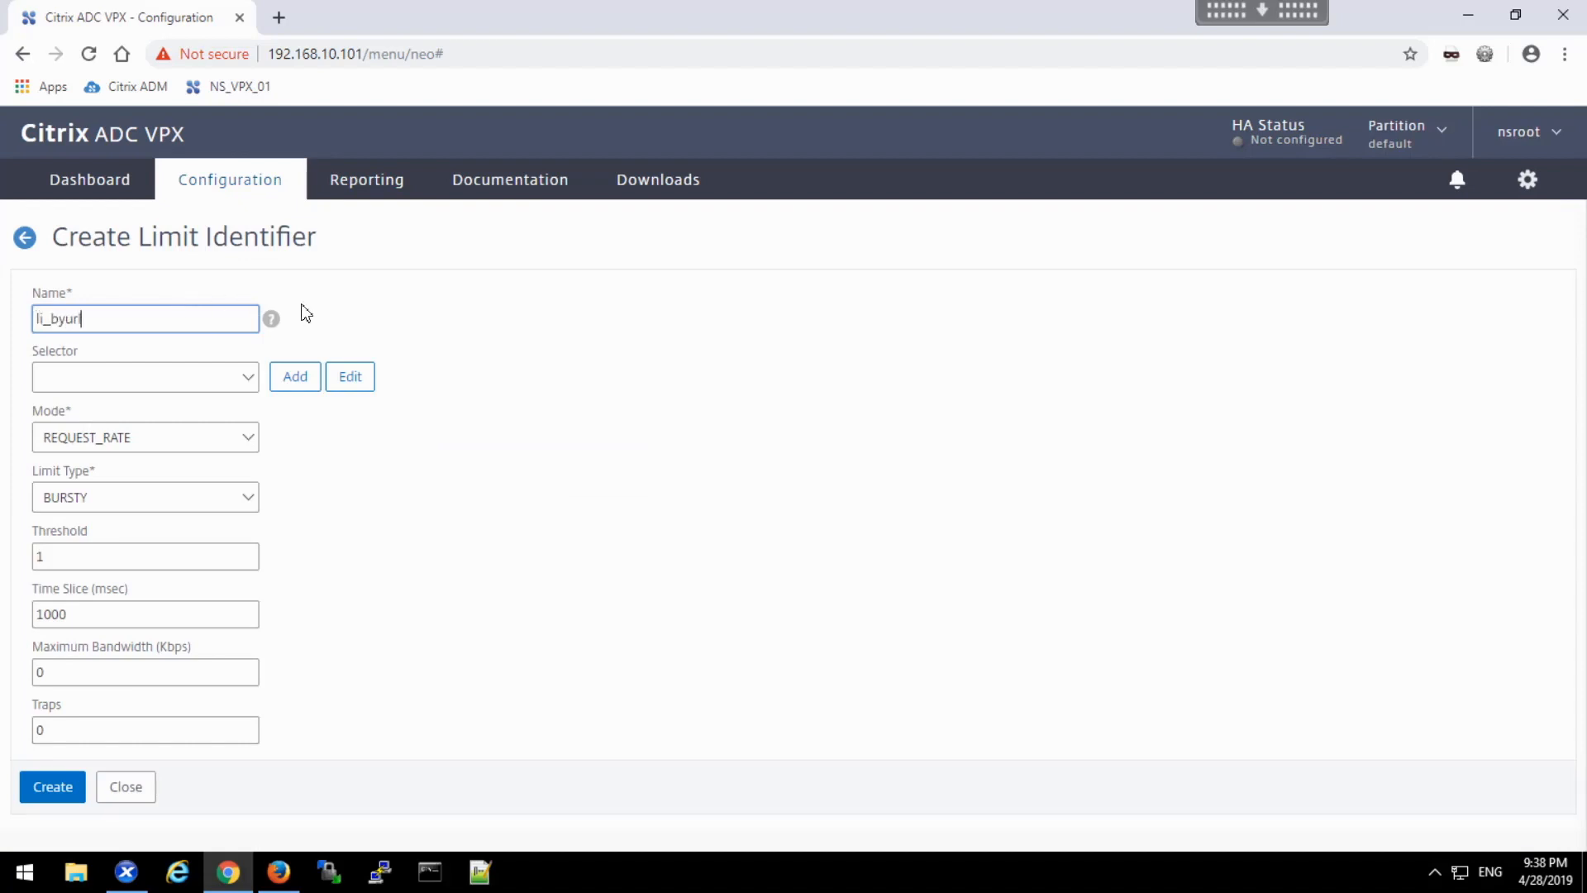
left_click(146, 377)
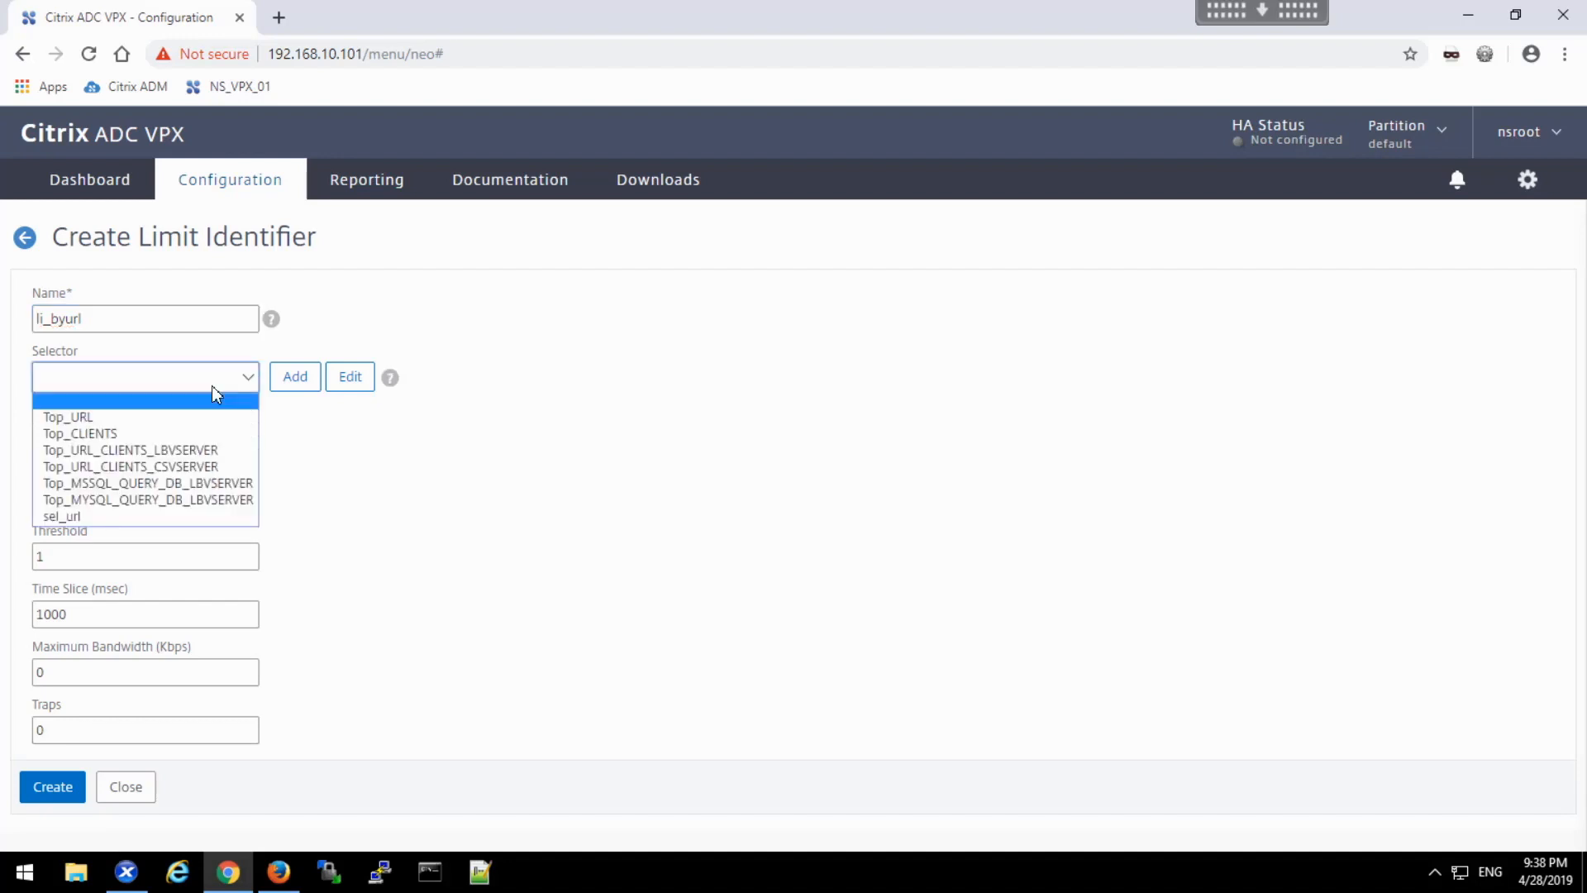
left_click(61, 516)
type("0")
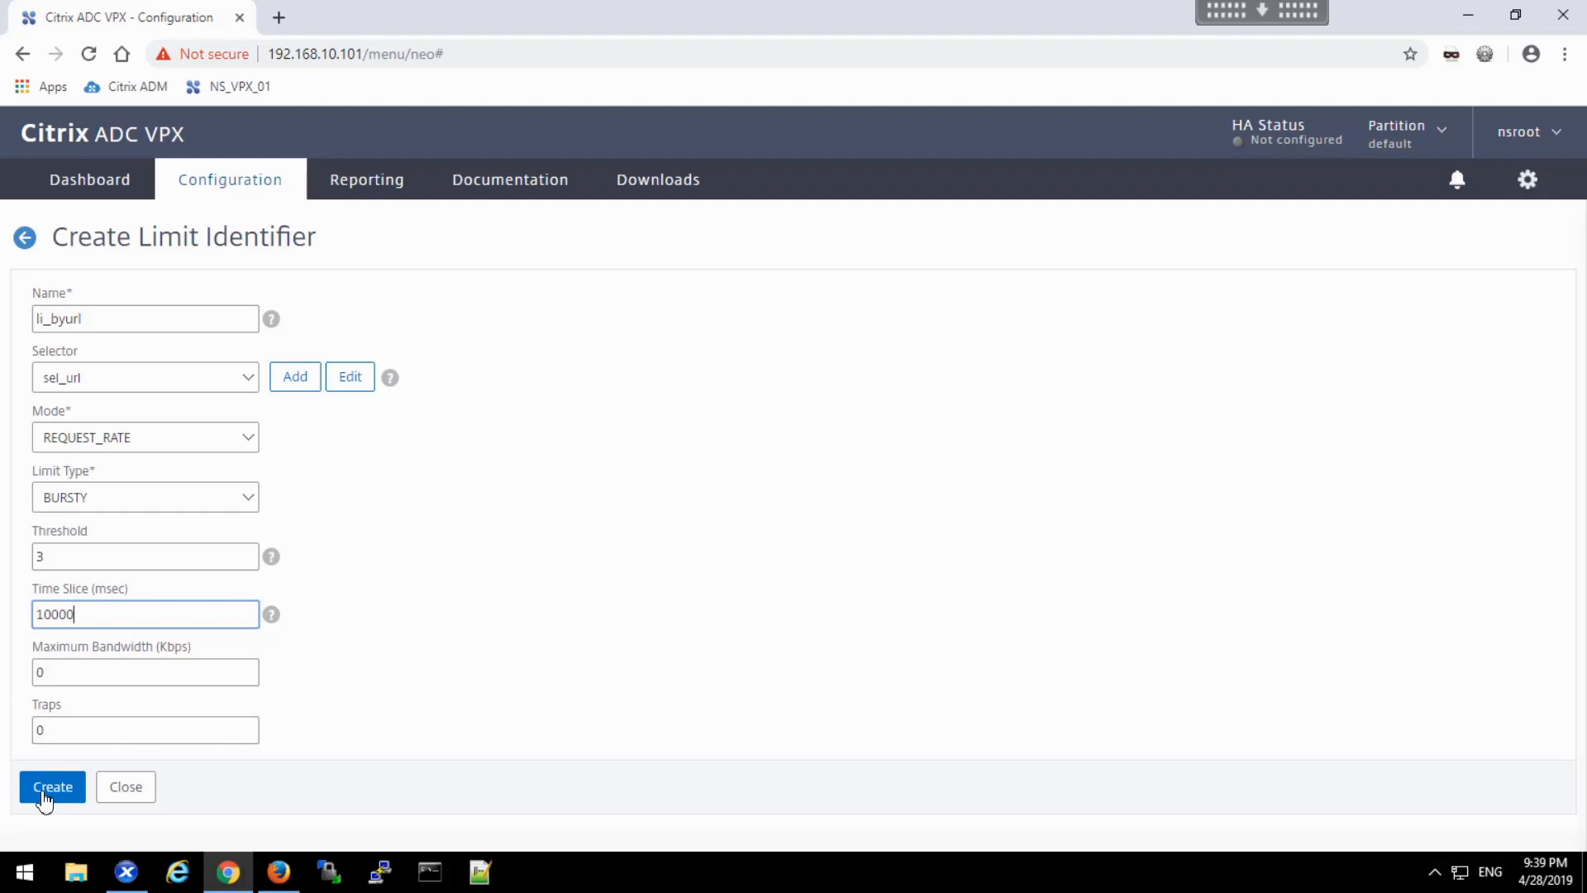
left_click(51, 787)
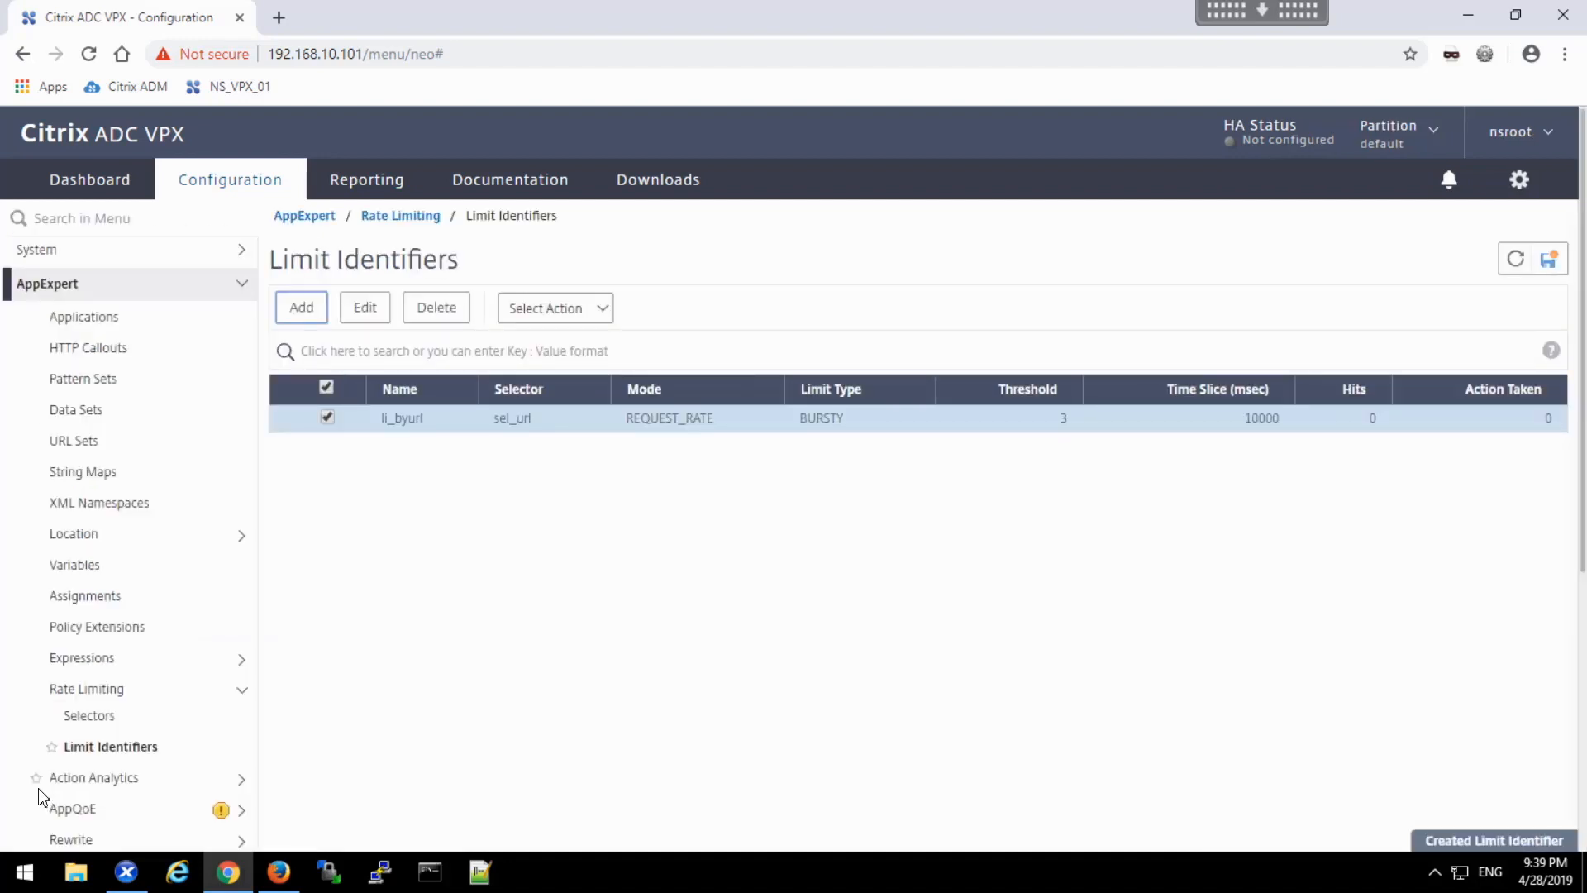
mouse_move(38, 784)
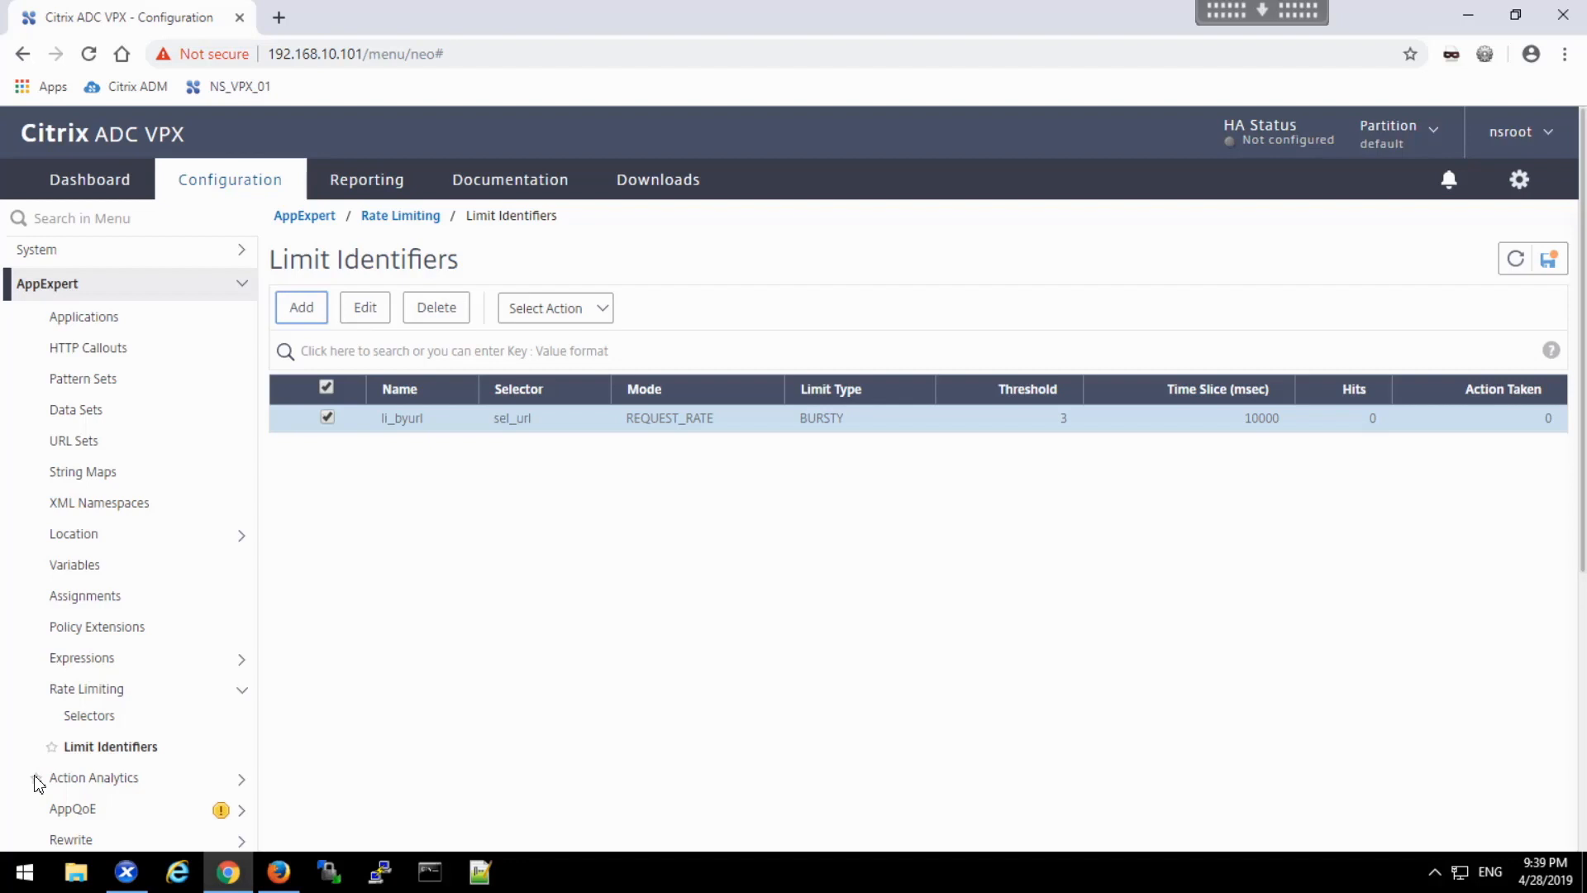
mouse_move(81, 695)
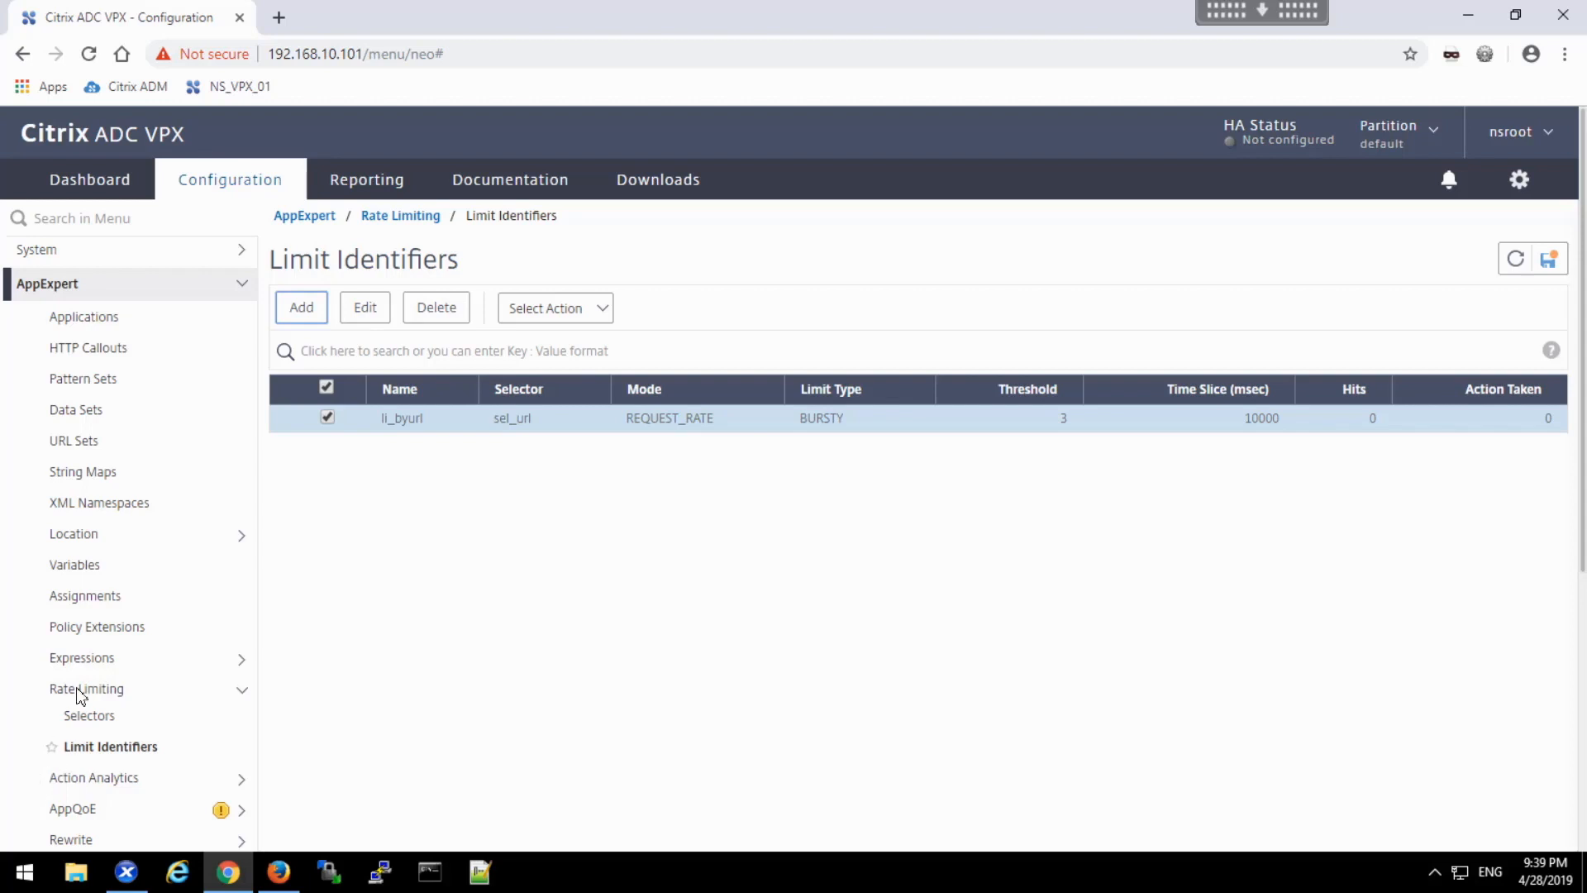
- Show the Responder Actions list, which holds only the default NOOP action
scroll("down", 3)
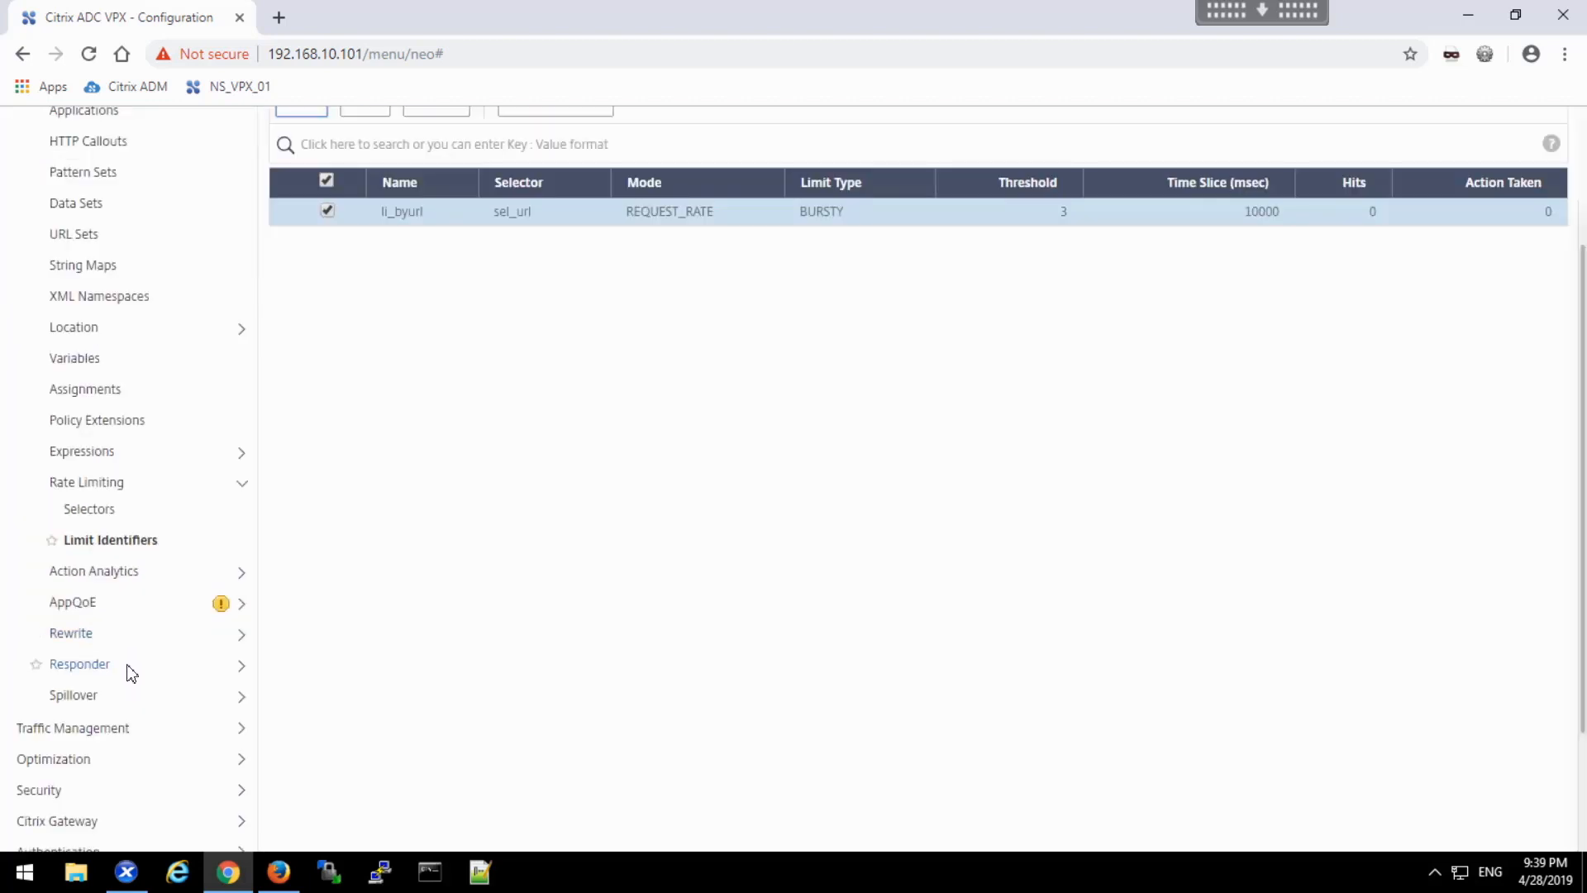
left_click(80, 663)
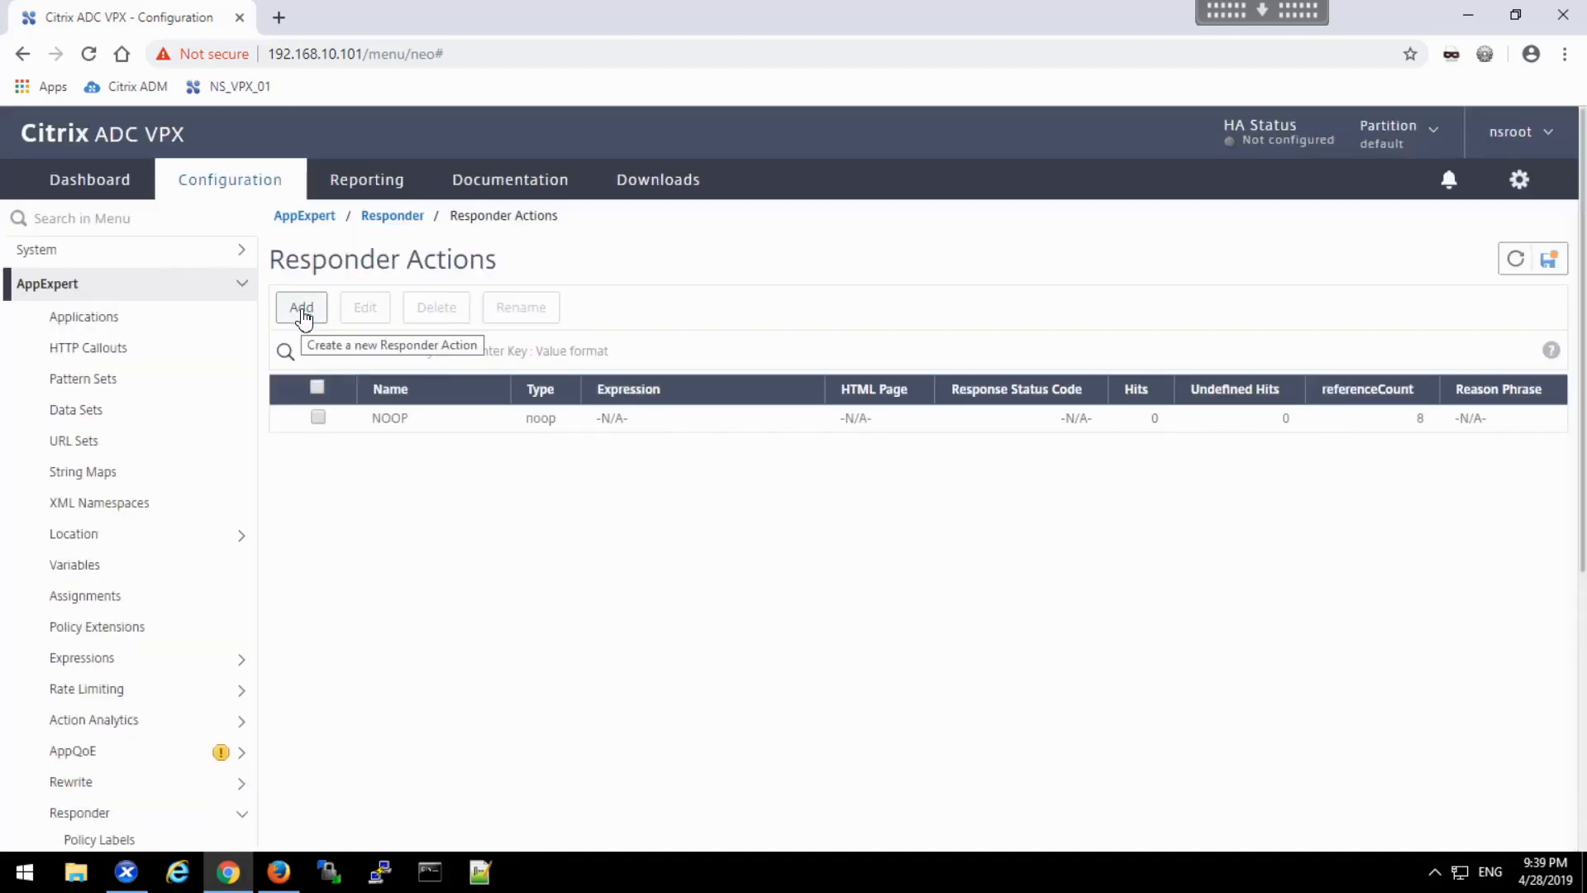
- Start responder action rs_act_overlimit responding with HTML page ErrorRateLimit
left_click(301, 308)
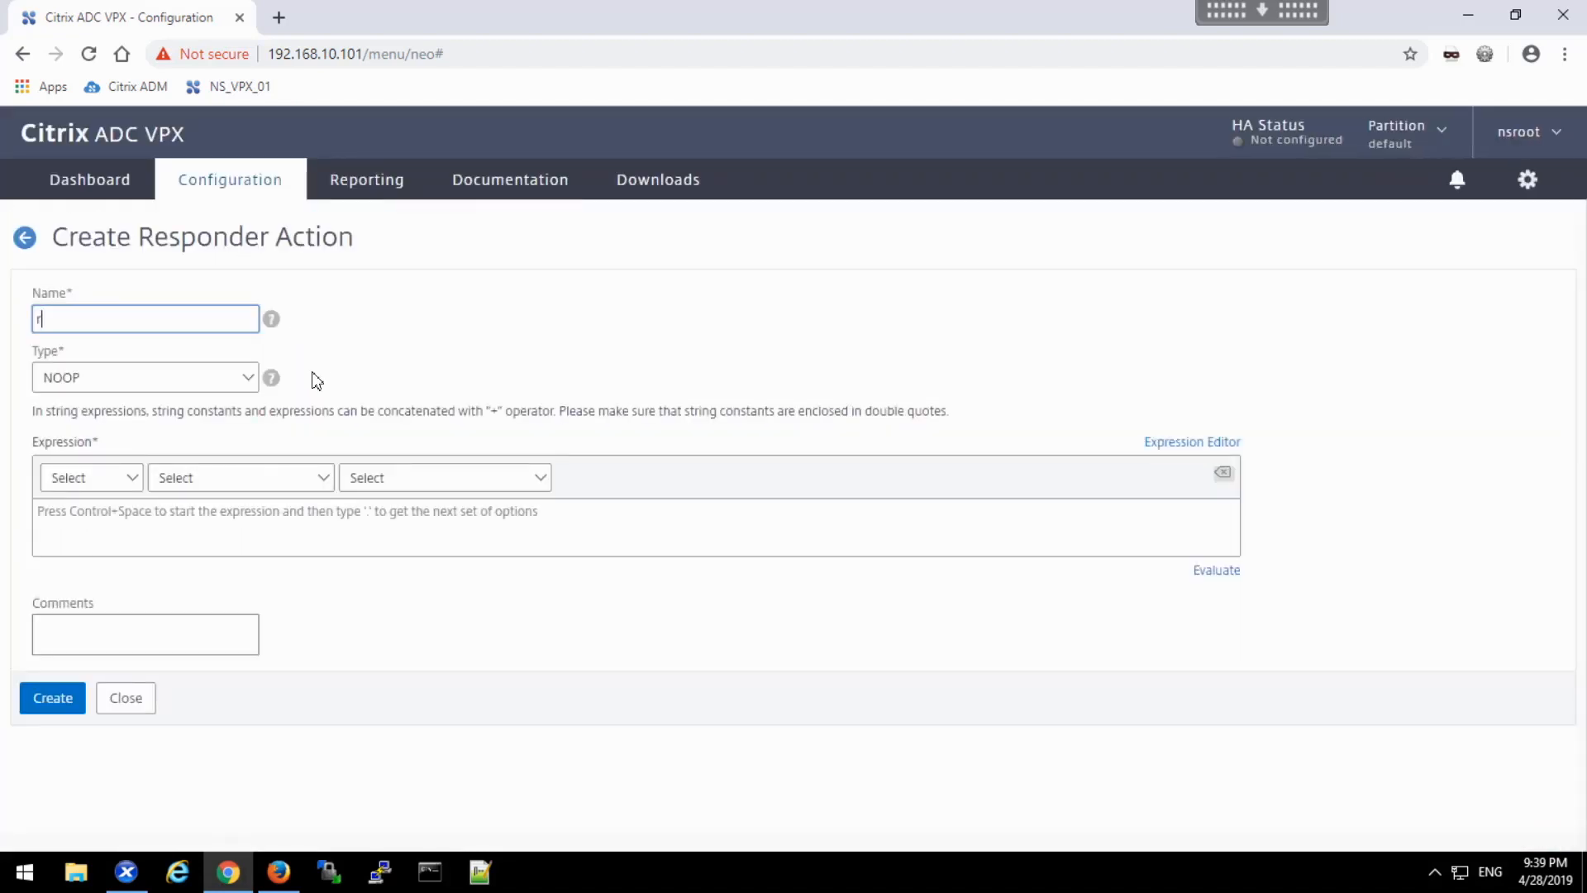
type("s_act_")
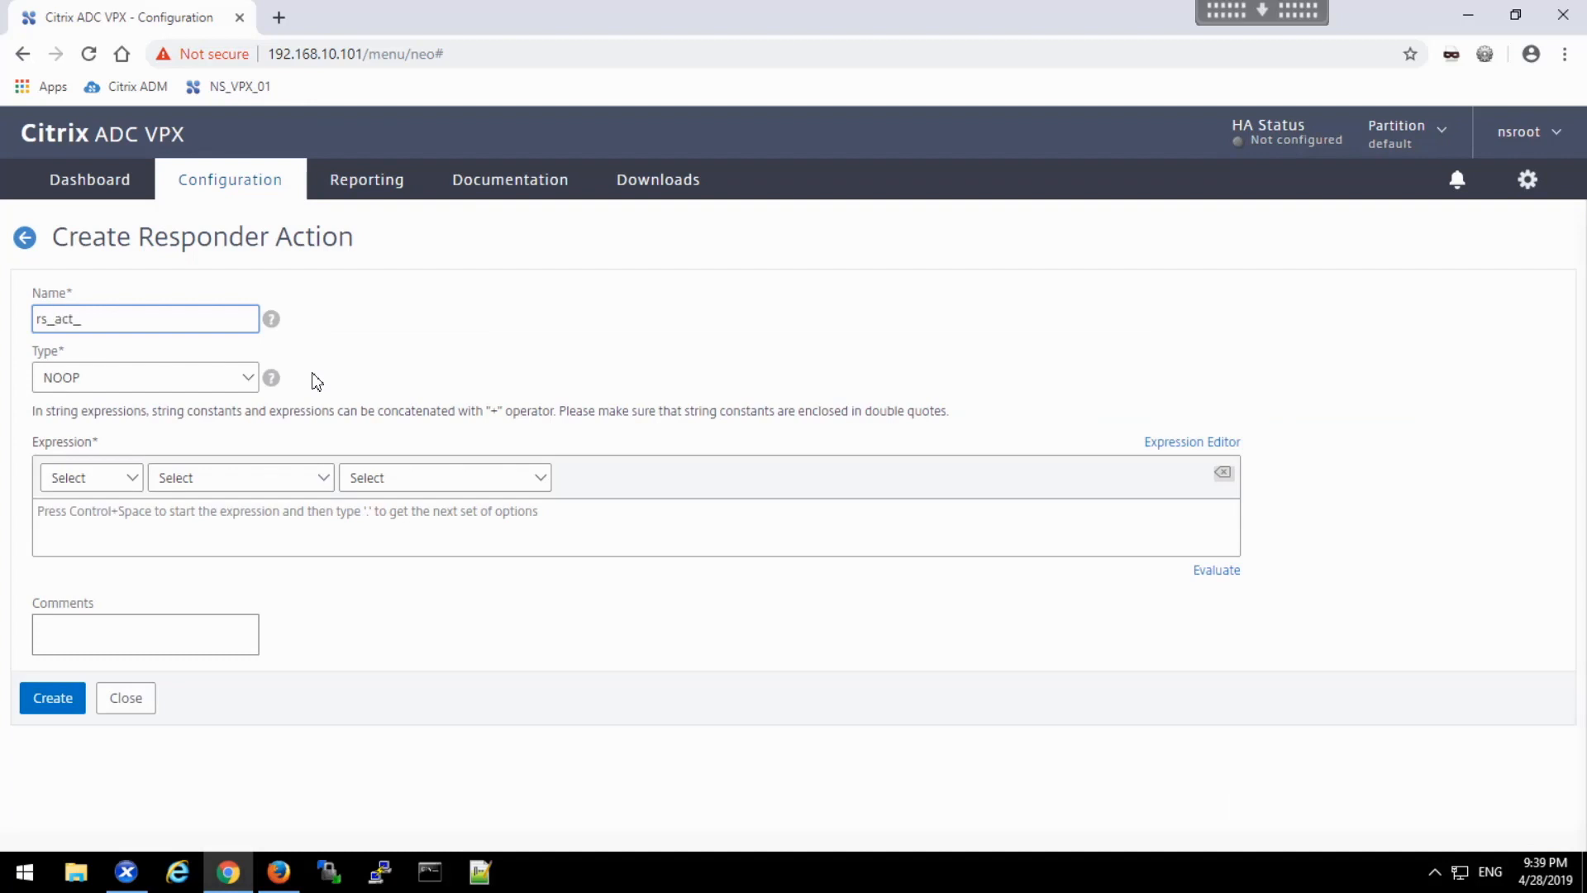
type("over")
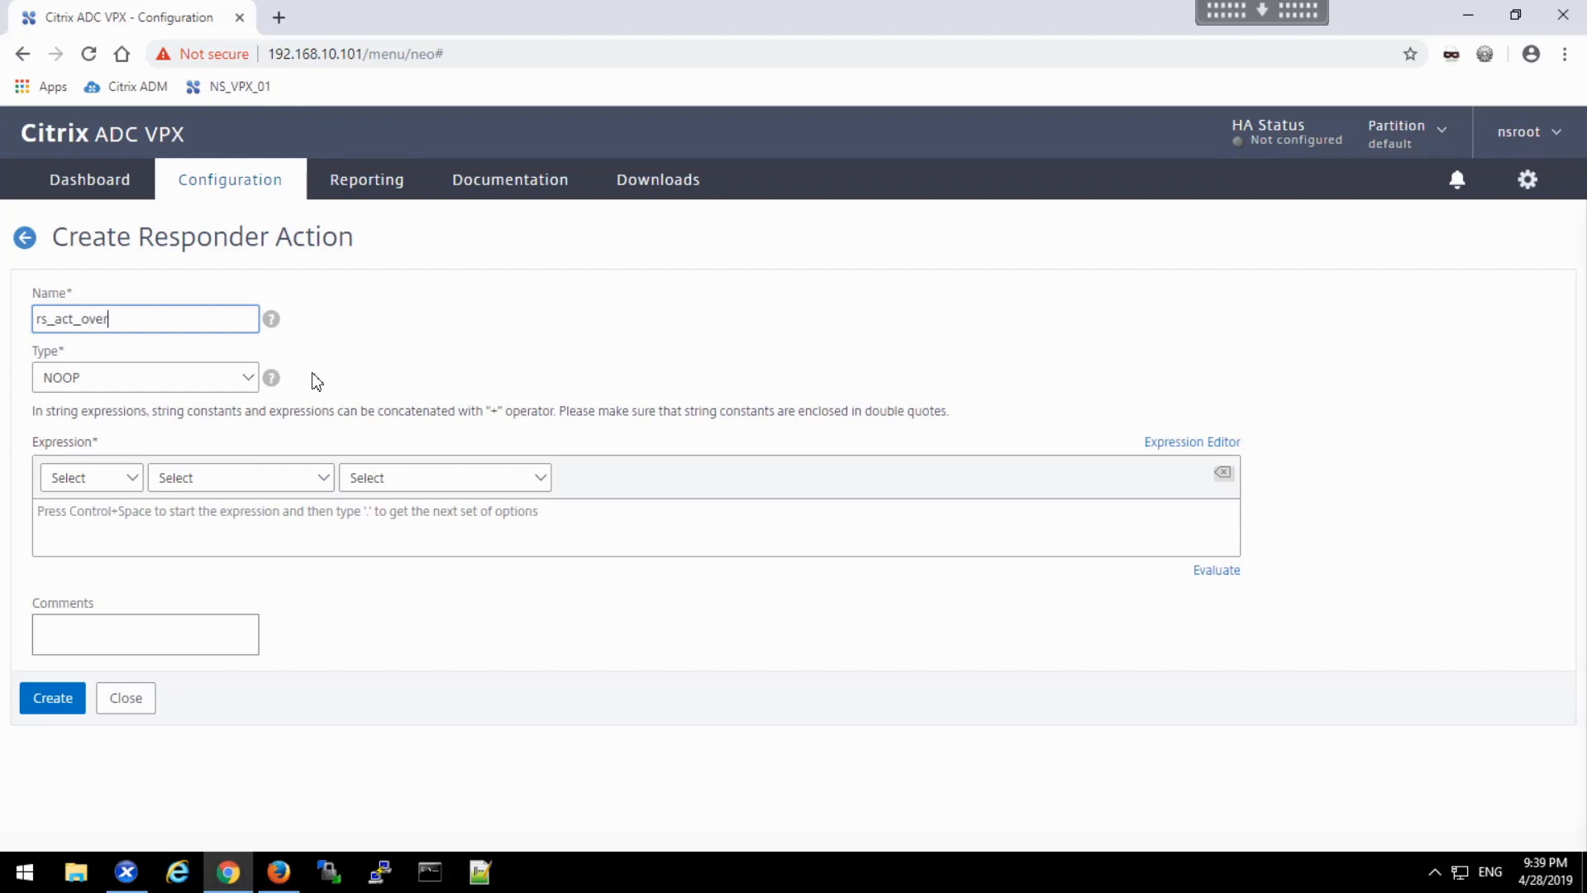
type("limit")
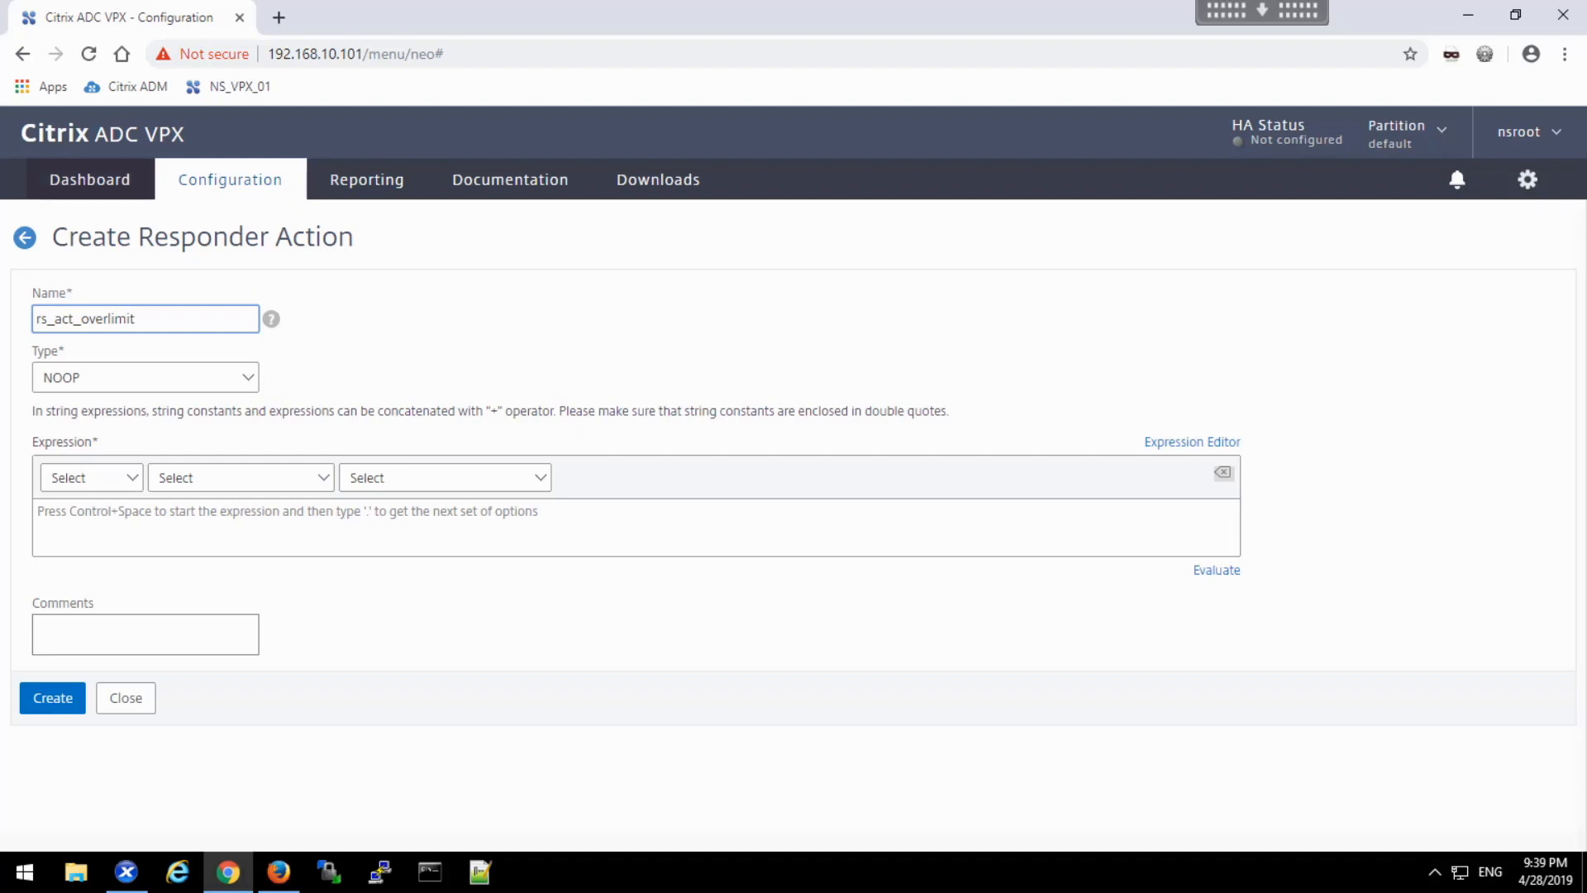
left_click(146, 377)
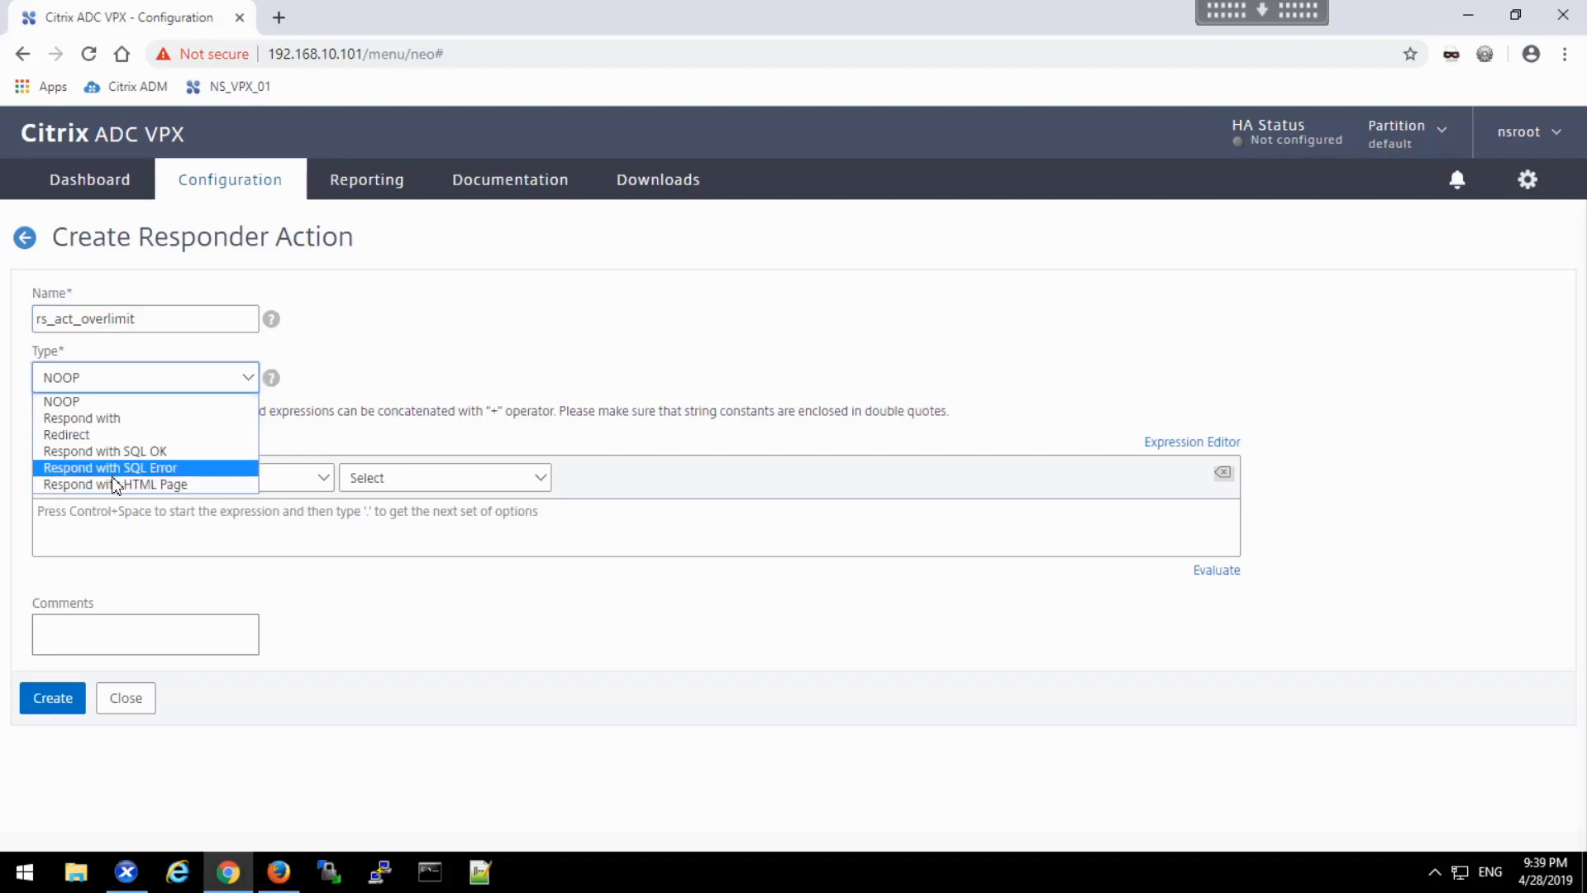
left_click(116, 484)
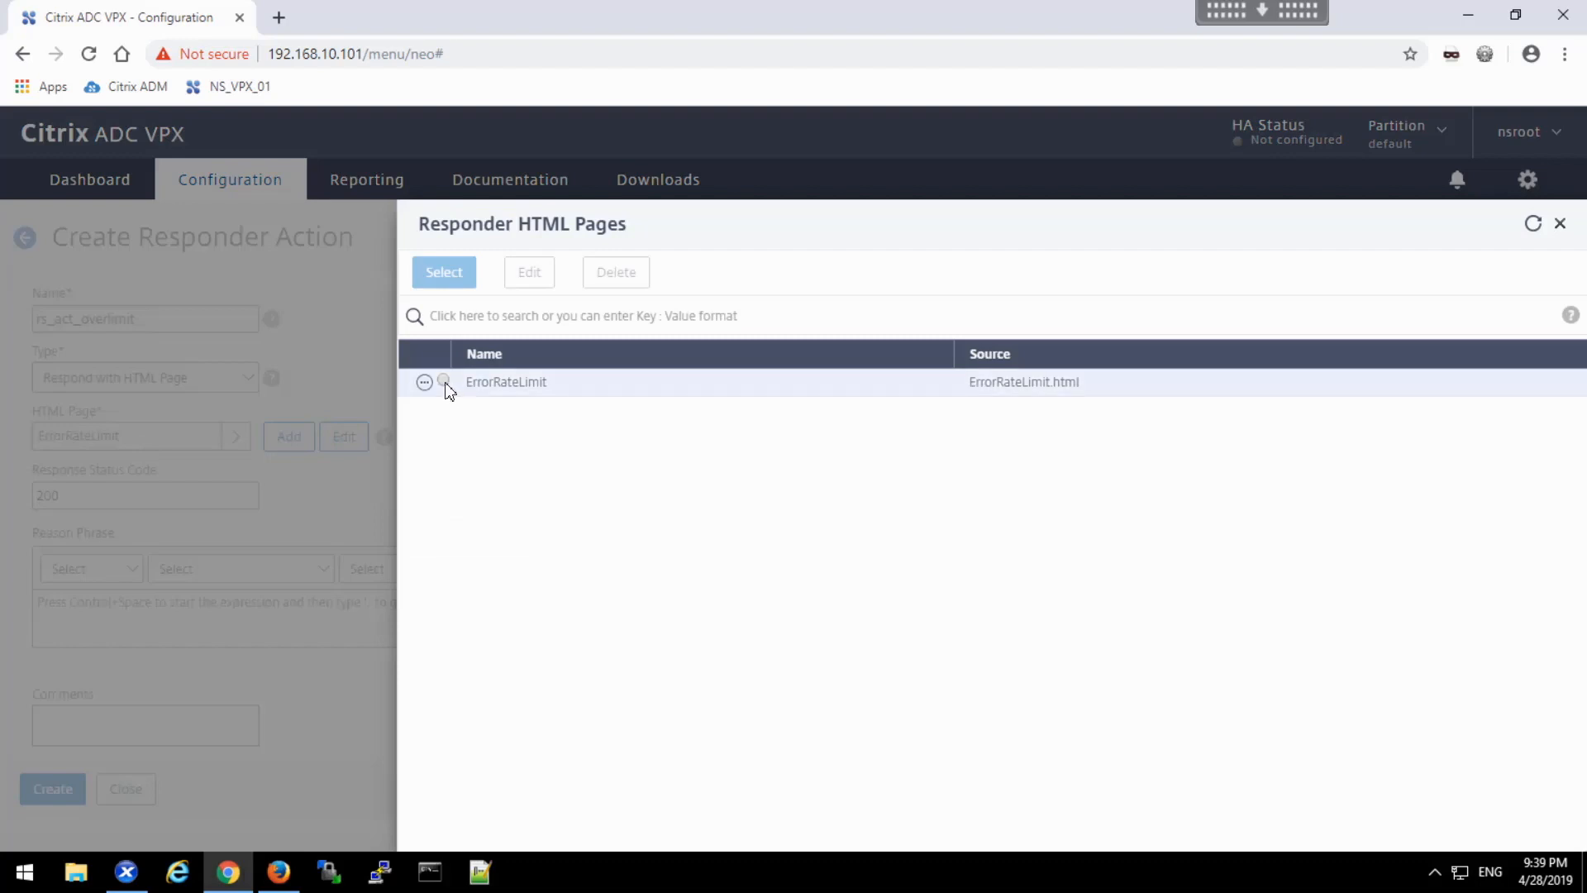
left_click(443, 382)
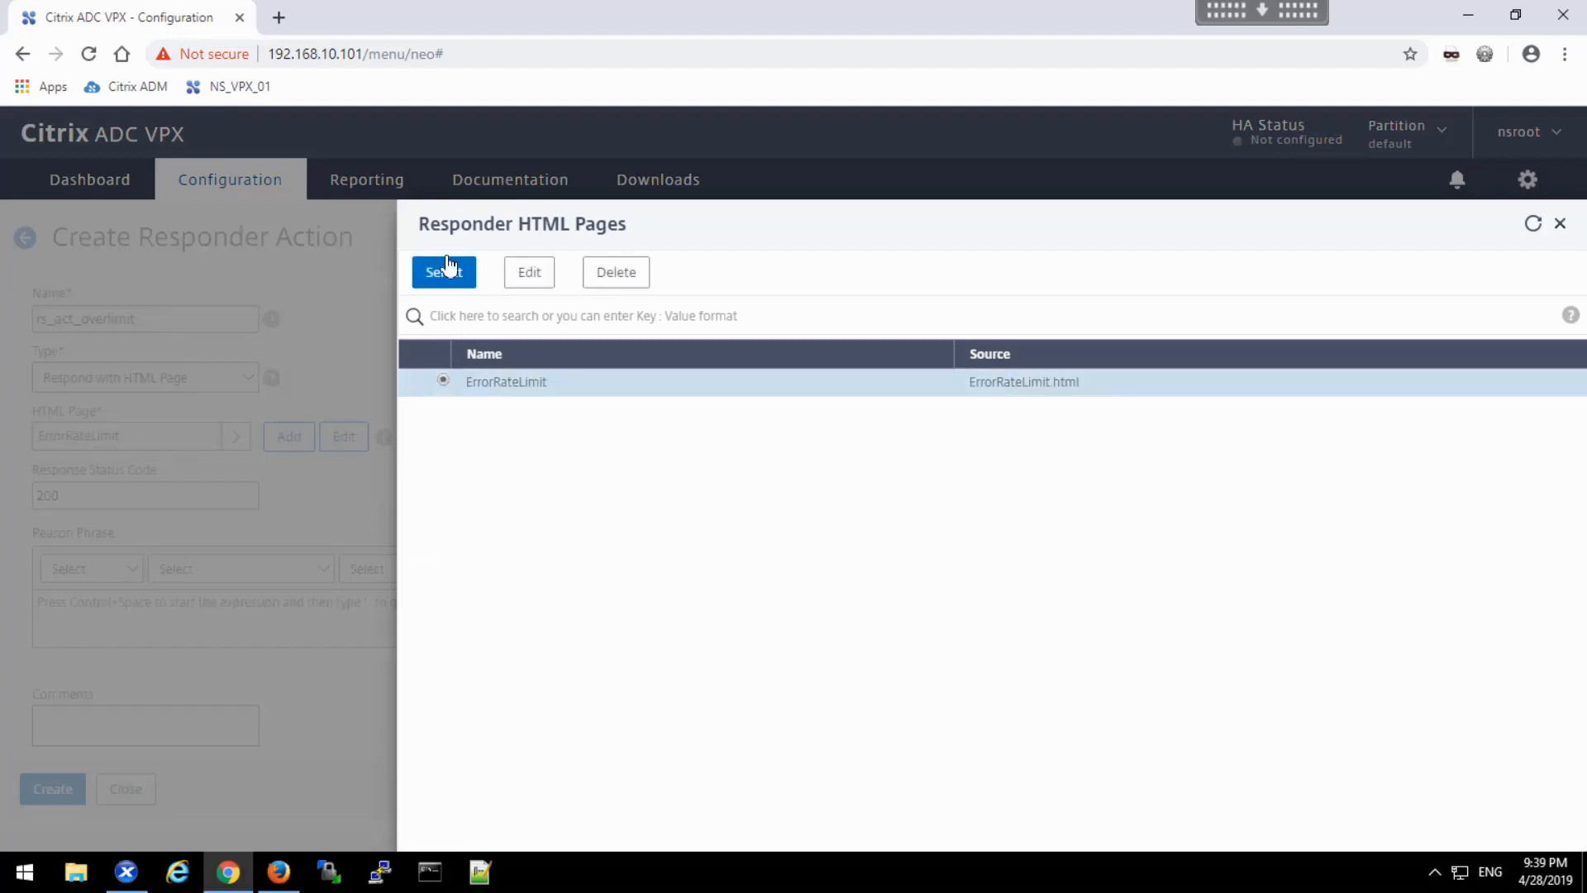
left_click(443, 271)
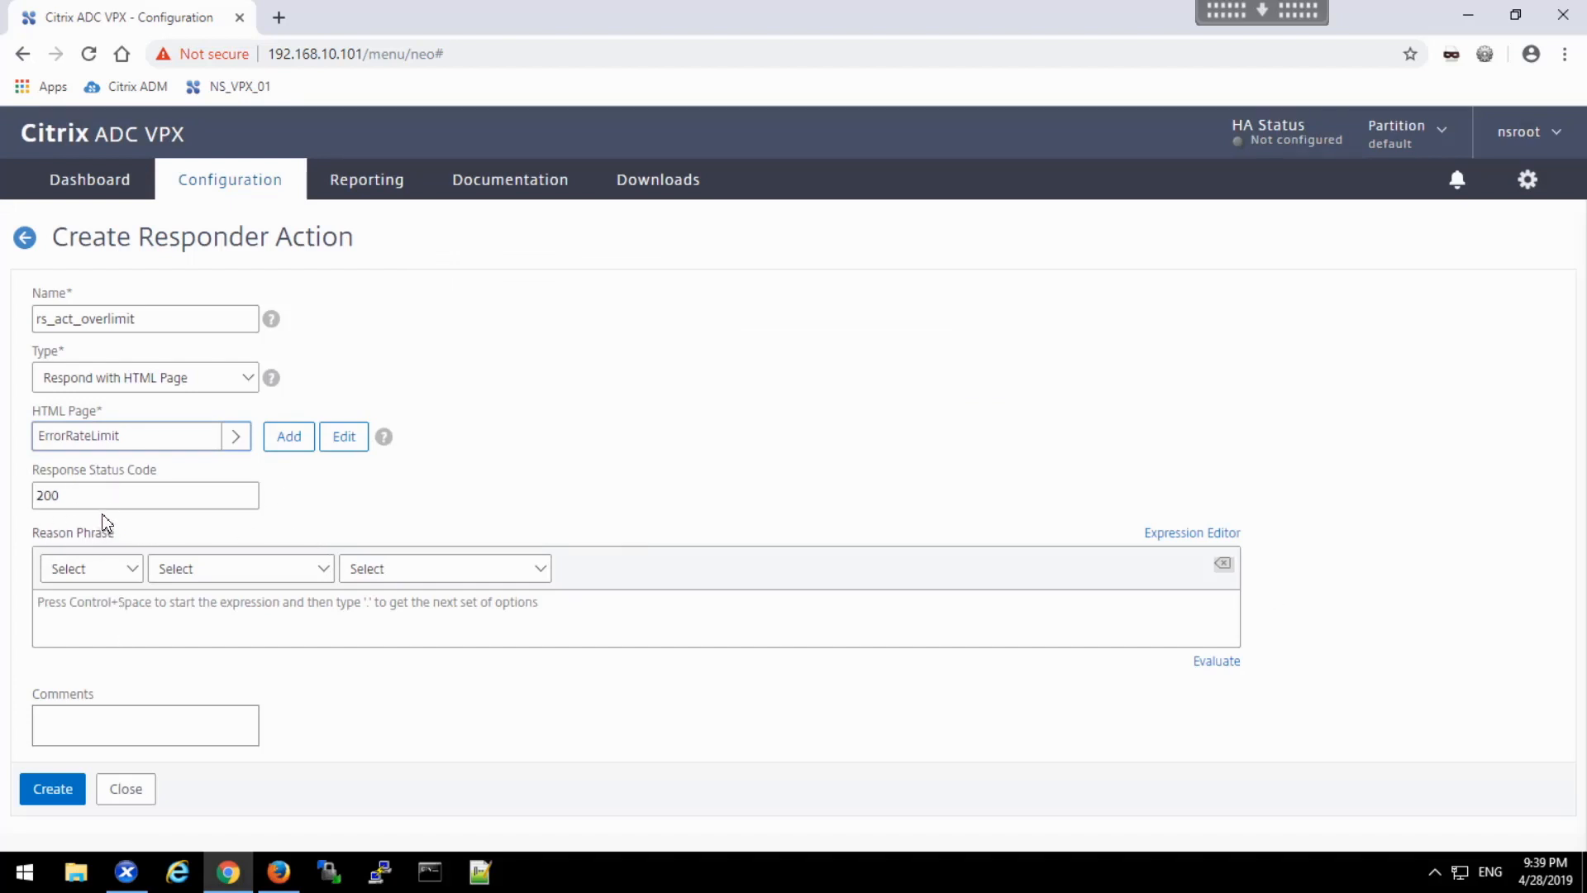
- Set reason phrase "Over the rate limit" and create the action with status 200
left_click(132, 607)
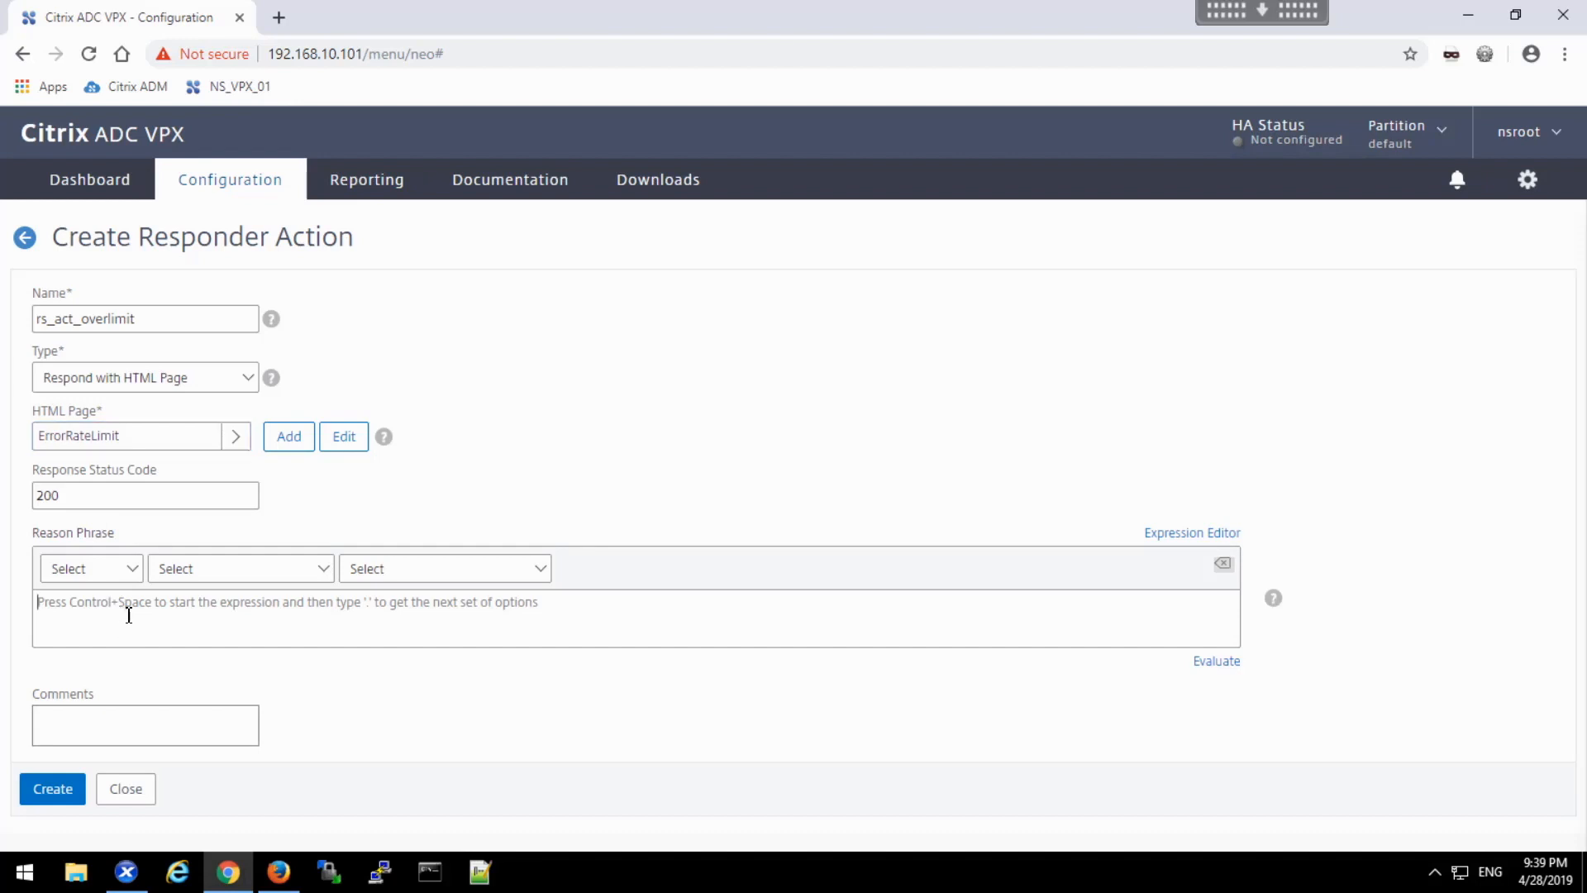
mouse_move(238, 590)
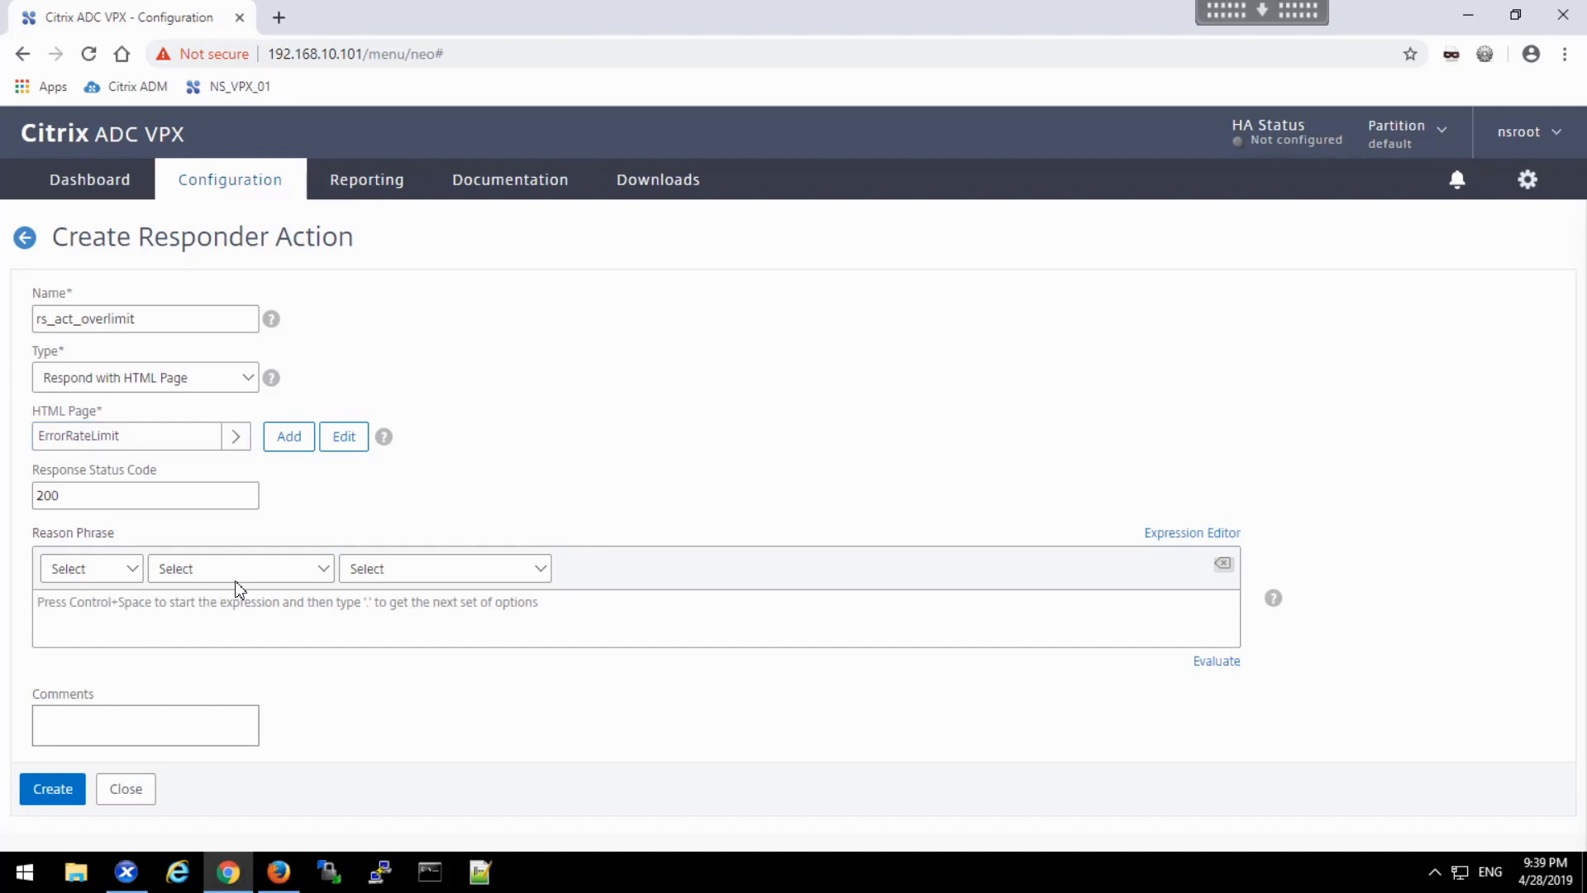
type("\"Ov")
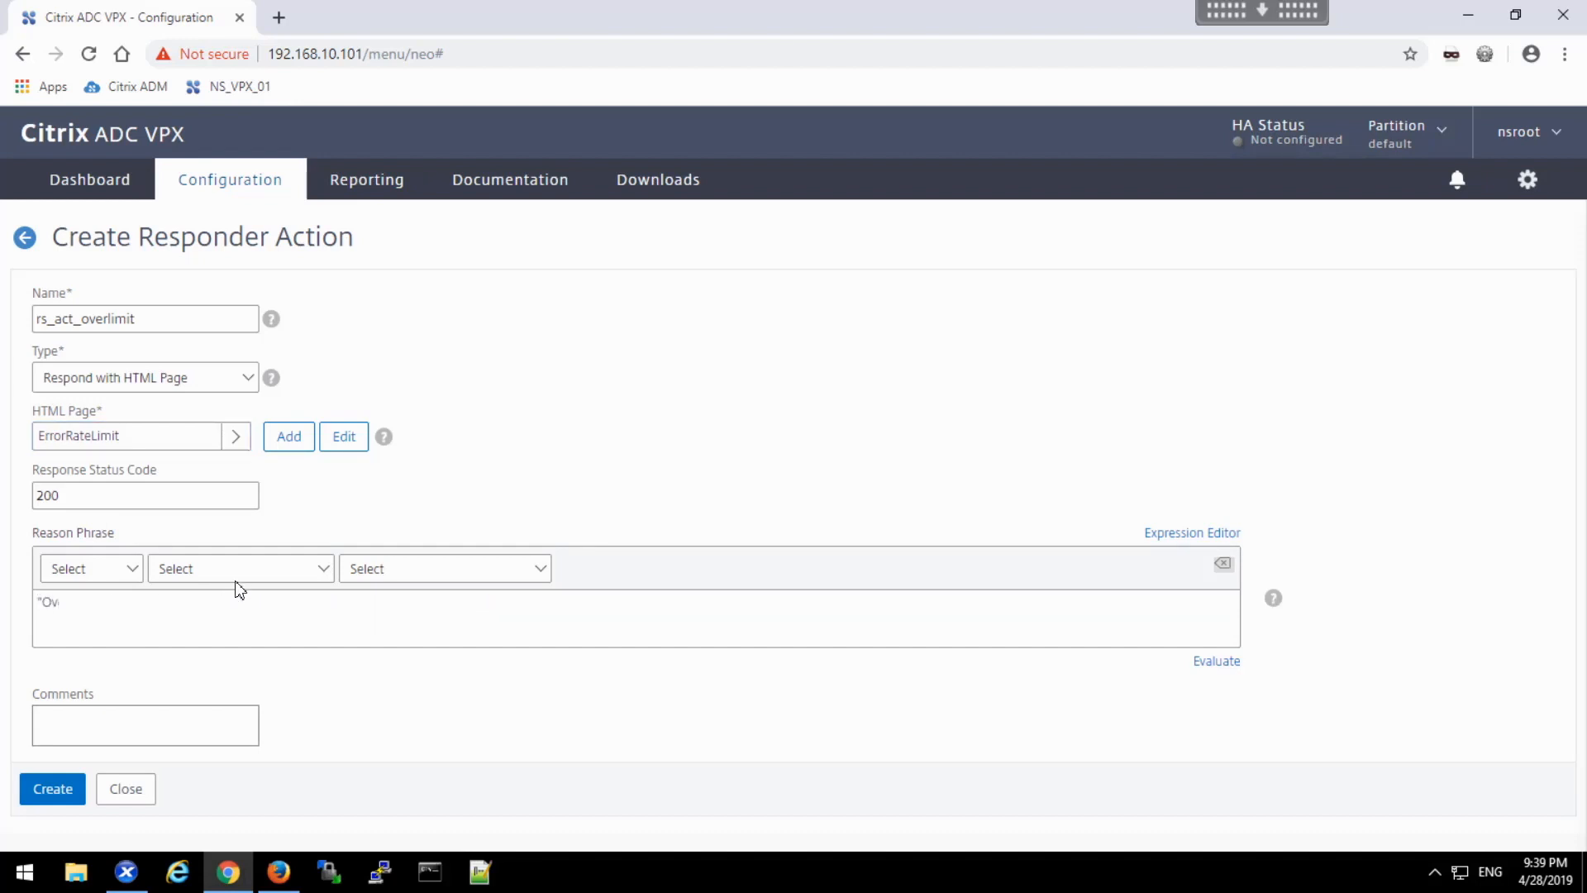
type("ver the rate")
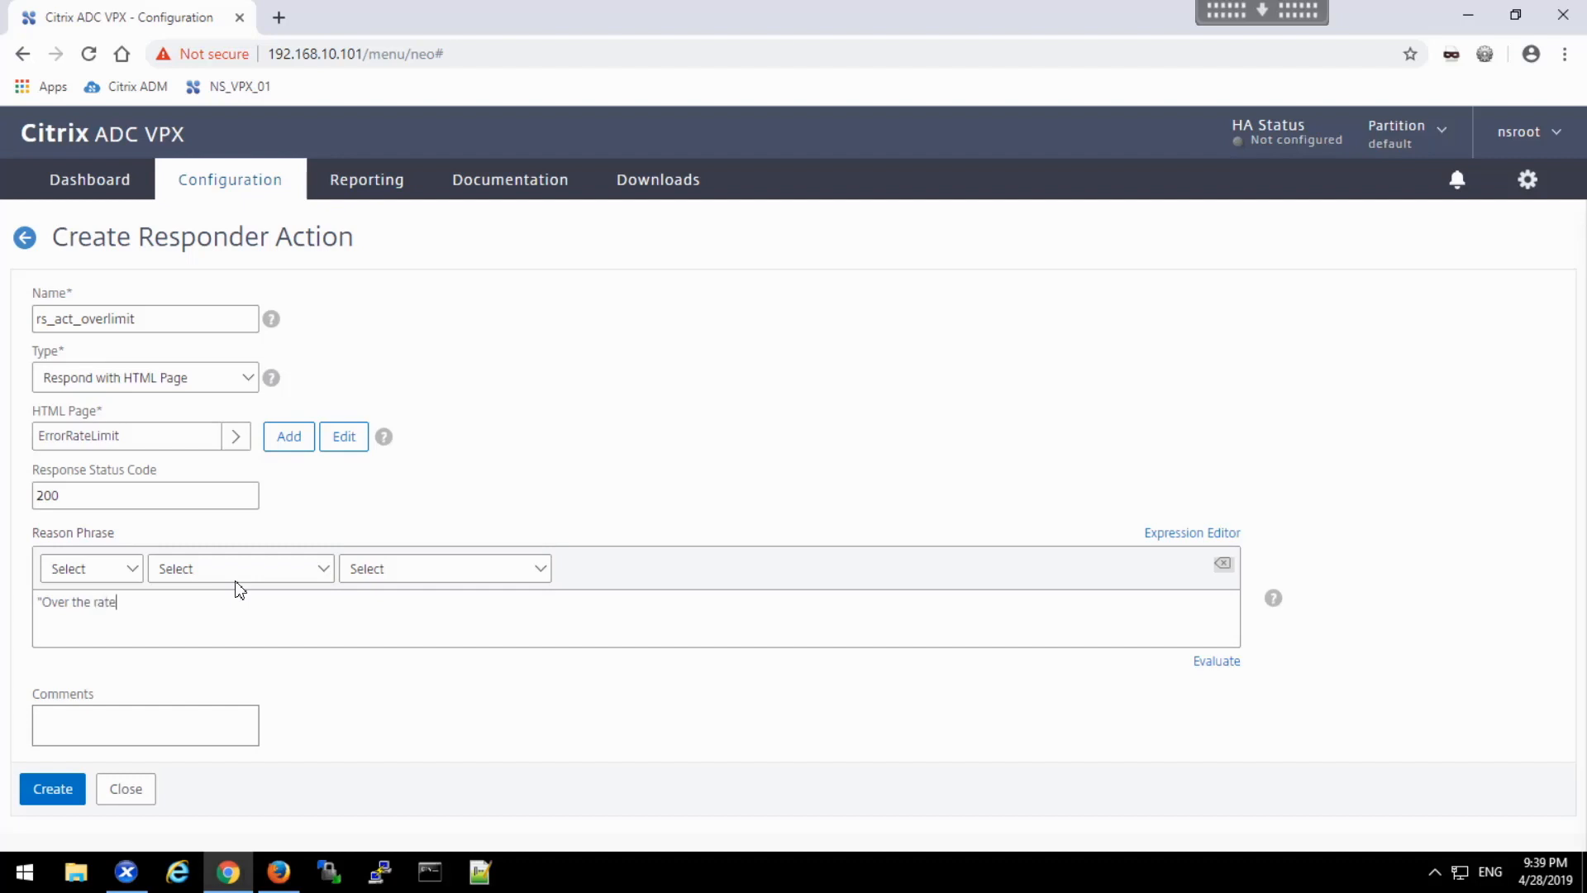
type("limit\"")
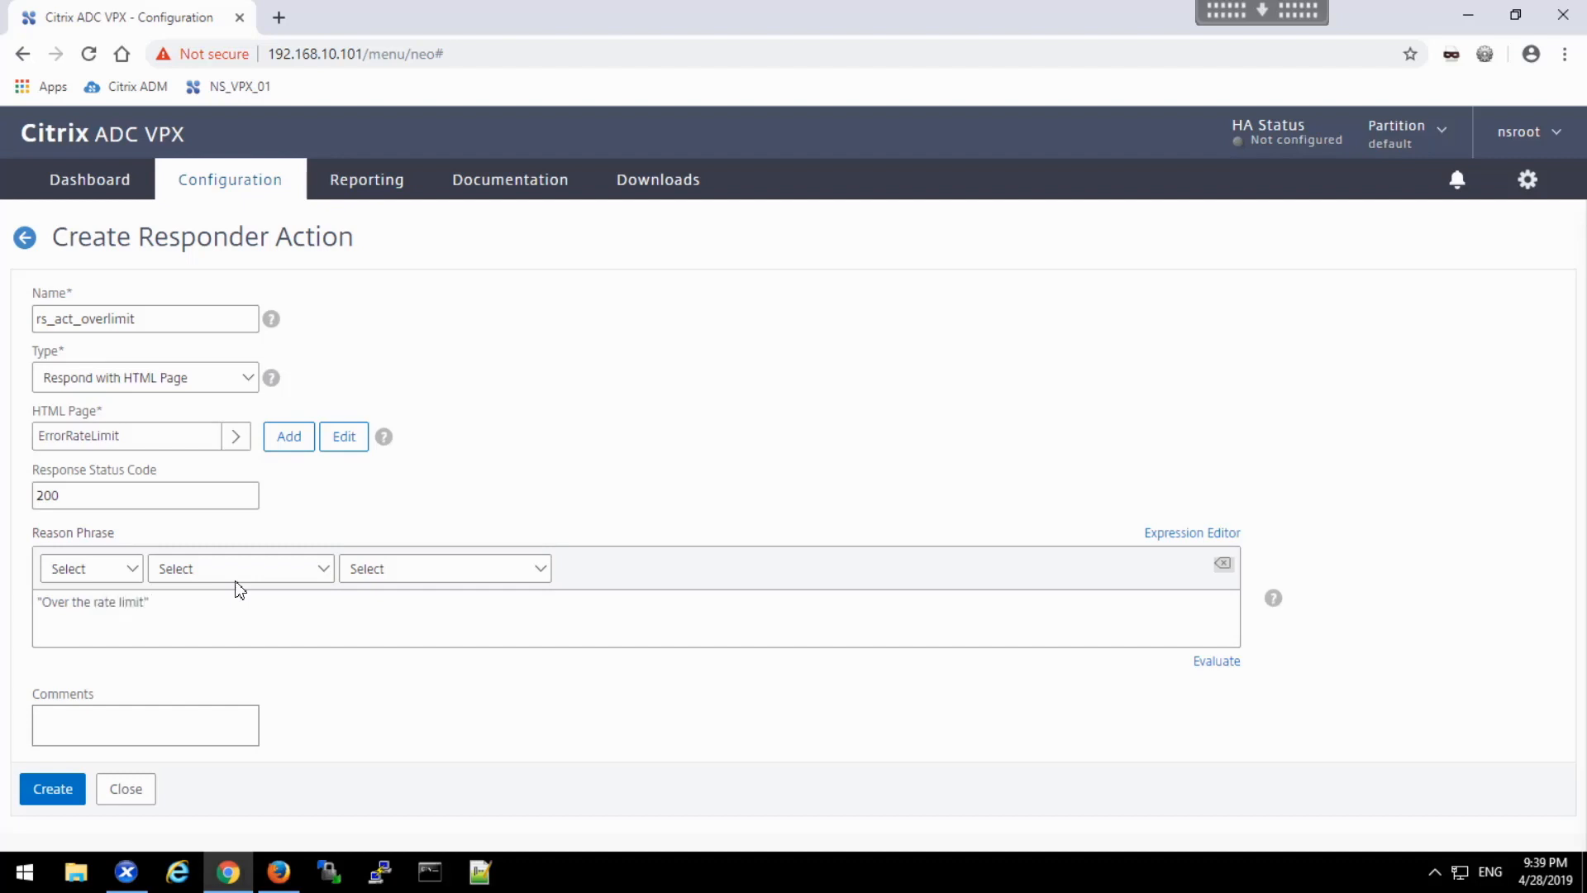
left_click(147, 602)
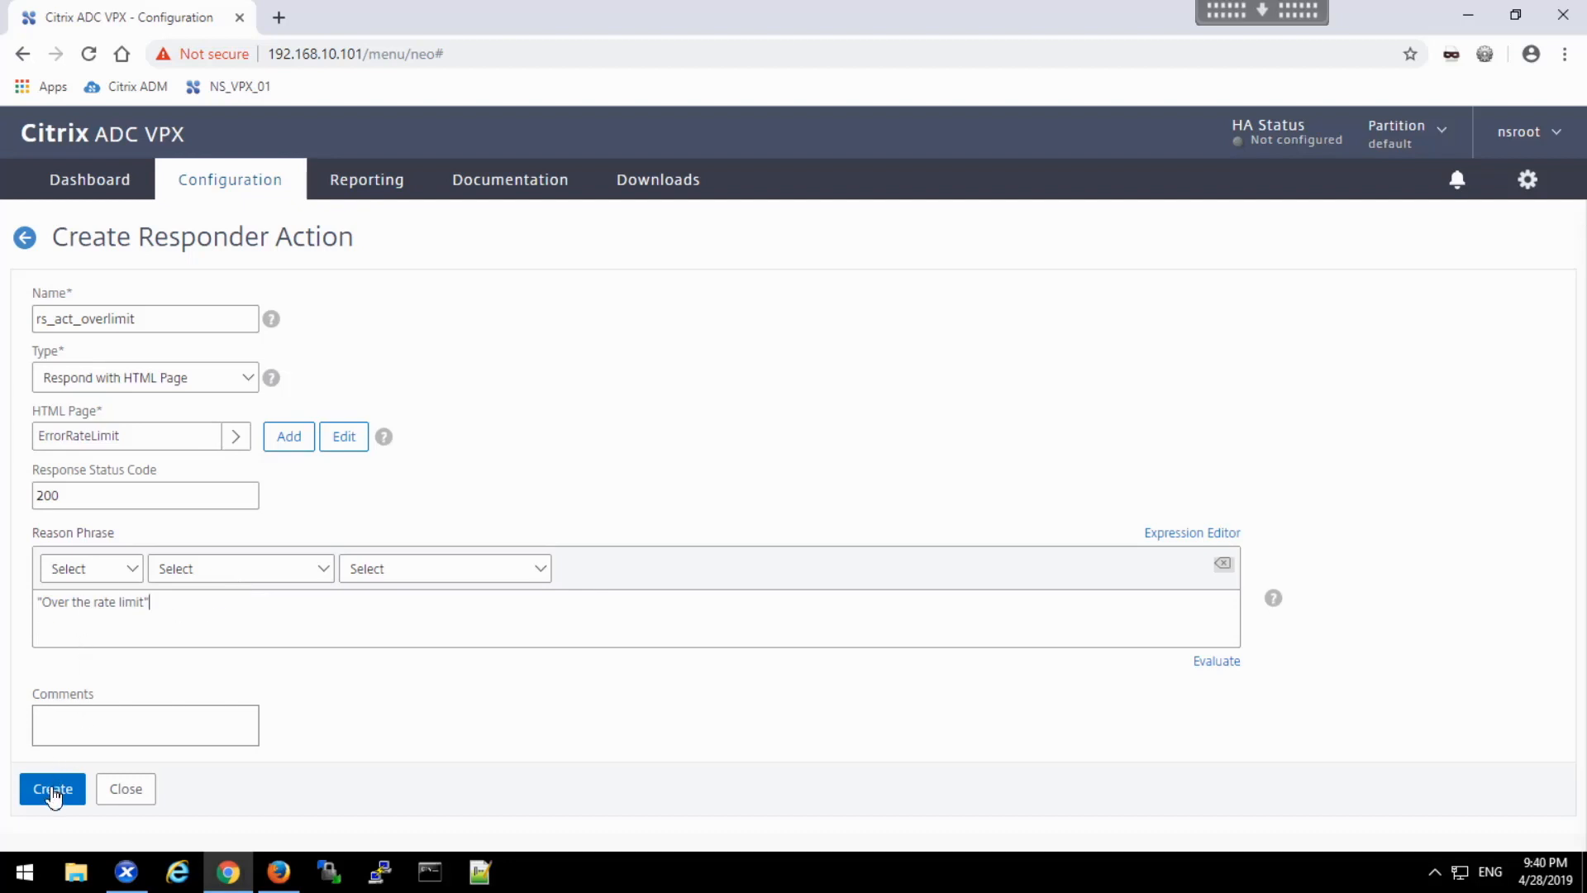
left_click(51, 788)
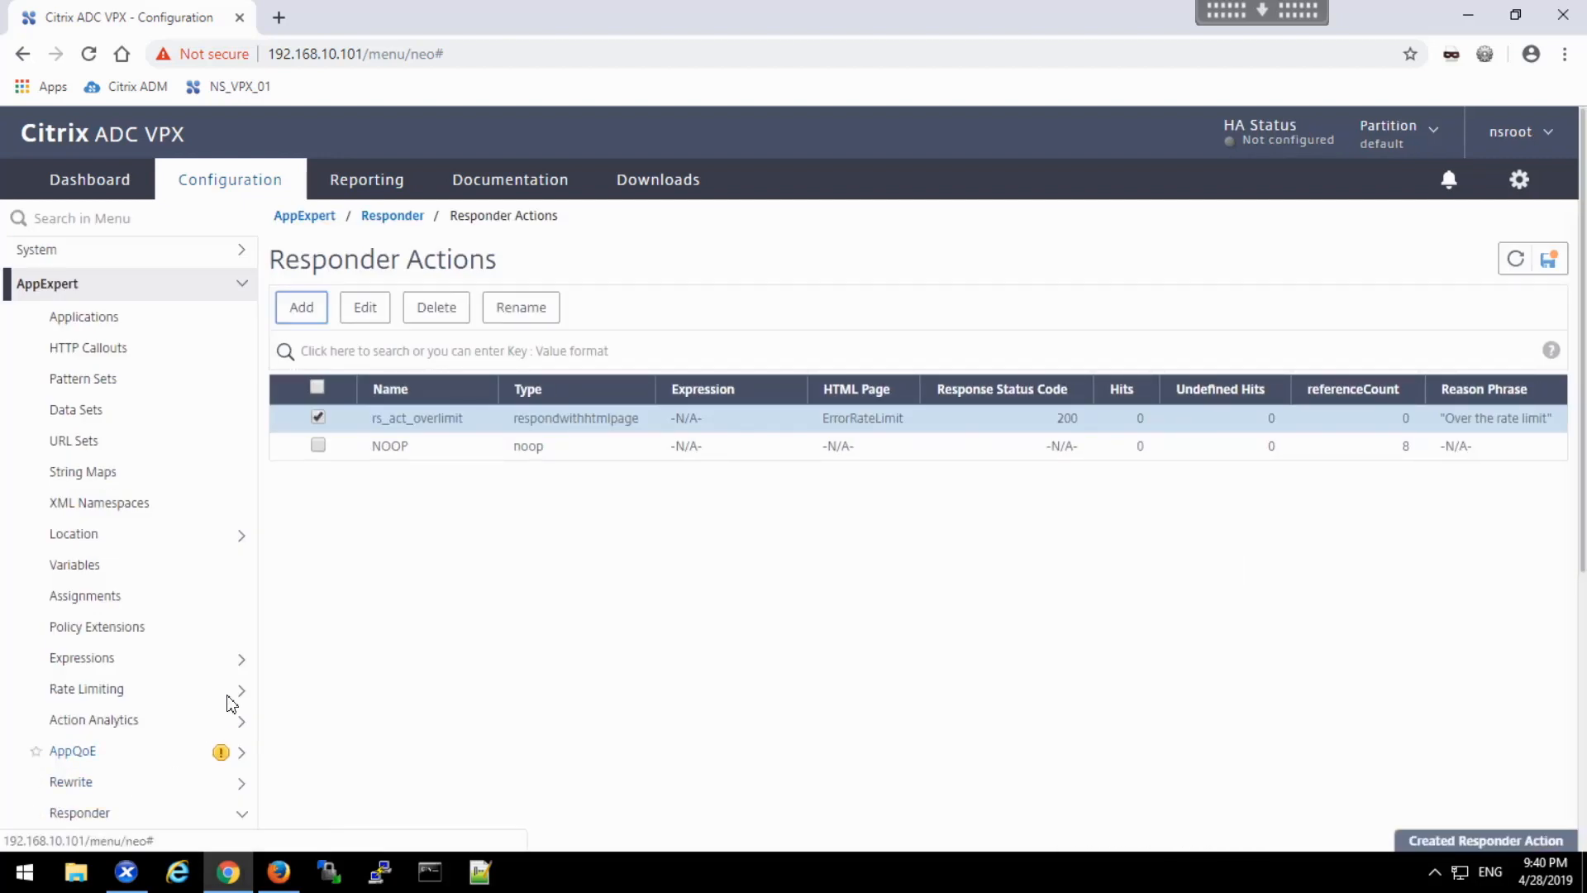
- Start responder policy rs_pol_over_limit with action rs_act_overlimit
left_click(86, 765)
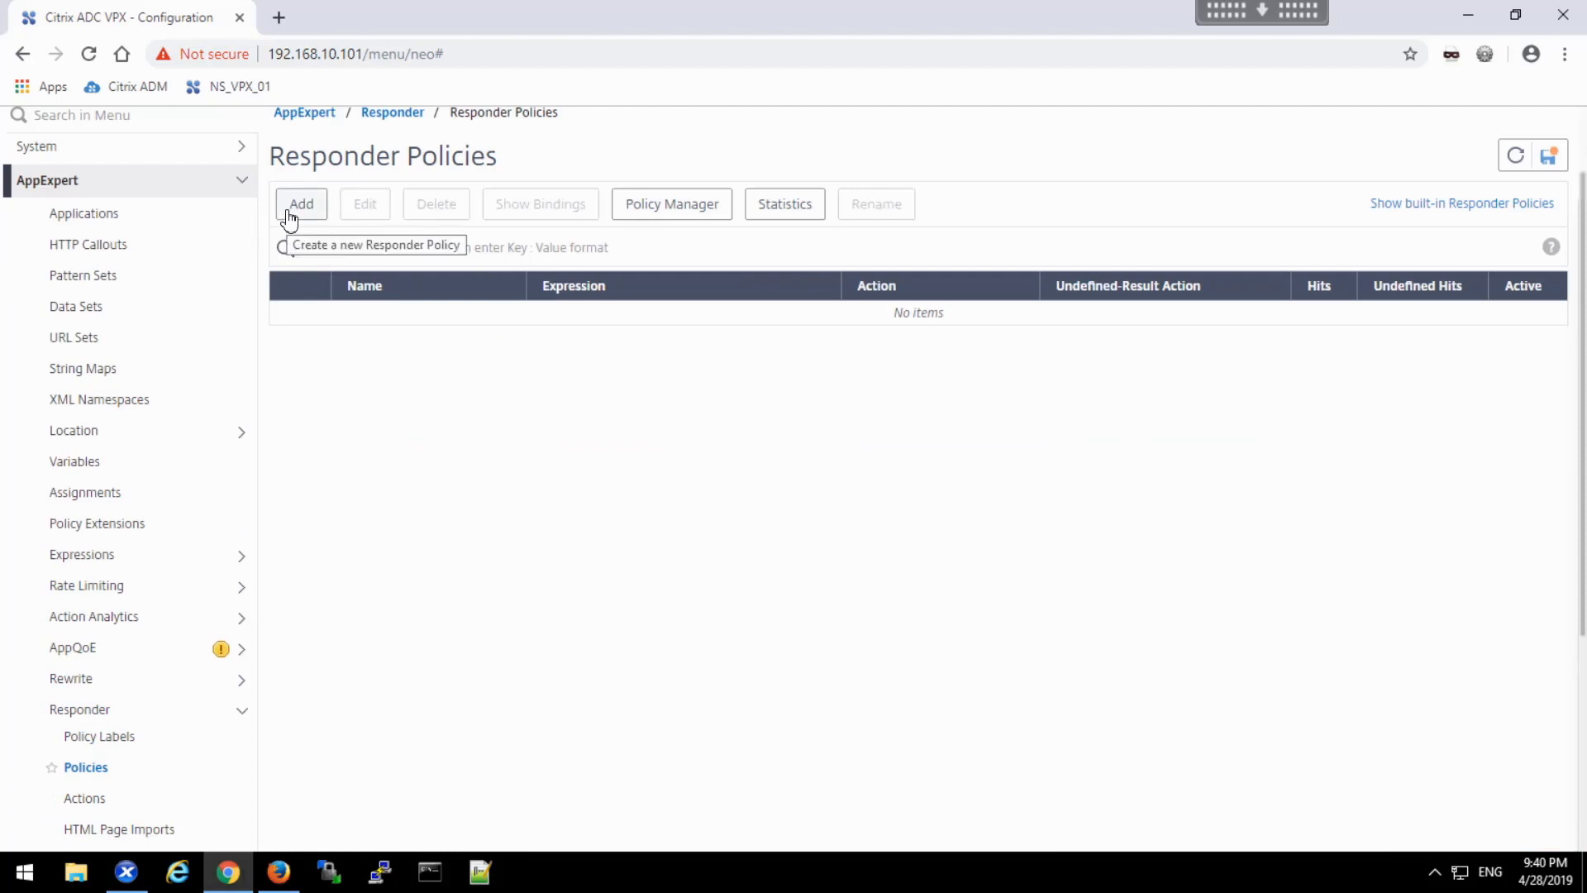
left_click(301, 204)
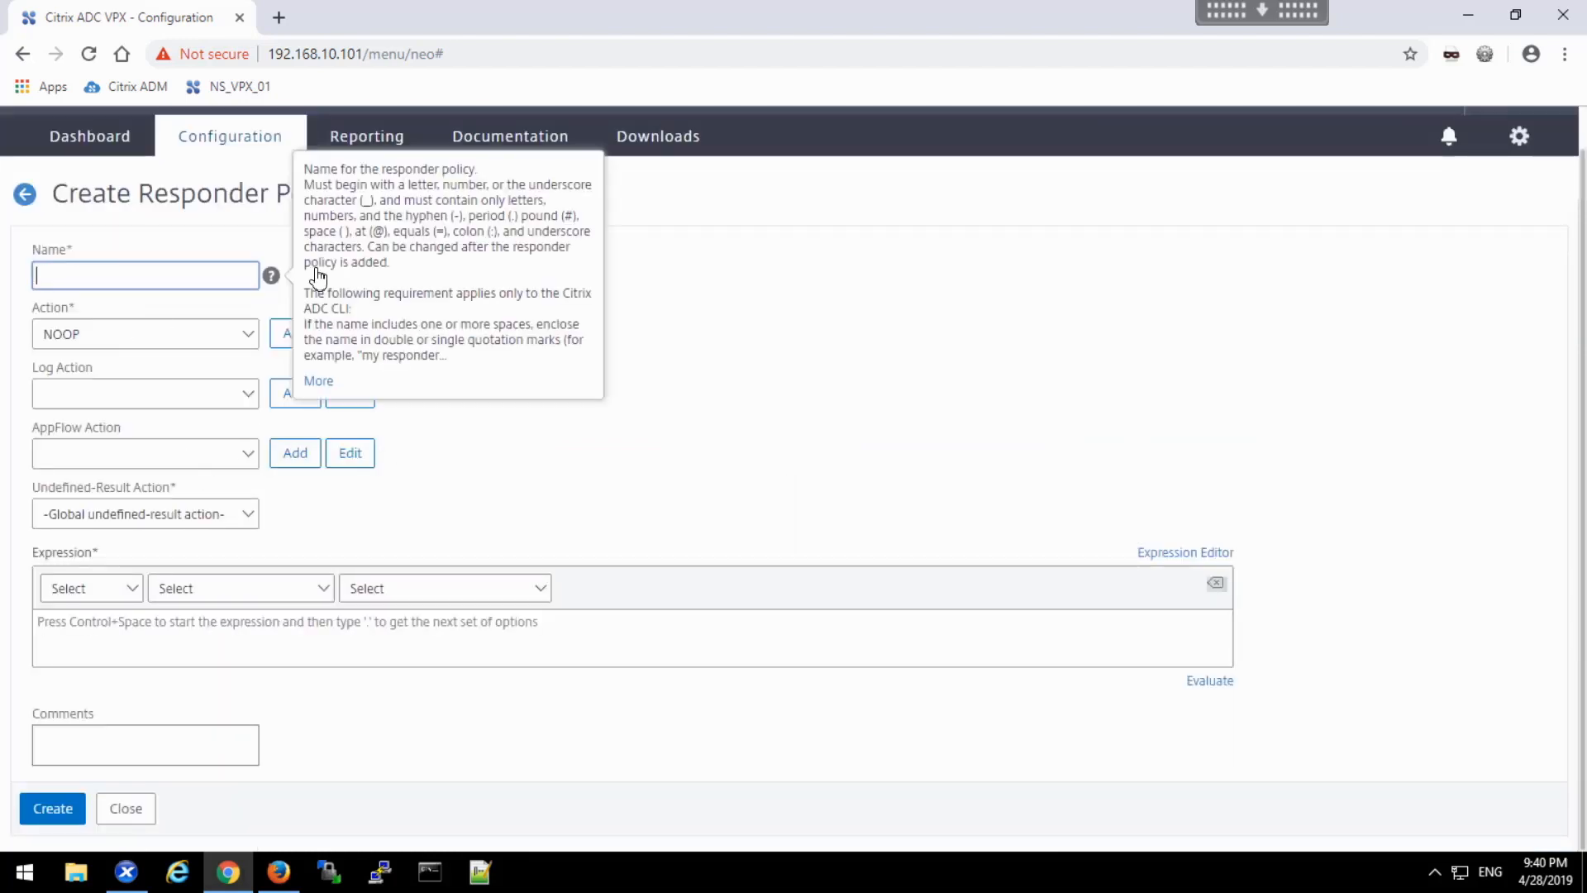
type("rs_pol_over_limit")
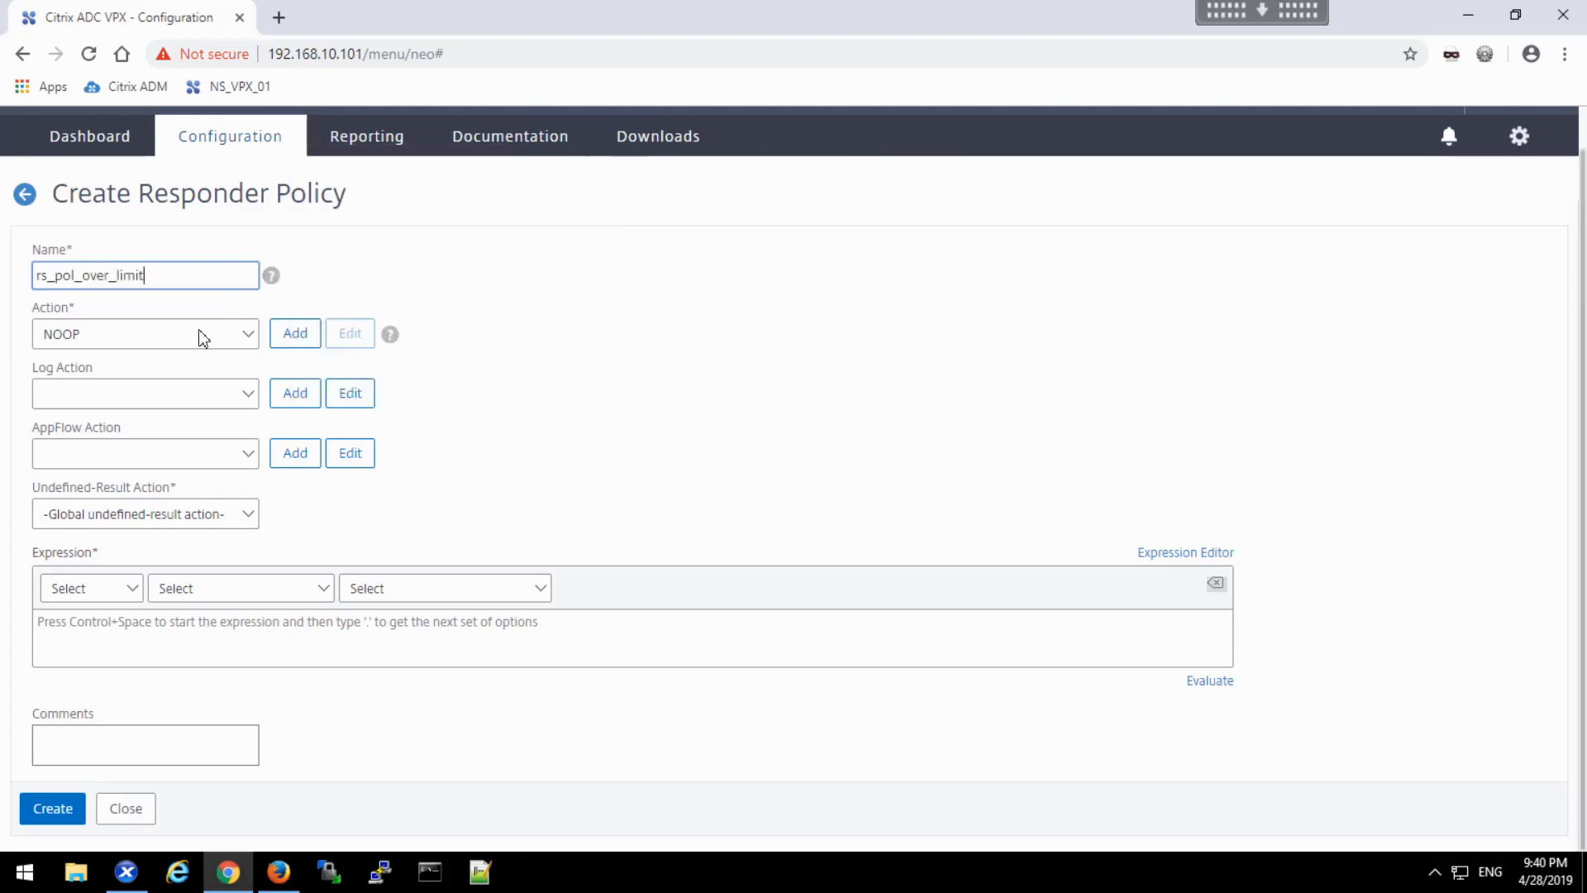
left_click(146, 333)
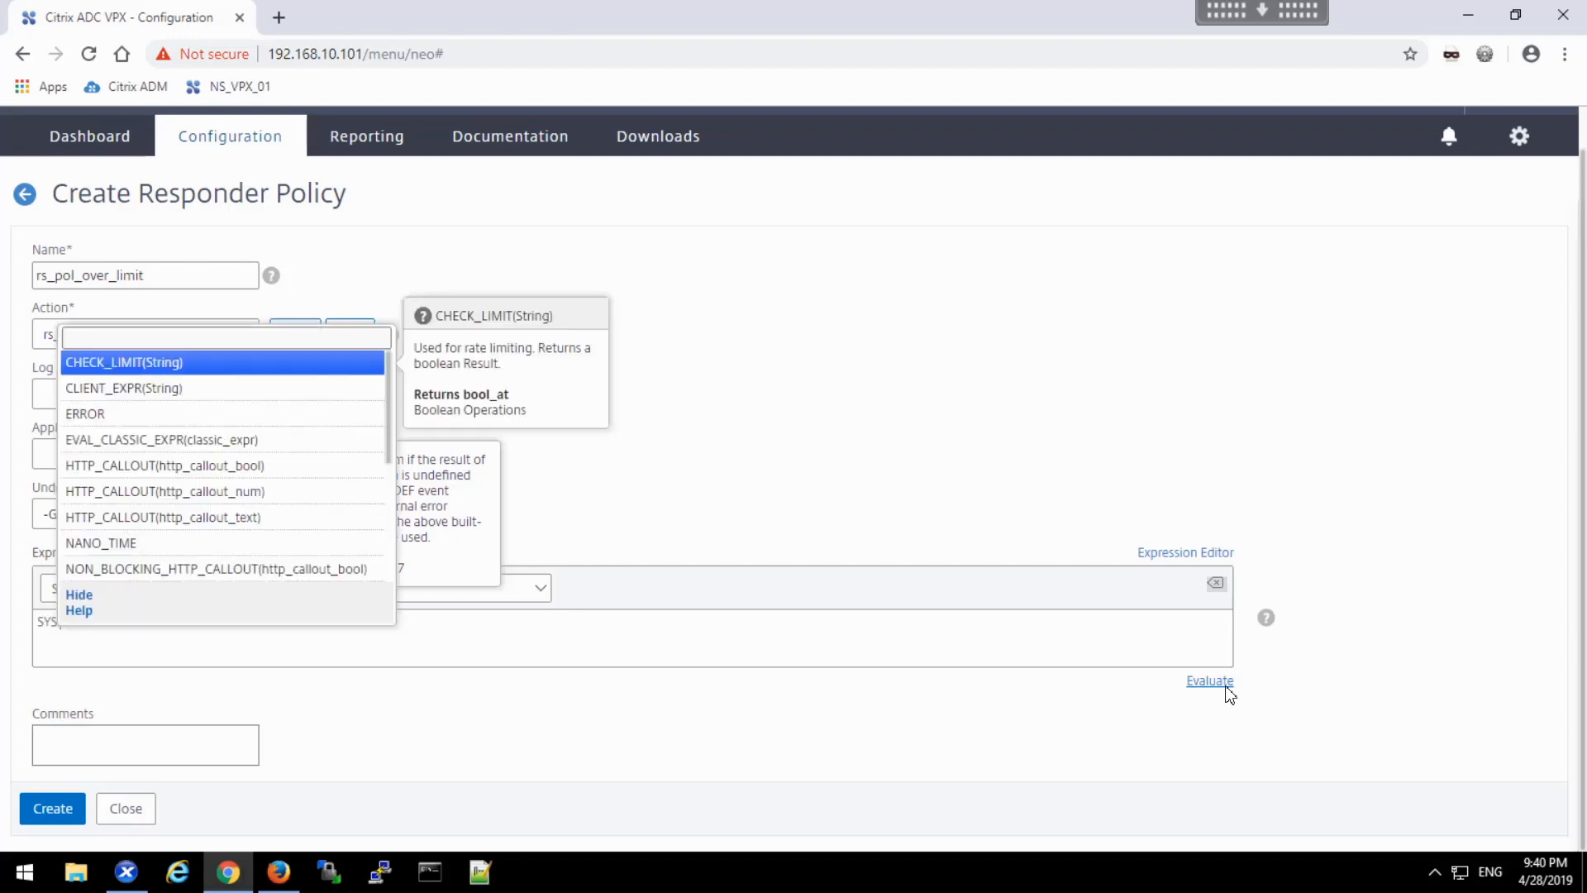
- Set the expression to SYS.CHECK_LIMIT("li_byurl") and create the policy
type("CHEC")
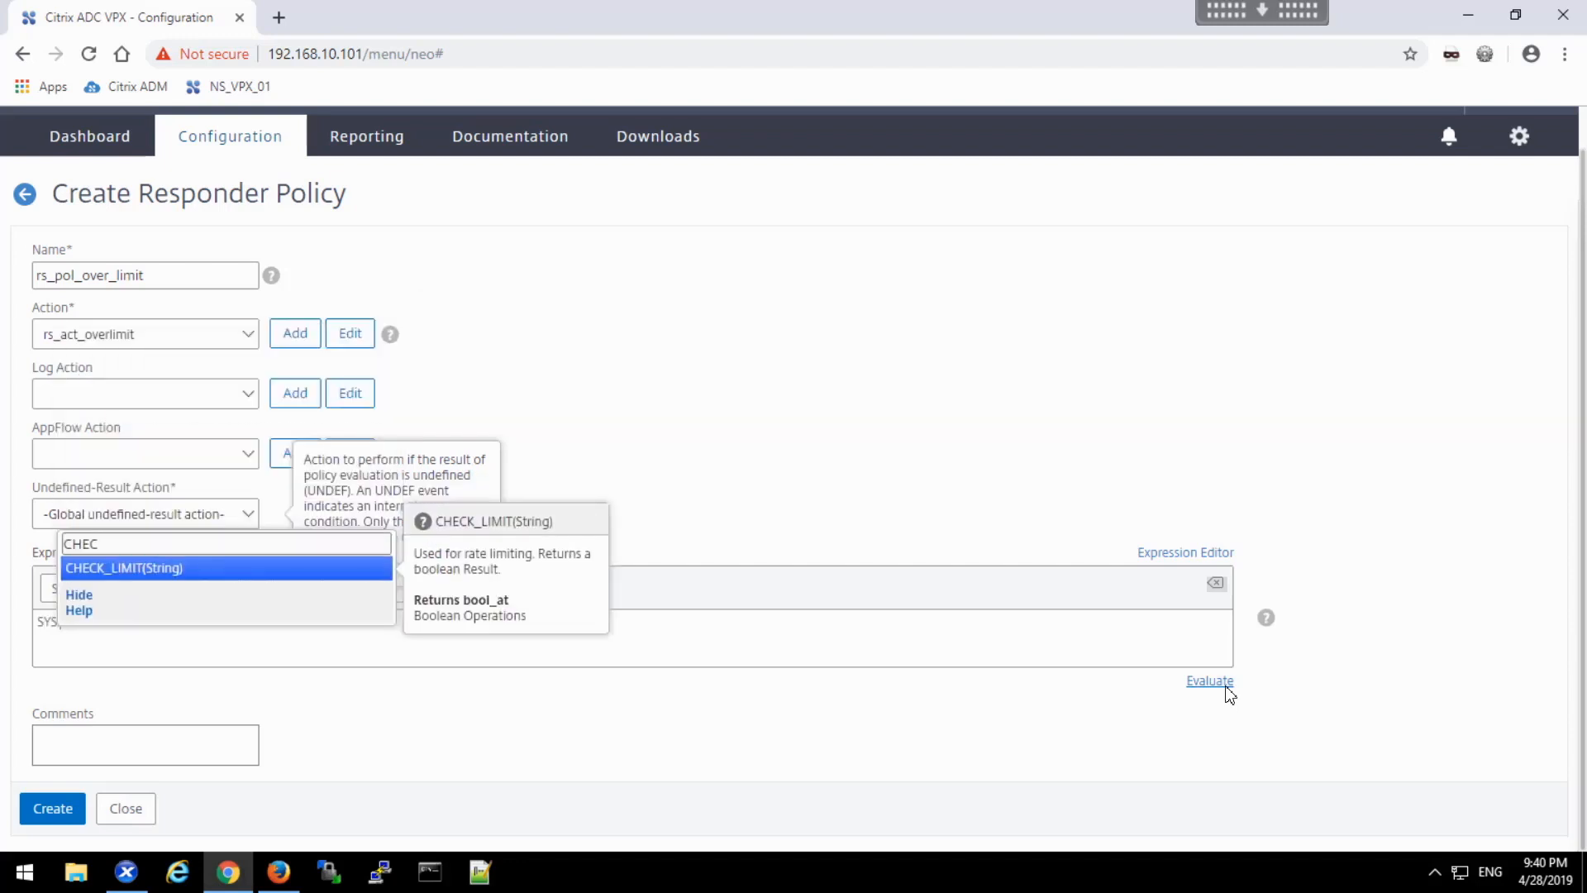
left_click(124, 567)
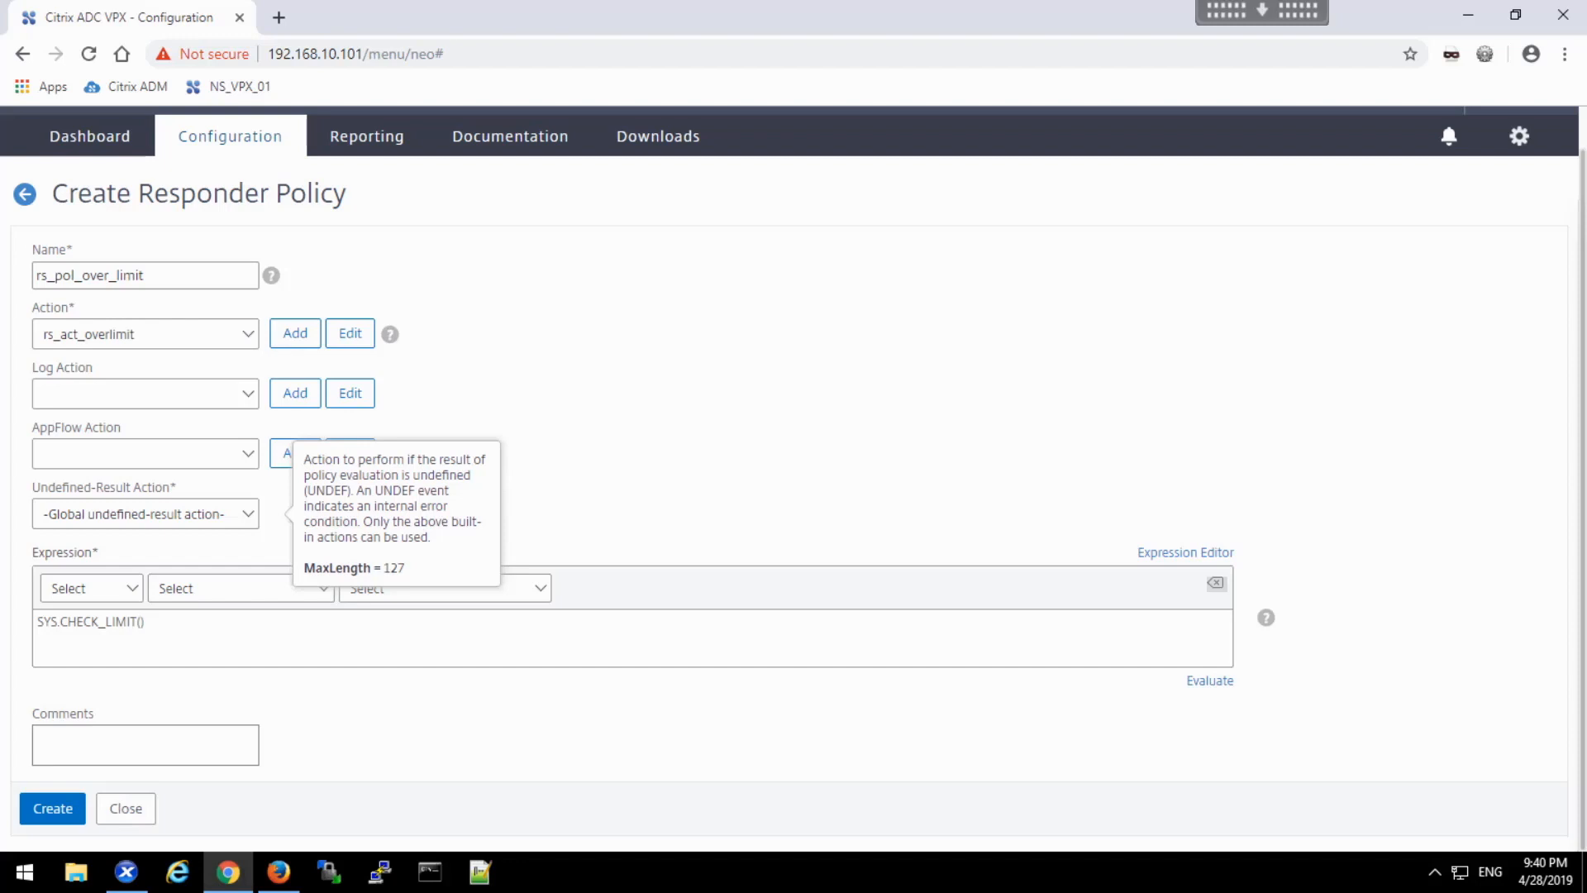
mouse_move(762, 74)
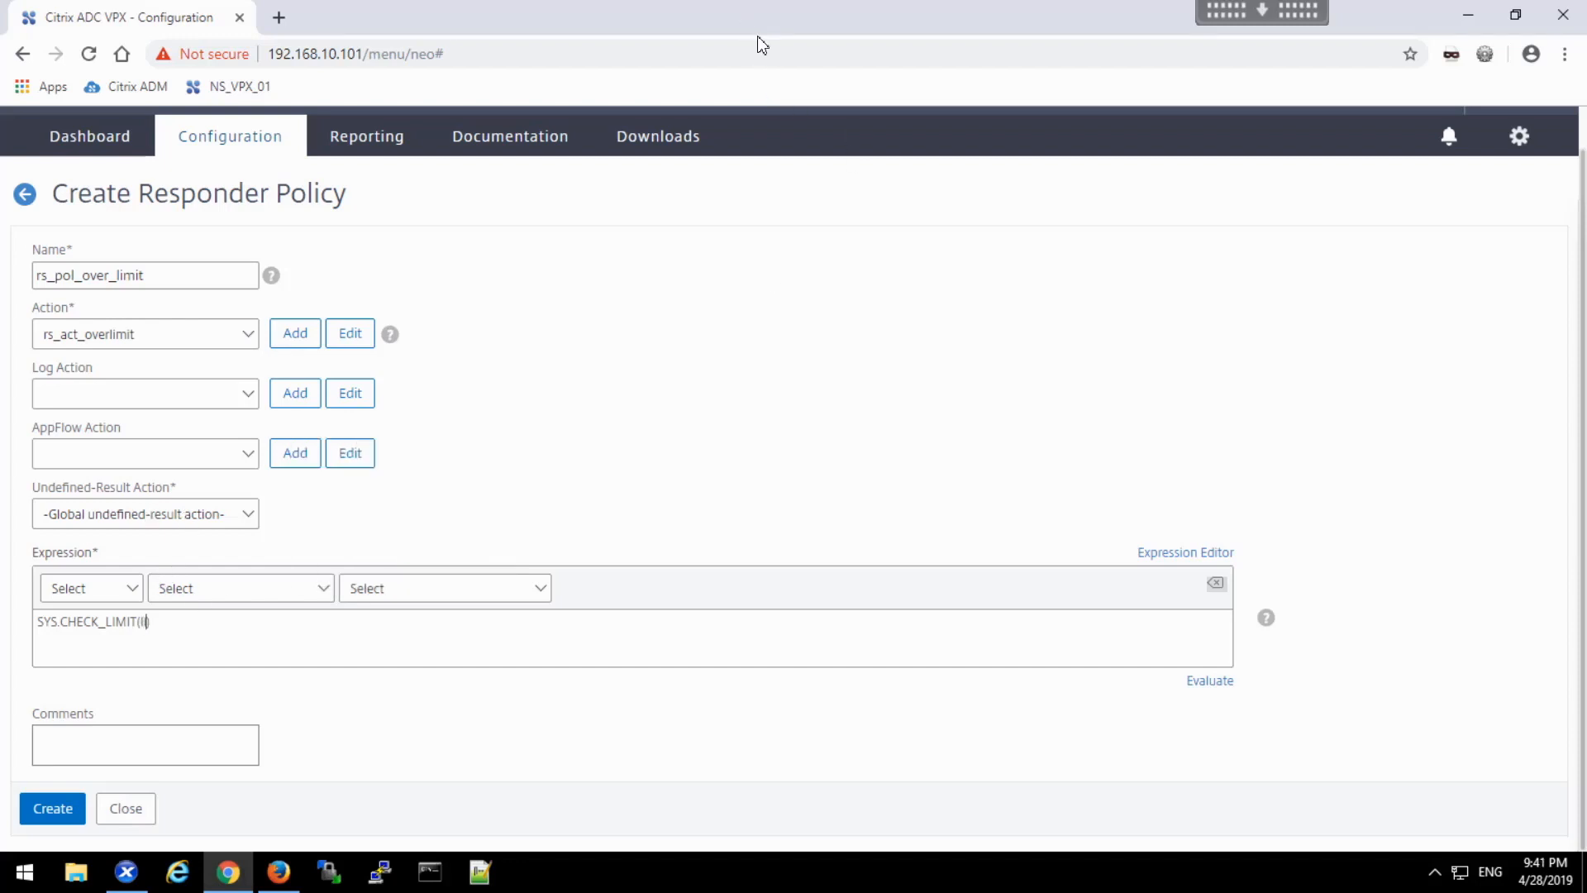
type("ll_byurl")
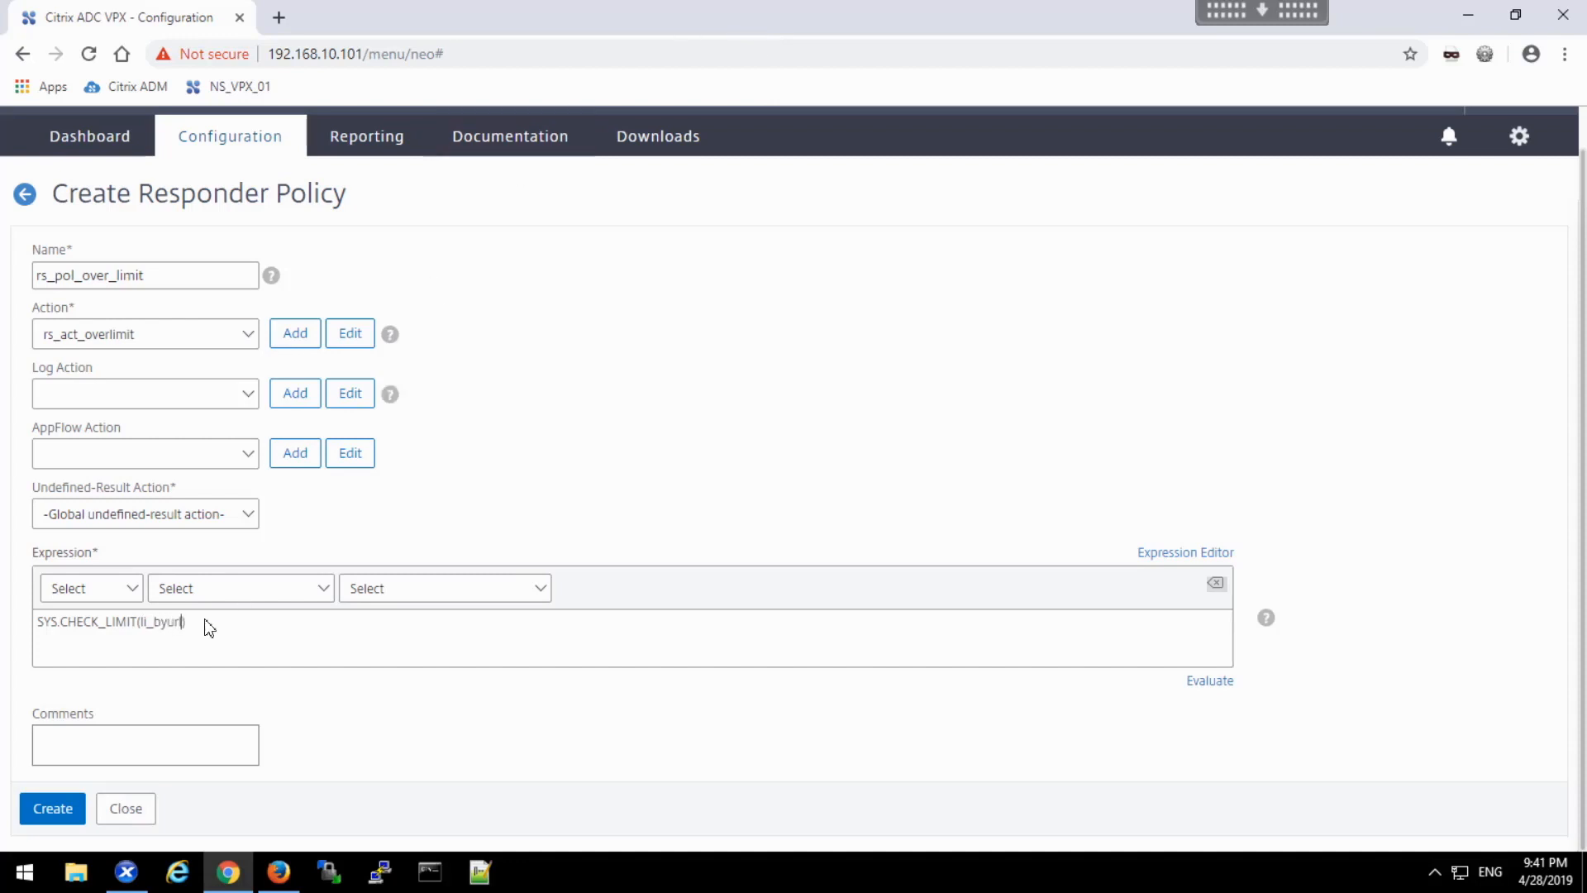
left_click(51, 809)
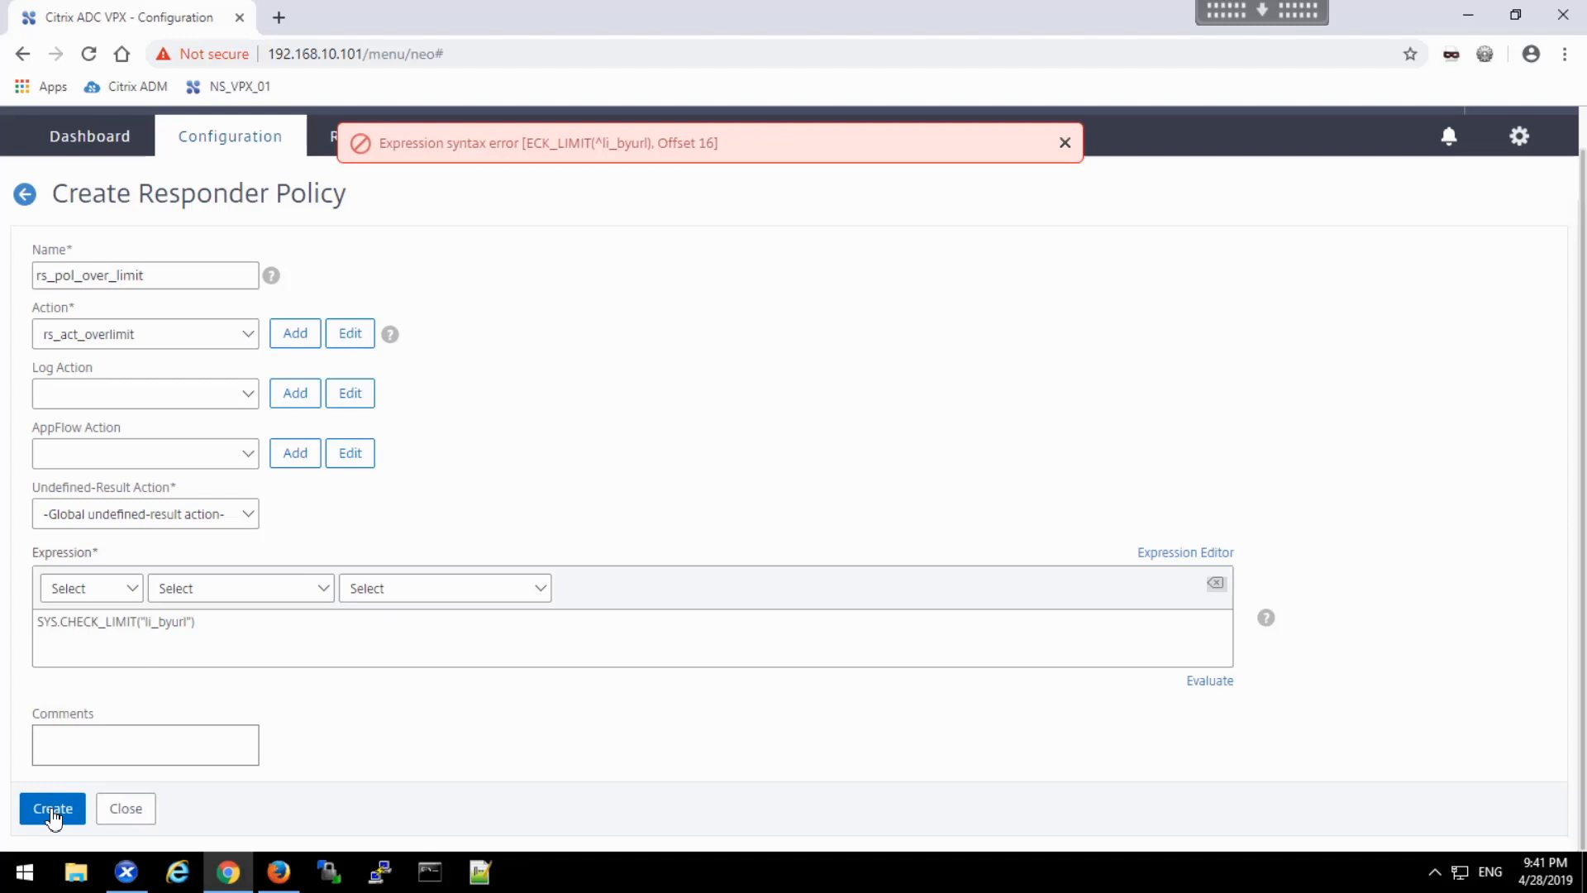
left_click(51, 808)
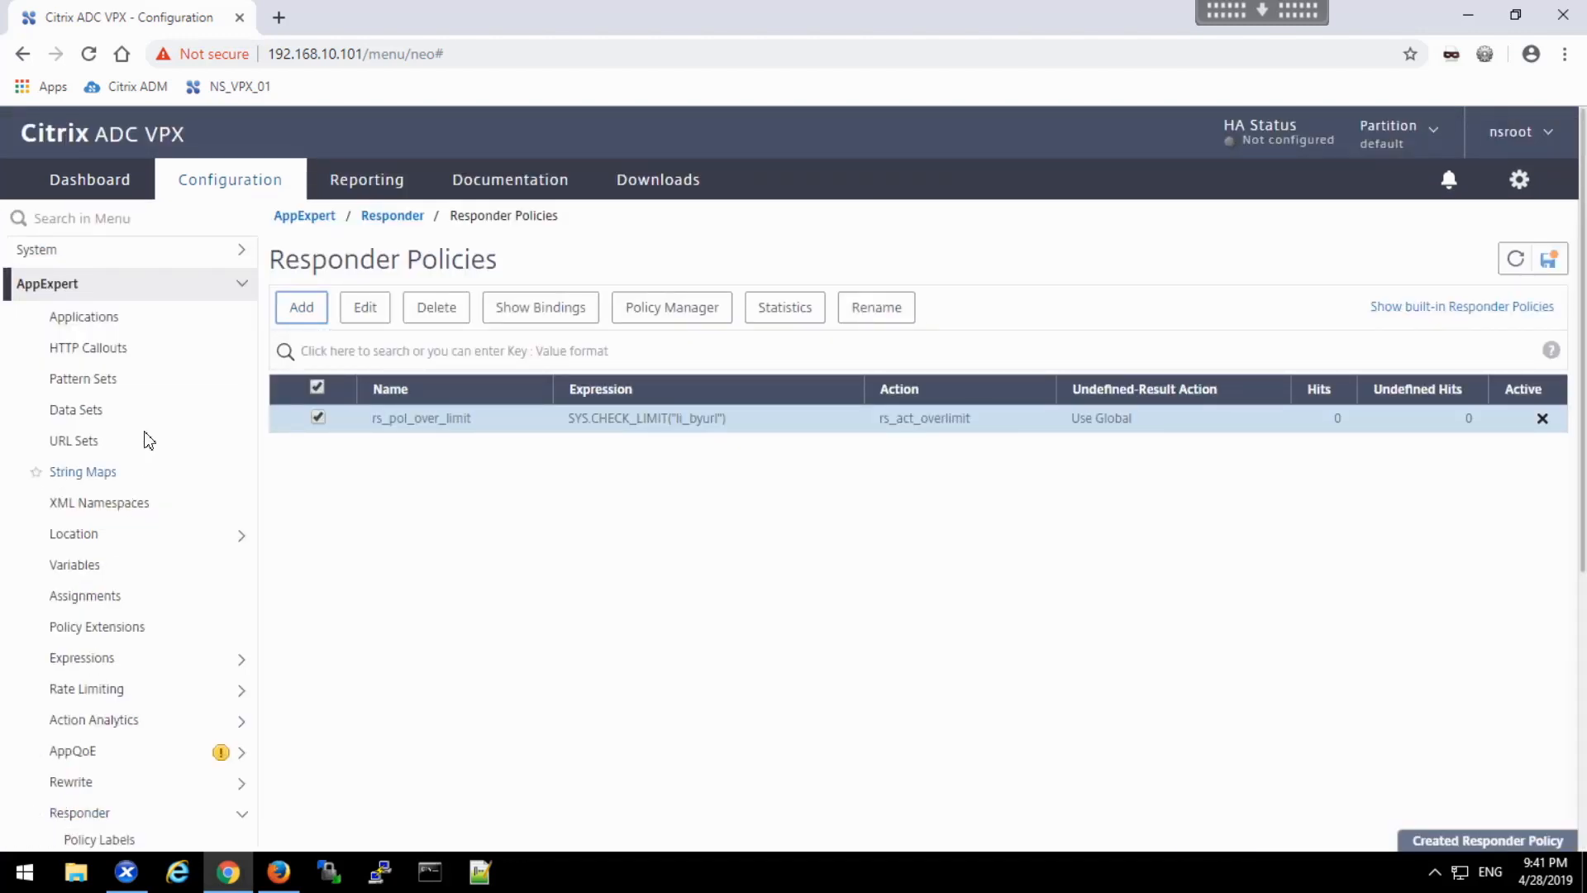
mouse_move(671, 307)
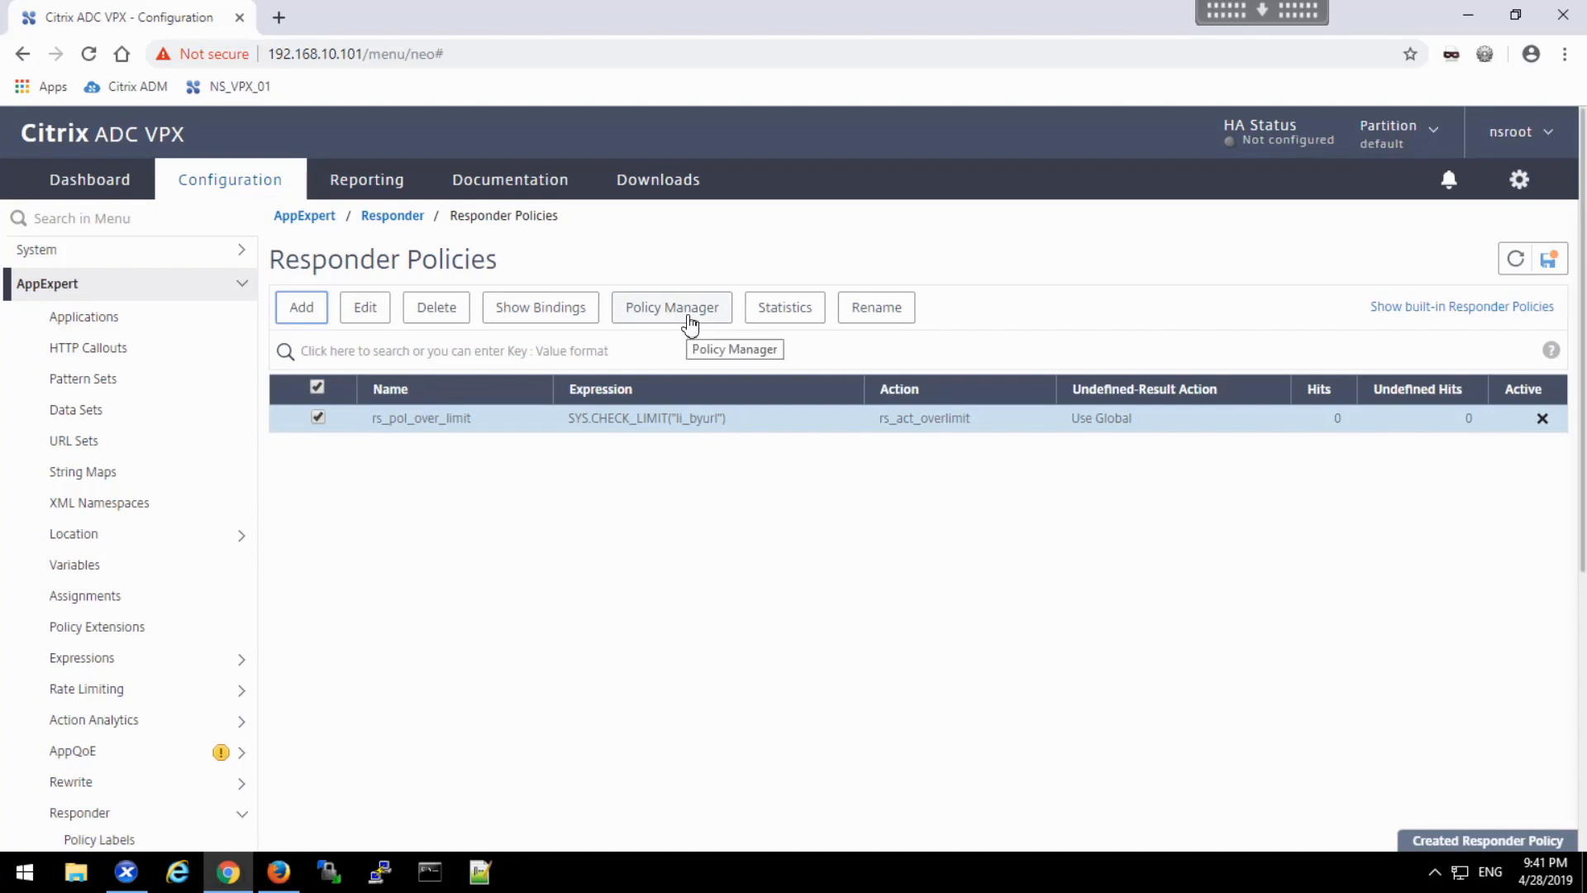
- Bind rs_pol_over_limit to load balancing virtual server lb_vsrv_rbg at priority 100, goto END
left_click(672, 307)
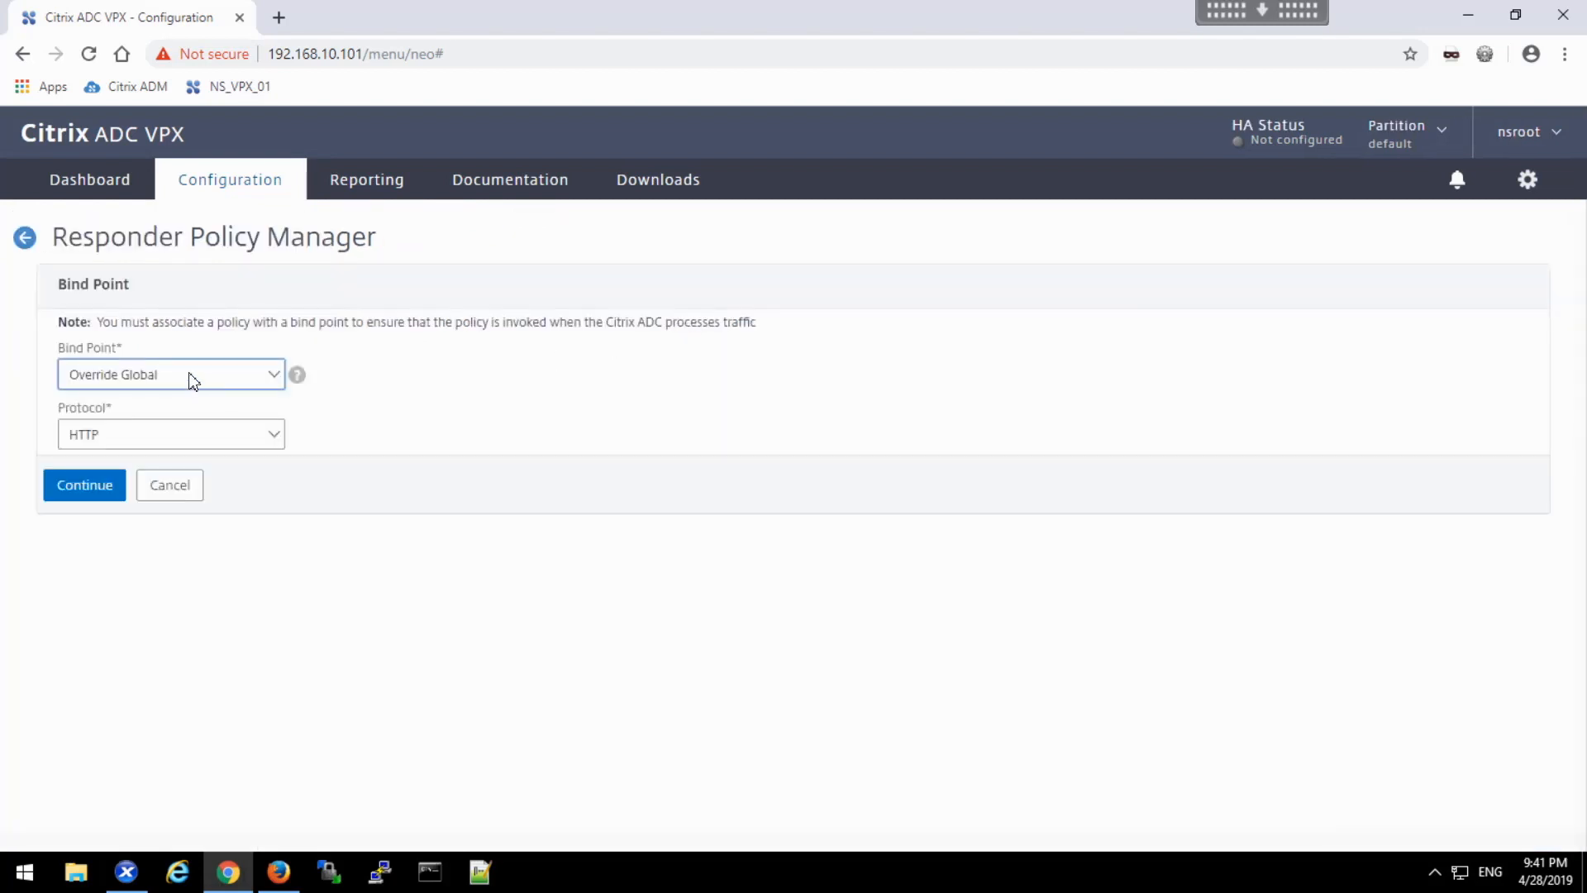
left_click(170, 374)
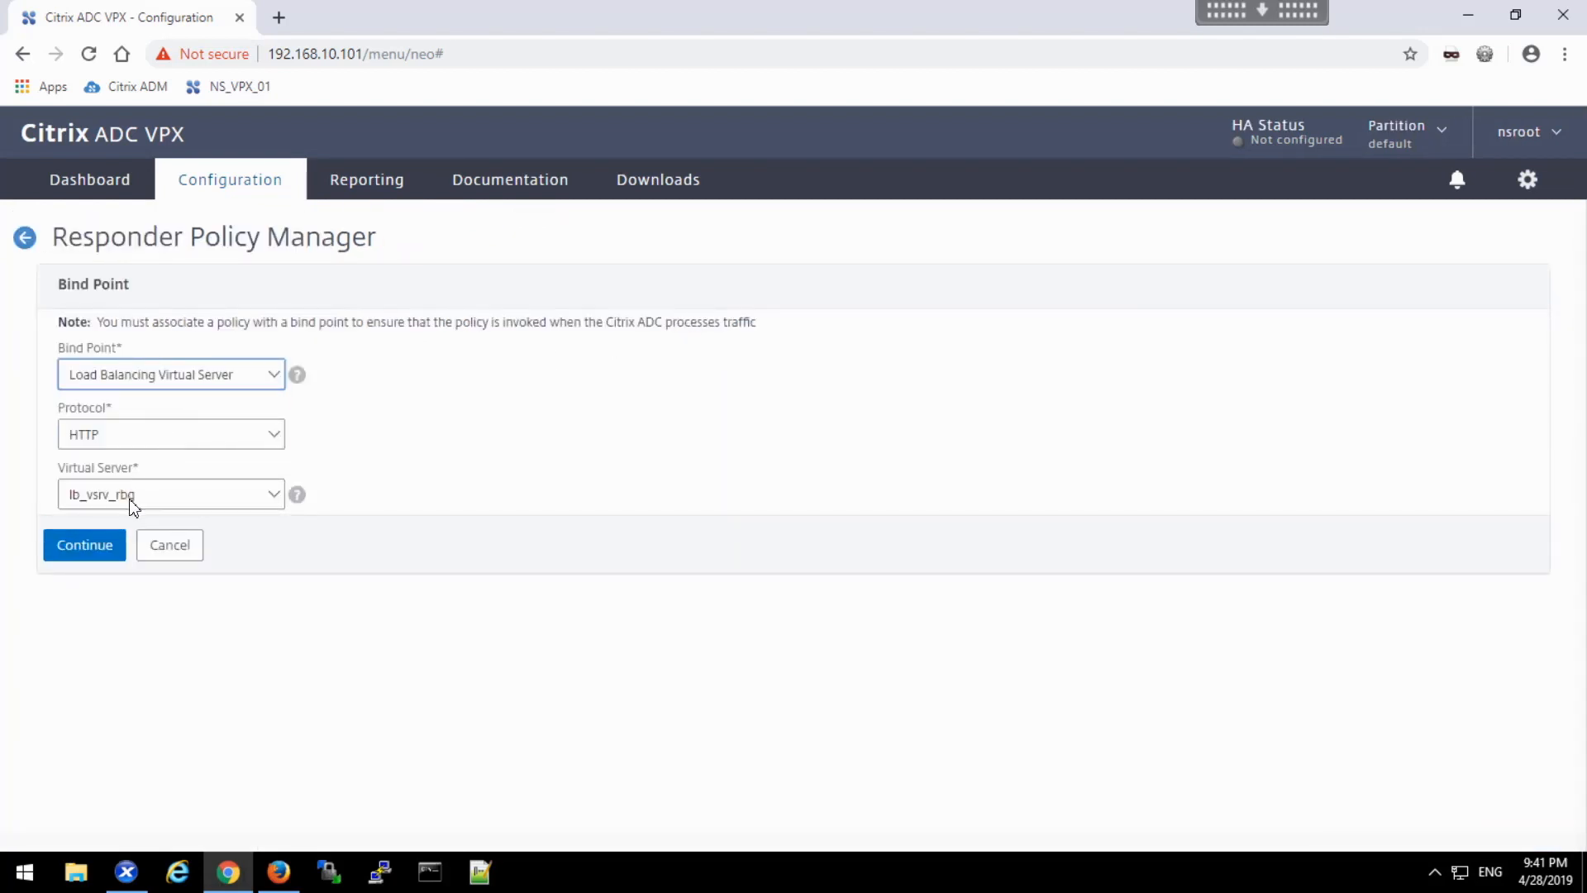
left_click(84, 544)
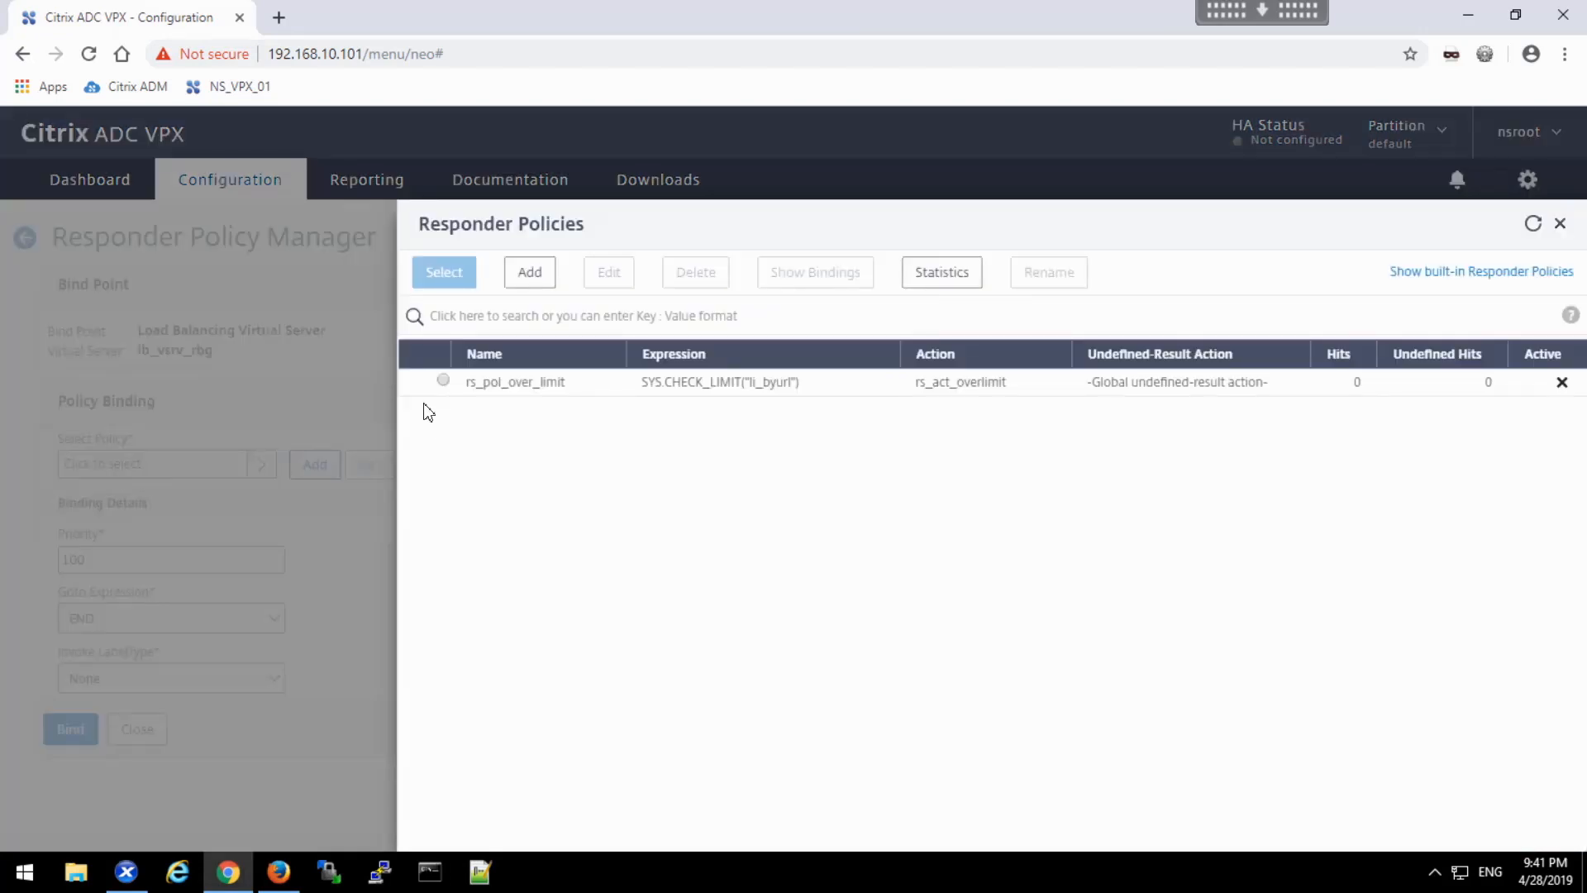
left_click(443, 382)
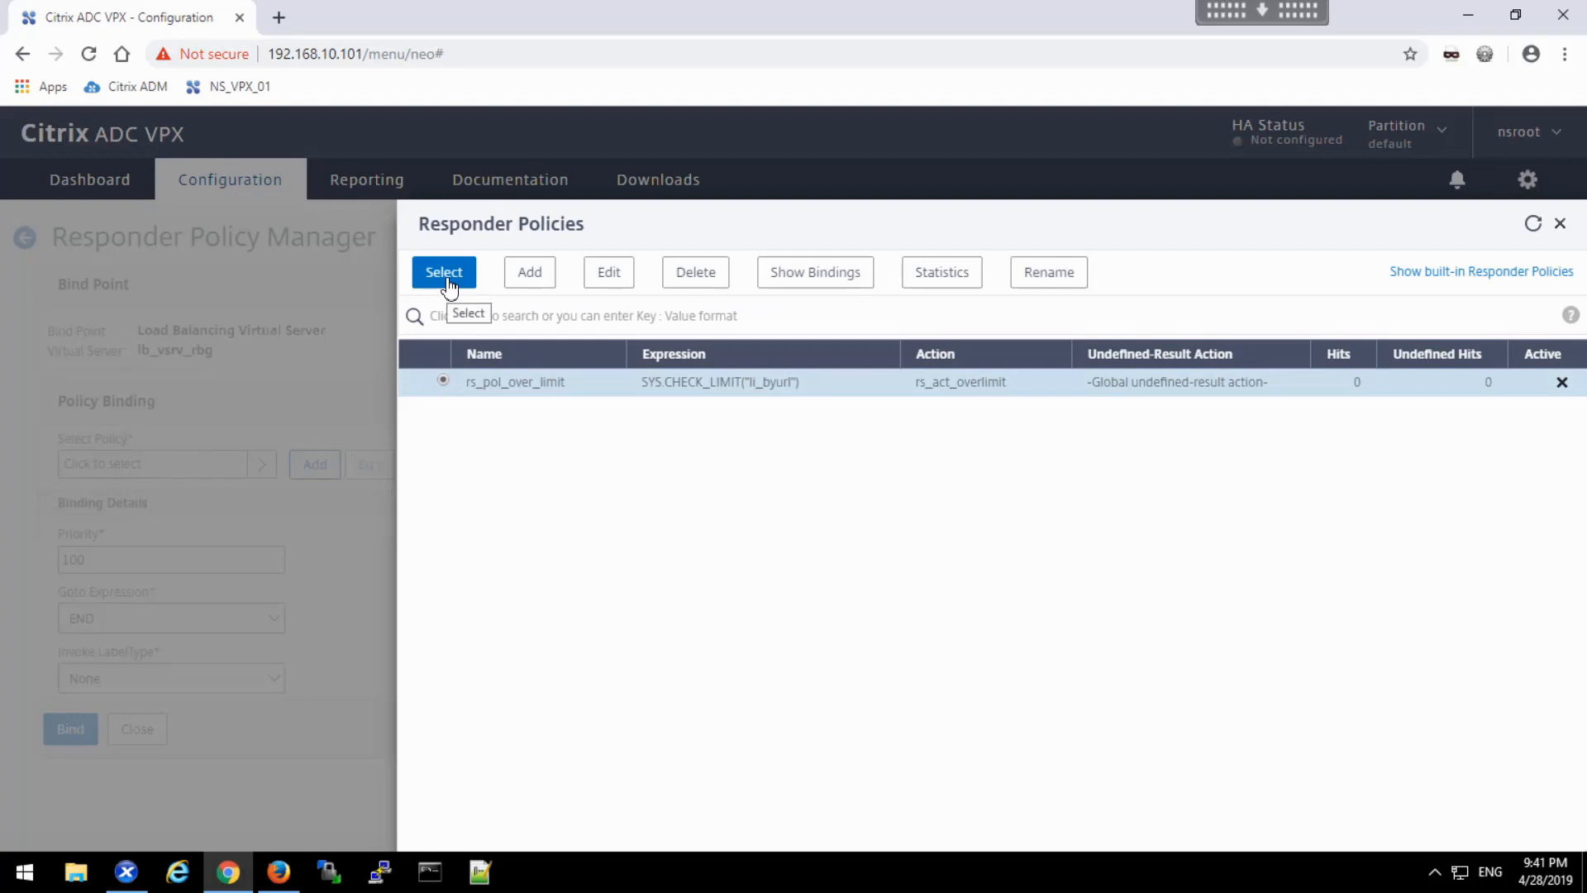
left_click(443, 271)
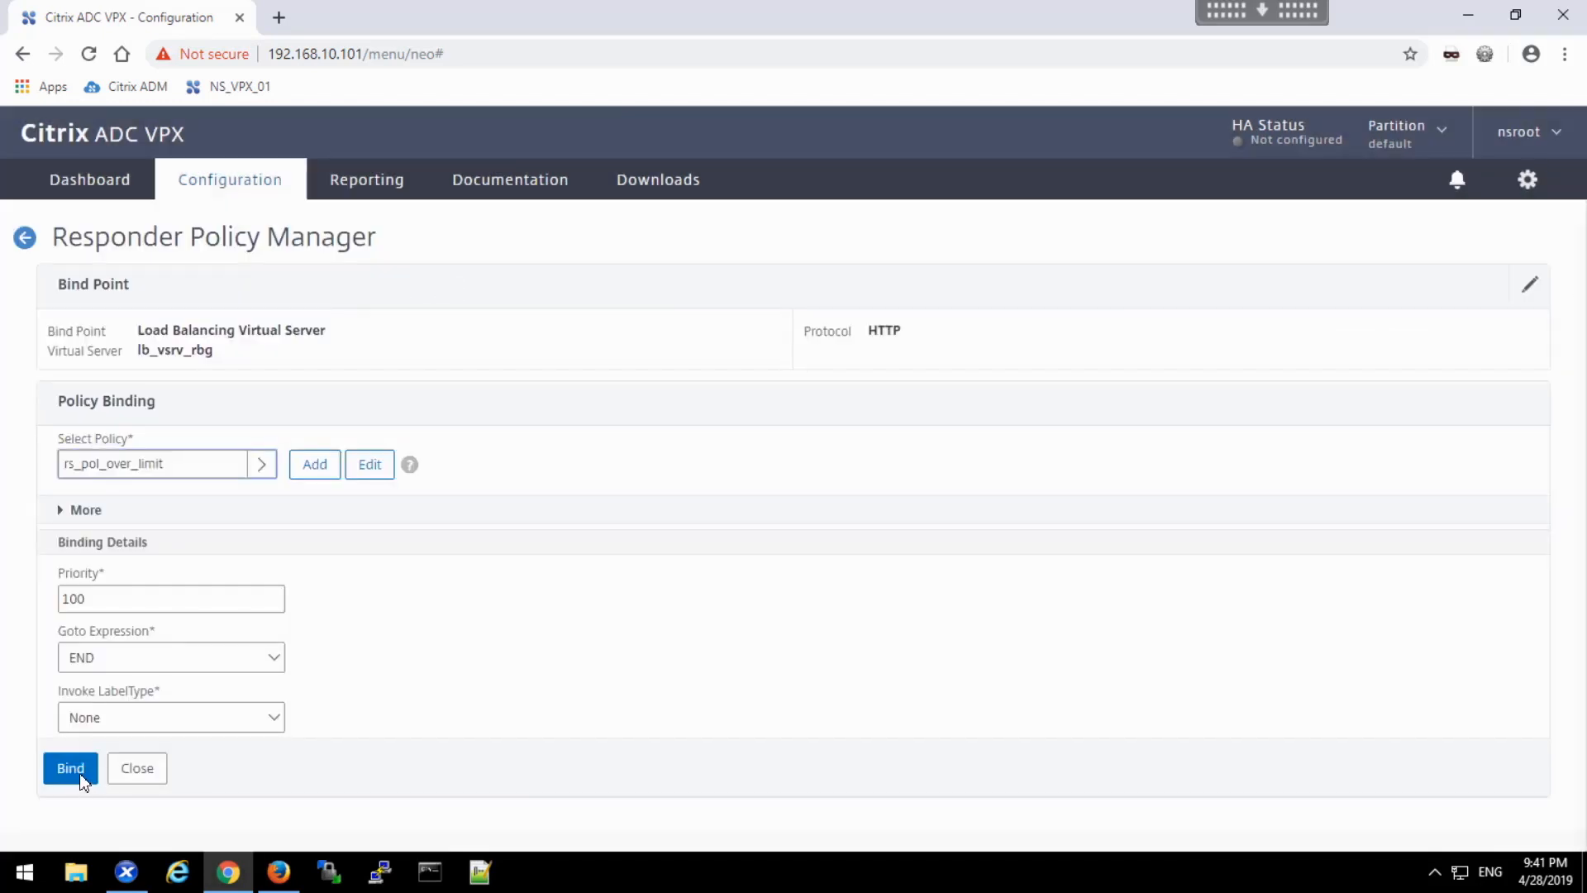
left_click(70, 767)
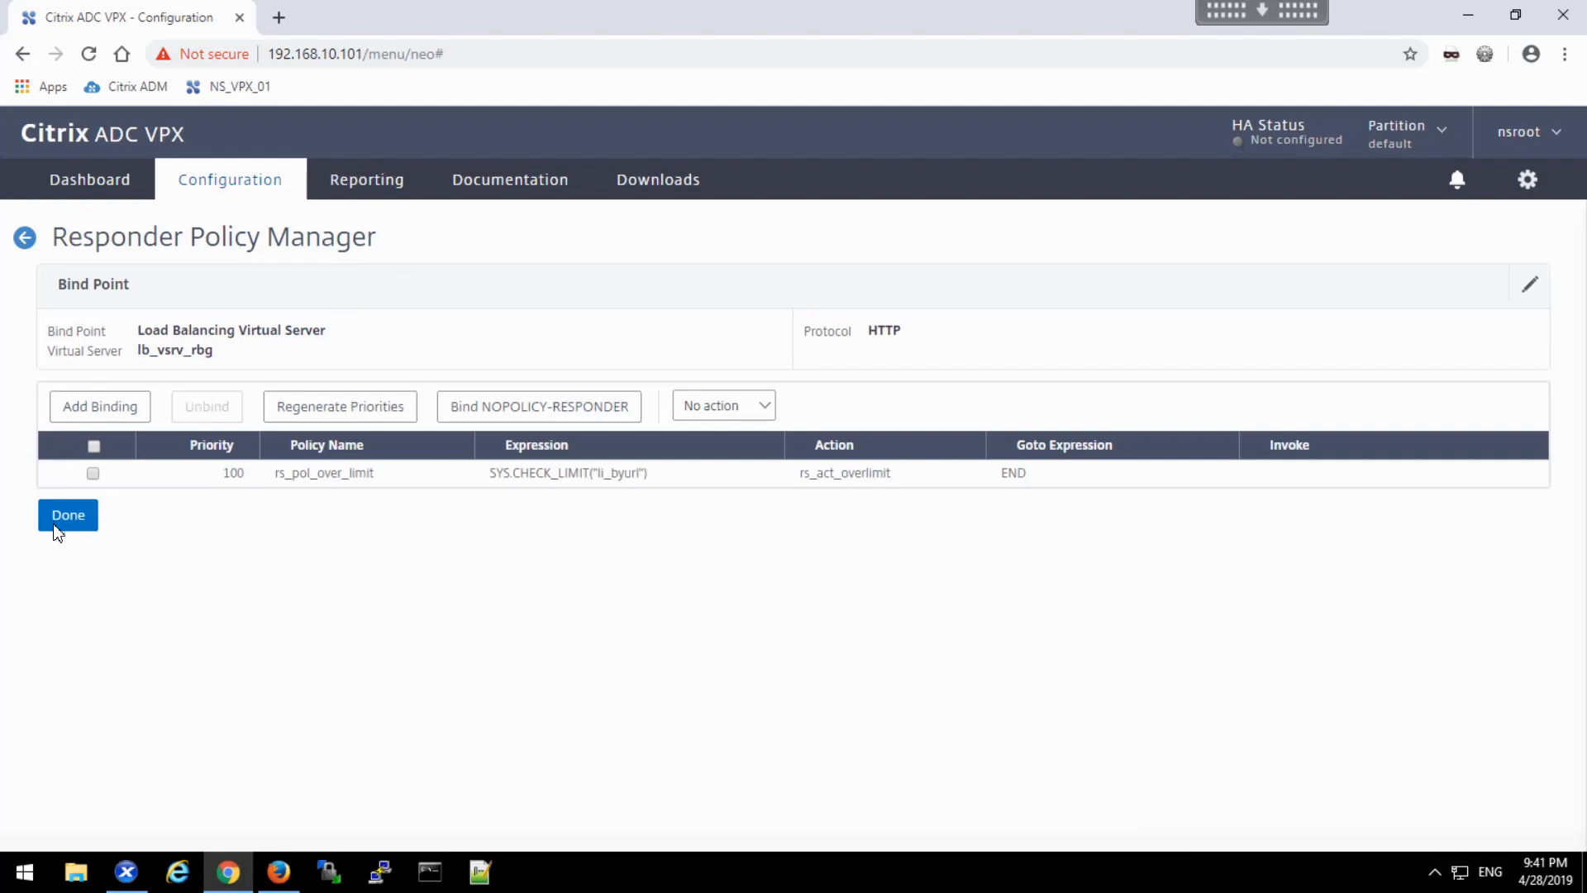
left_click(68, 516)
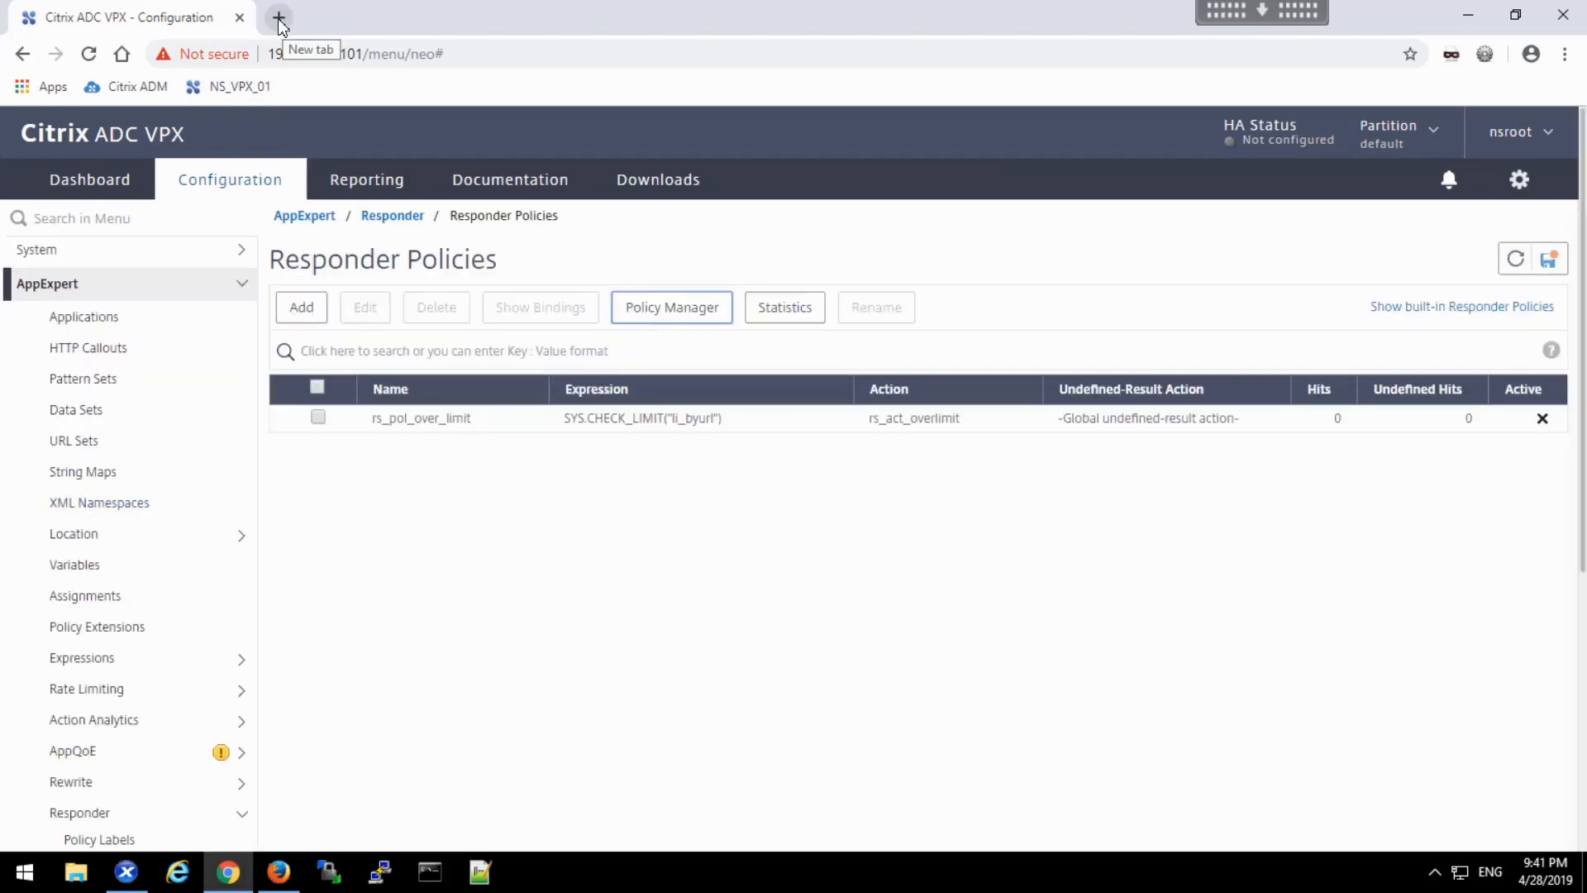
- Load 172.21.10.101 Server Index in a new tab and reload it to test the limit
left_click(281, 17)
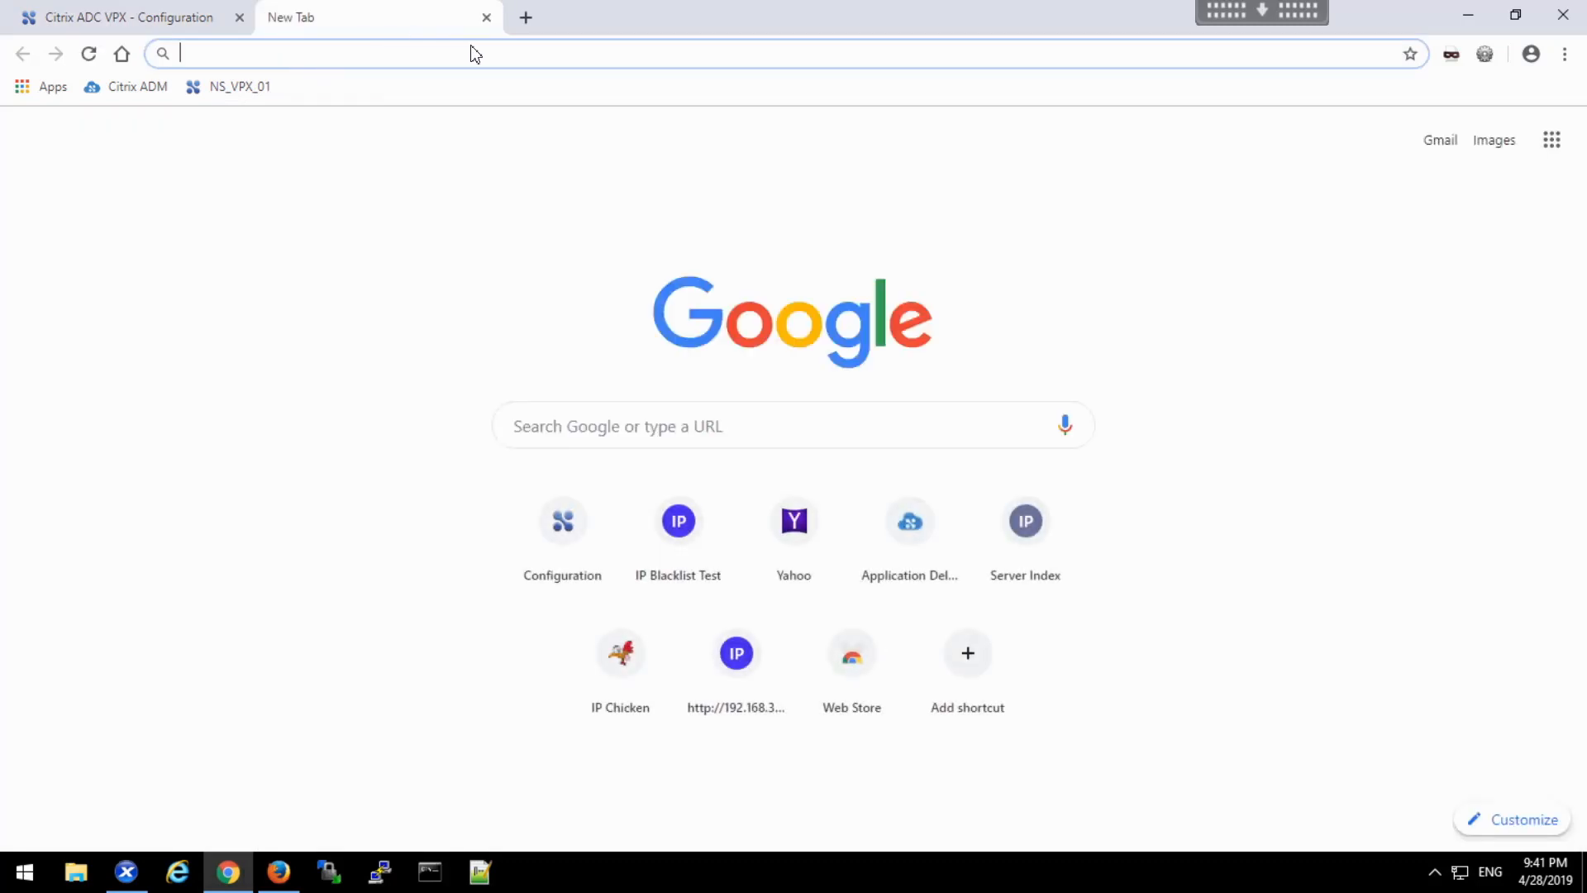
type("172.21.10.101")
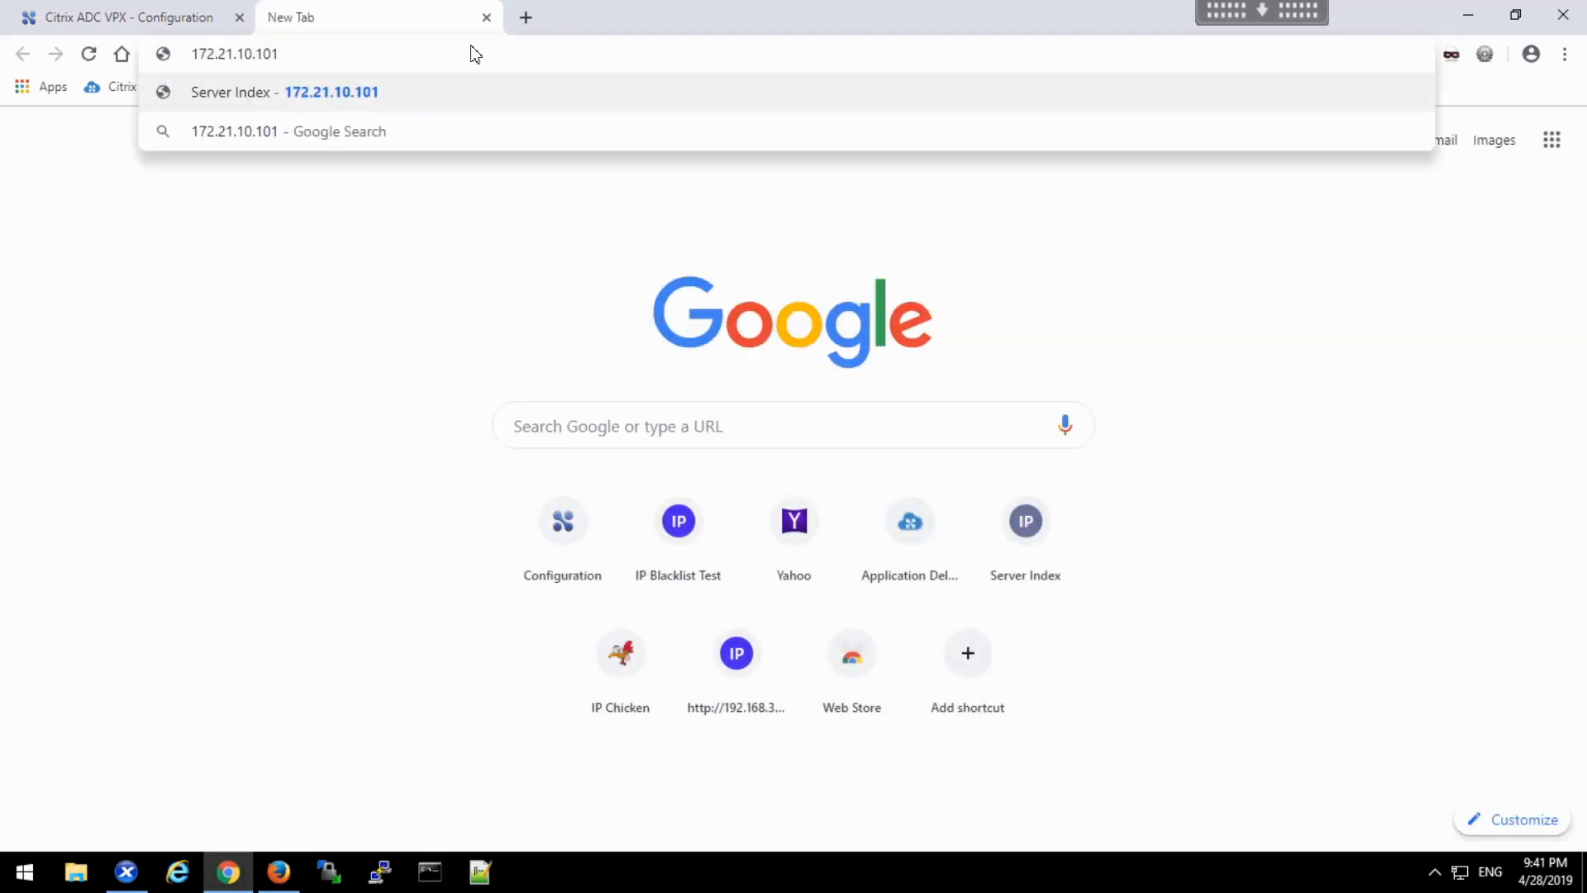
left_click(283, 93)
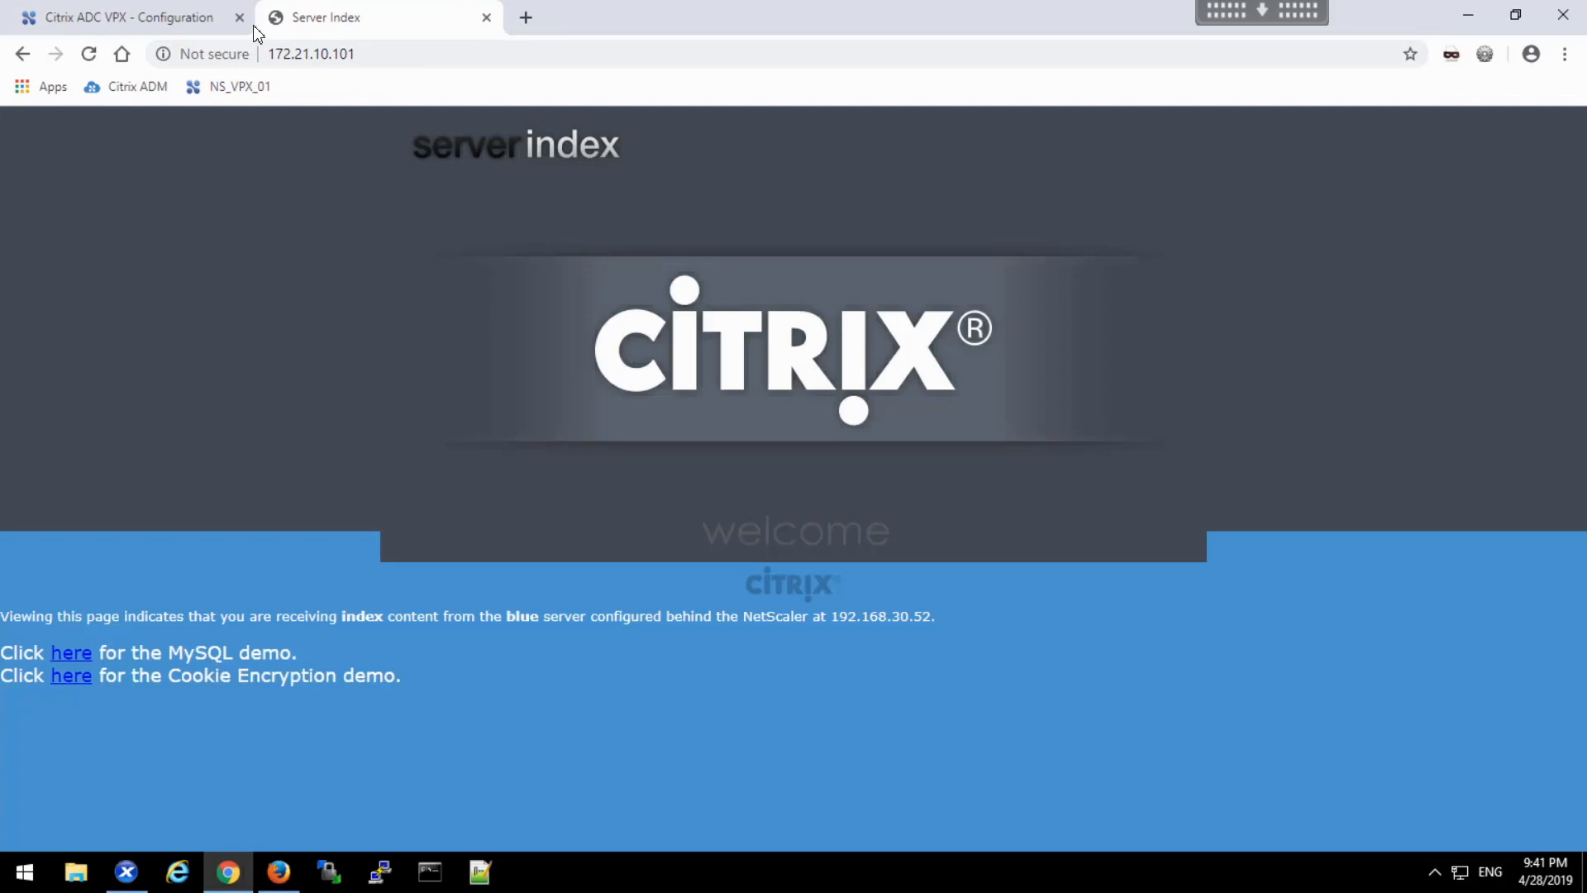
left_click(87, 53)
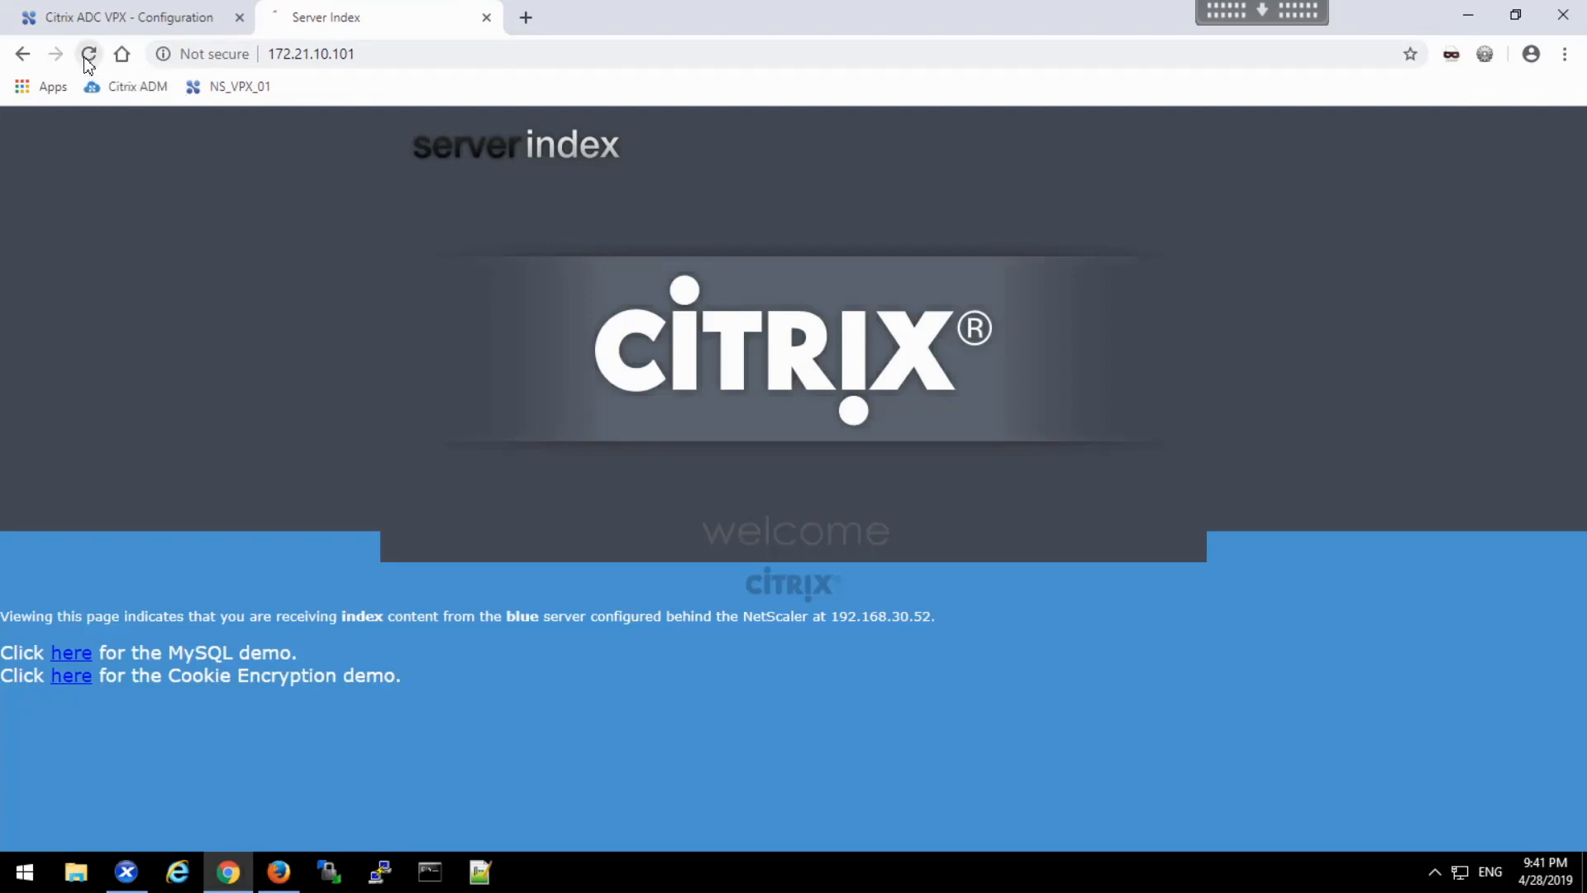